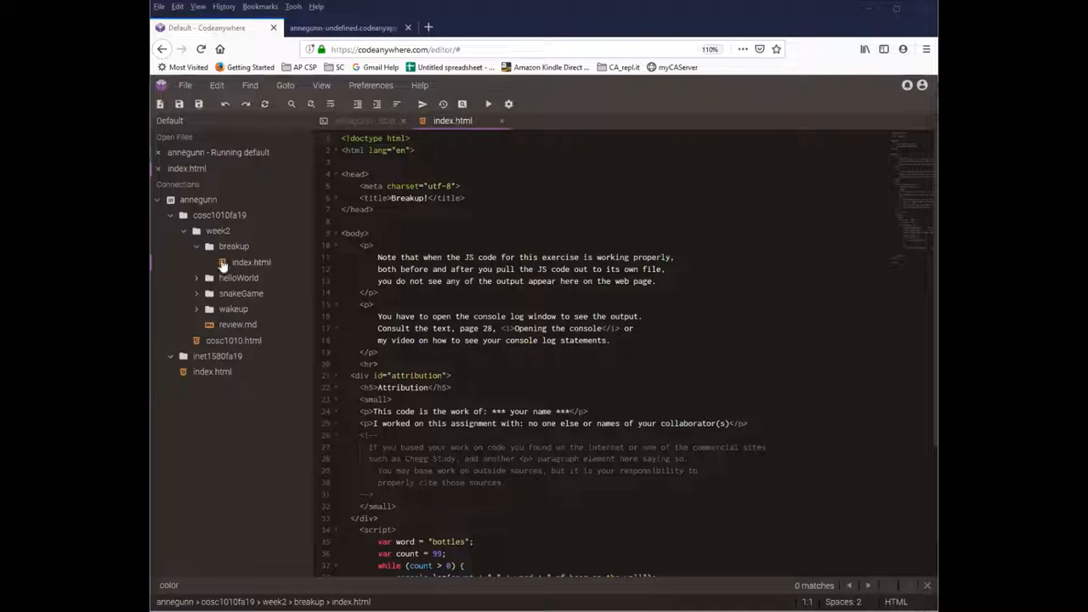
# Toggle the breakup folder in the file tree, then start a new empty browser tab
pyautogui.click(234, 245)
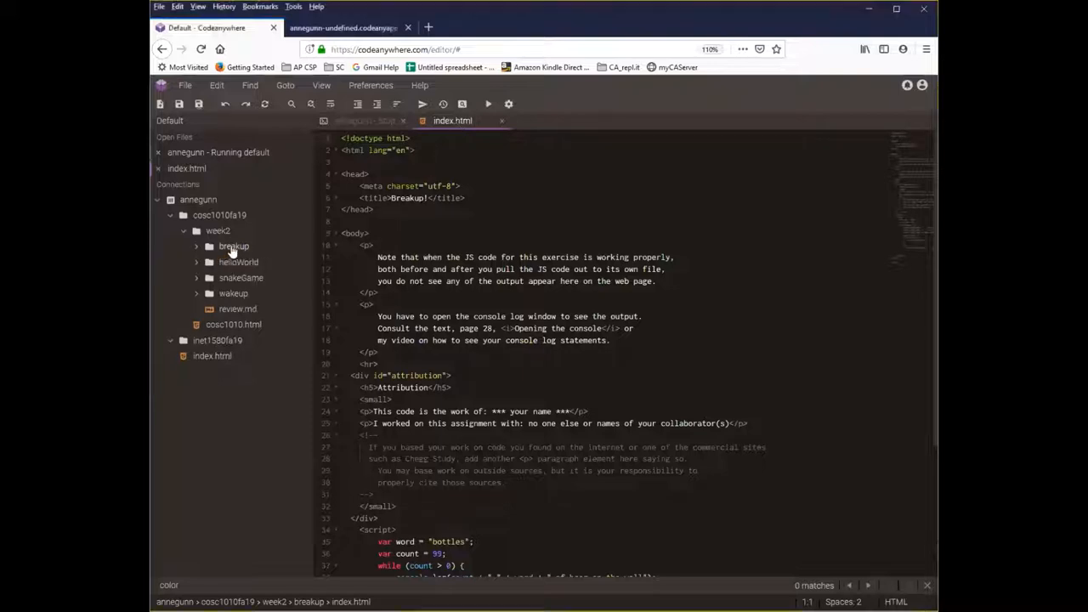
pyautogui.click(235, 245)
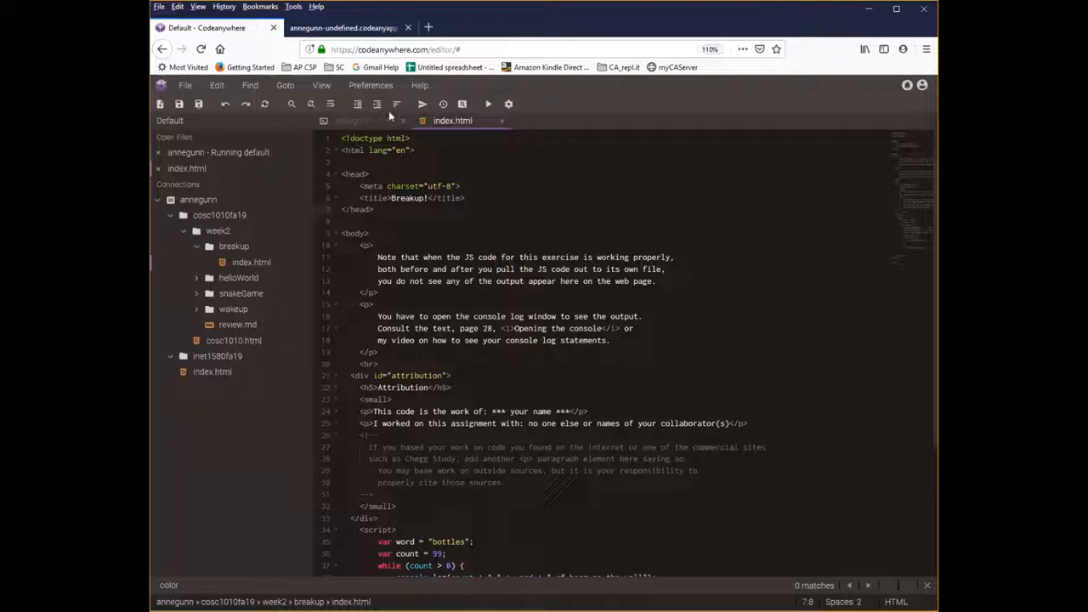
pyautogui.click(348, 27)
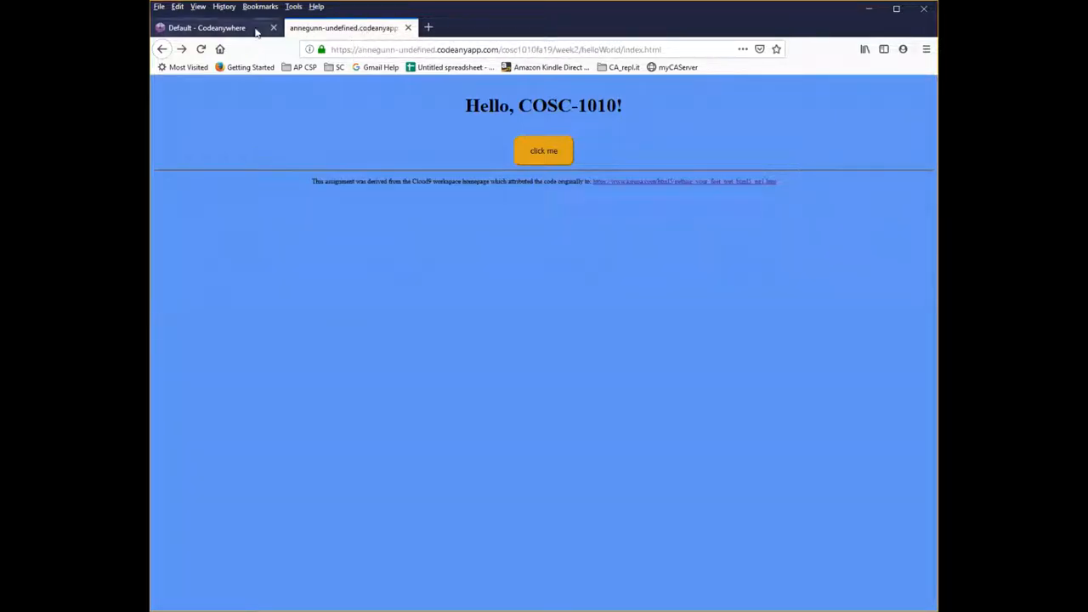
pyautogui.moveTo(218, 27)
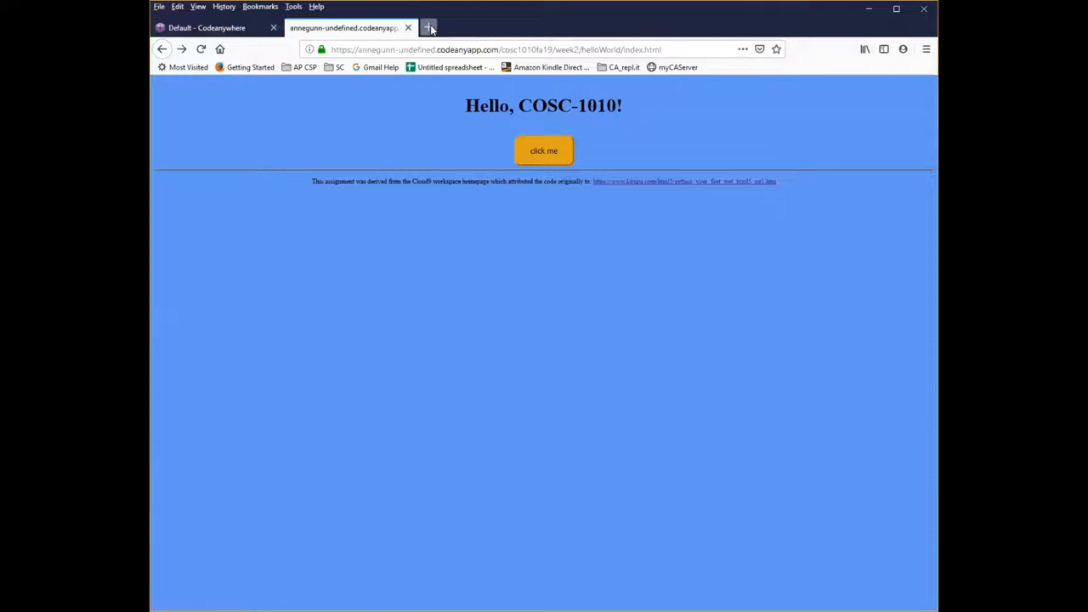
pyautogui.click(428, 27)
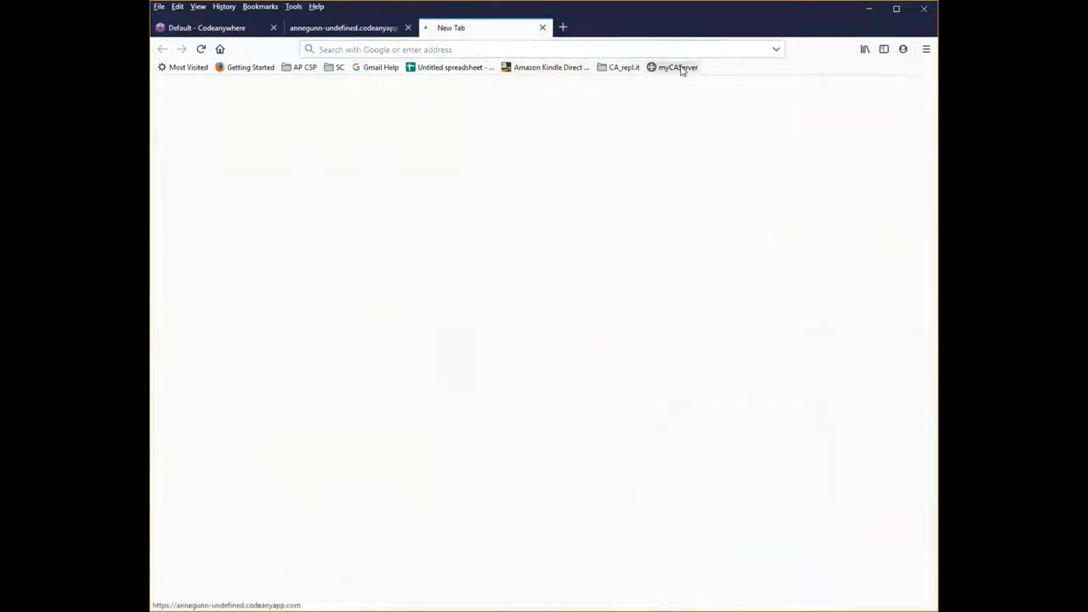
# Load the Task #3: Breakup page via the course server's COSC-1010 FA19 listing, then return to the Hello World tab
pyautogui.click(676, 68)
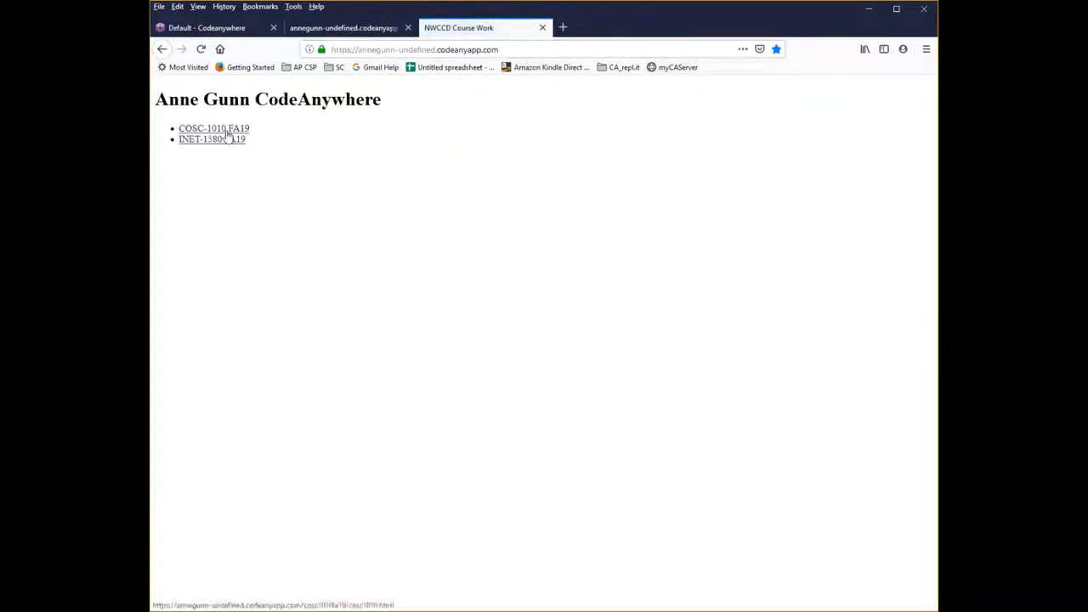
pyautogui.click(214, 129)
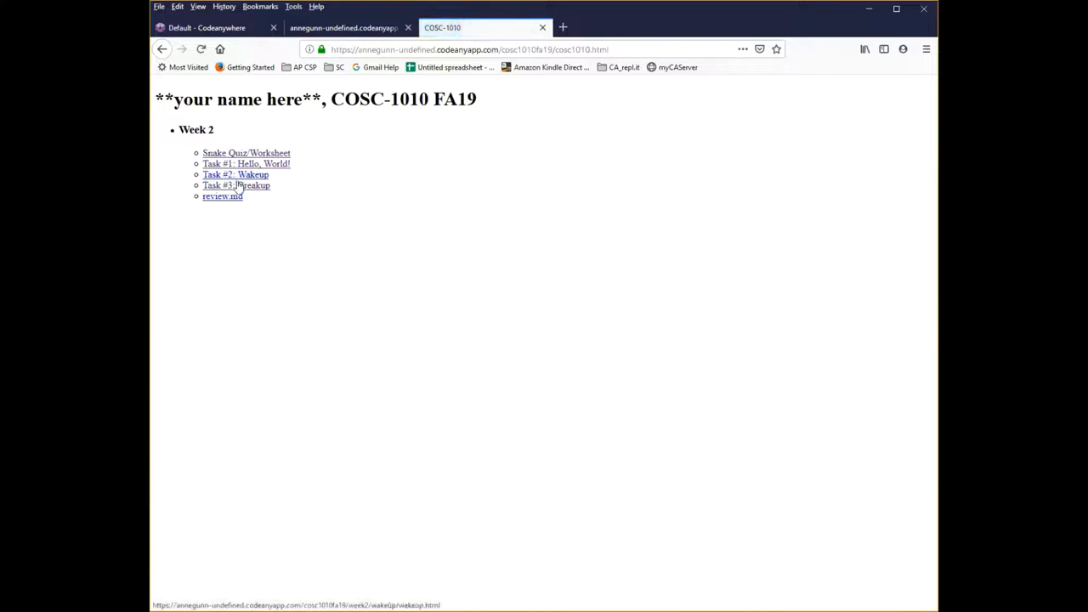
pyautogui.click(237, 185)
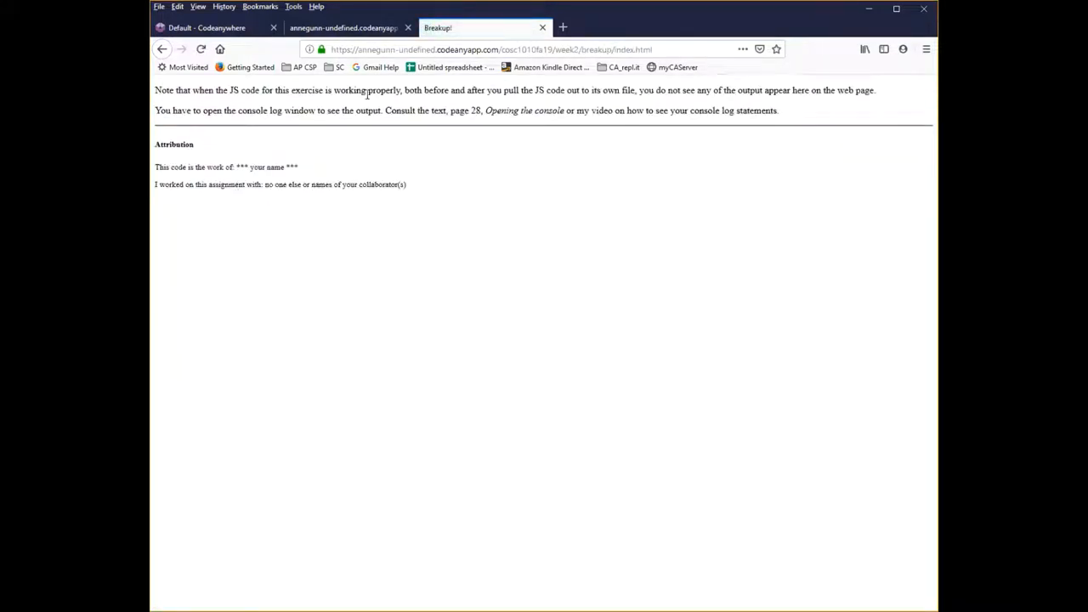
pyautogui.click(349, 27)
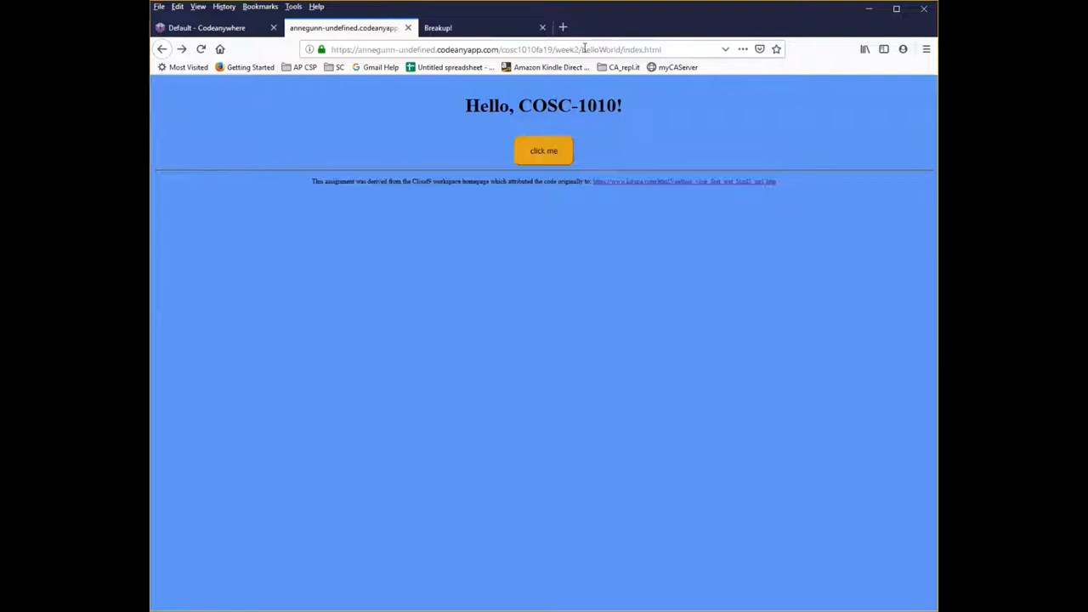
# Replace helloWorld with breakup in the address to load week2/breakup/index.html
pyautogui.doubleClick(599, 50)
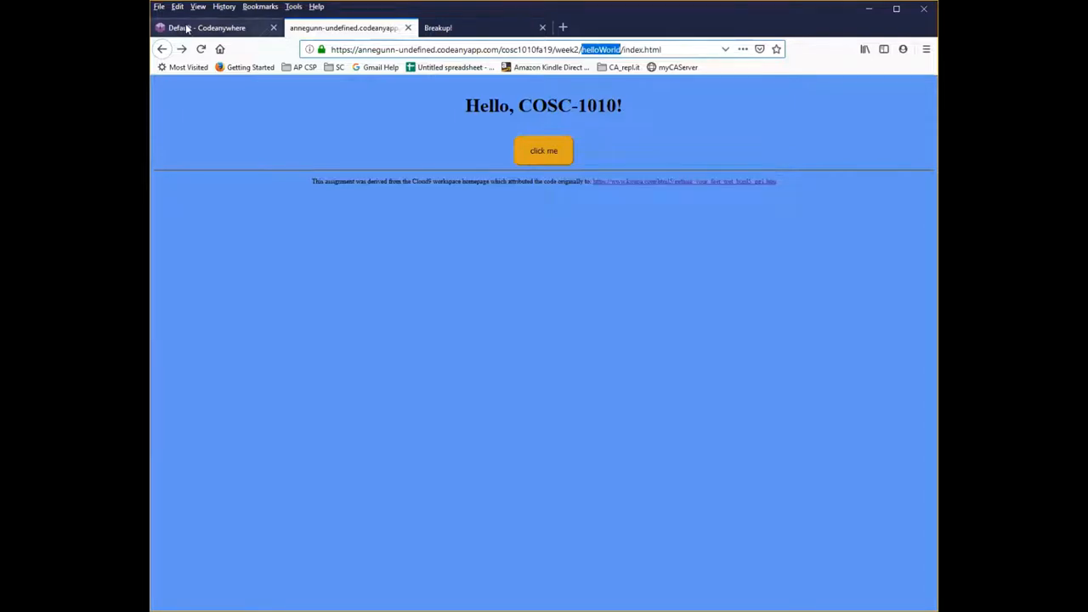
pyautogui.click(206, 28)
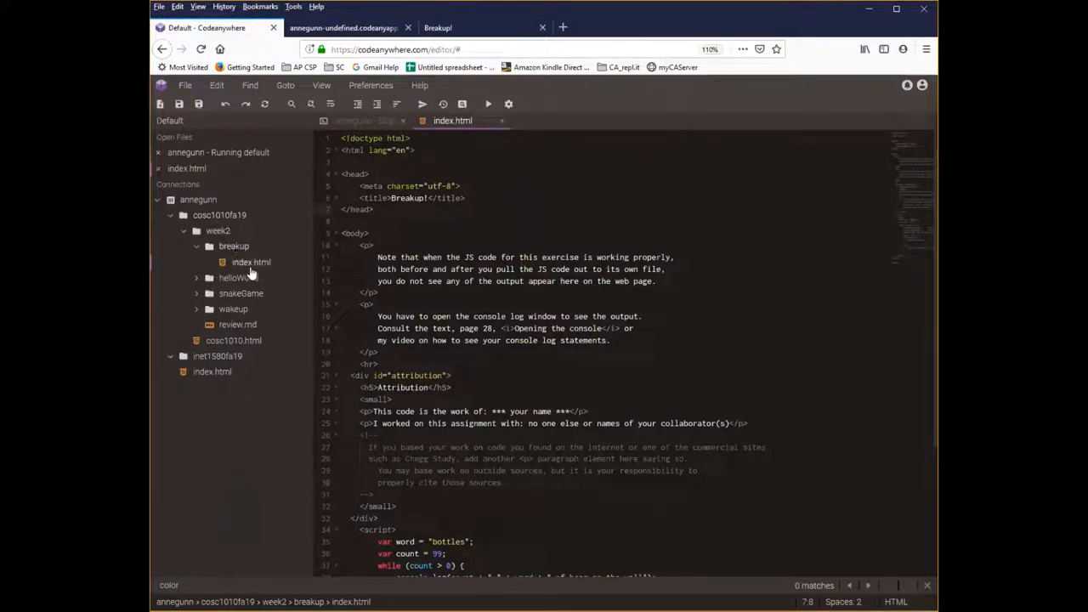
pyautogui.click(349, 27)
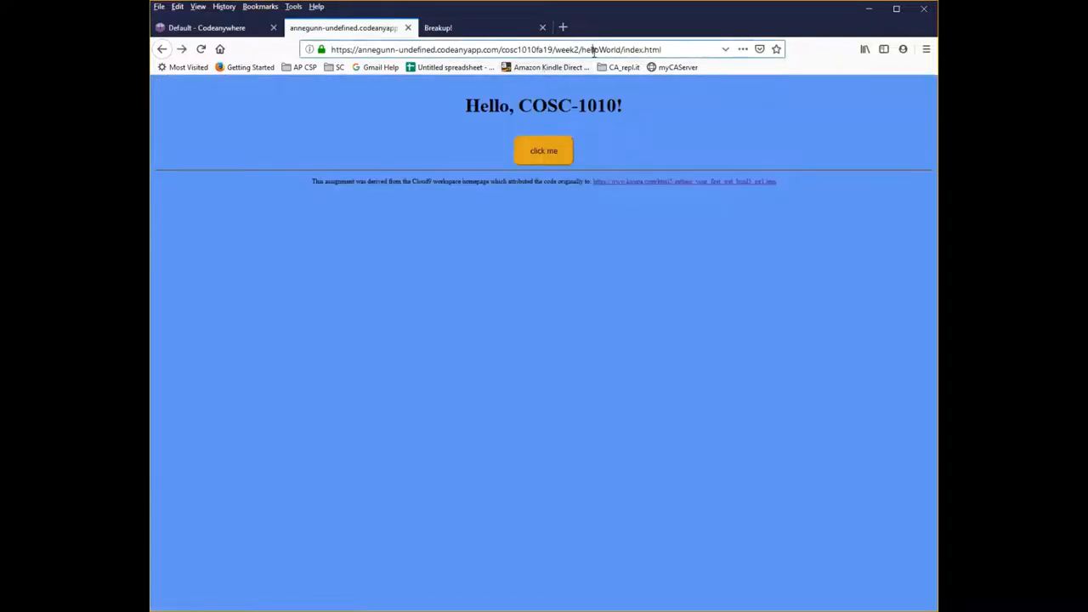
pyautogui.doubleClick(604, 49)
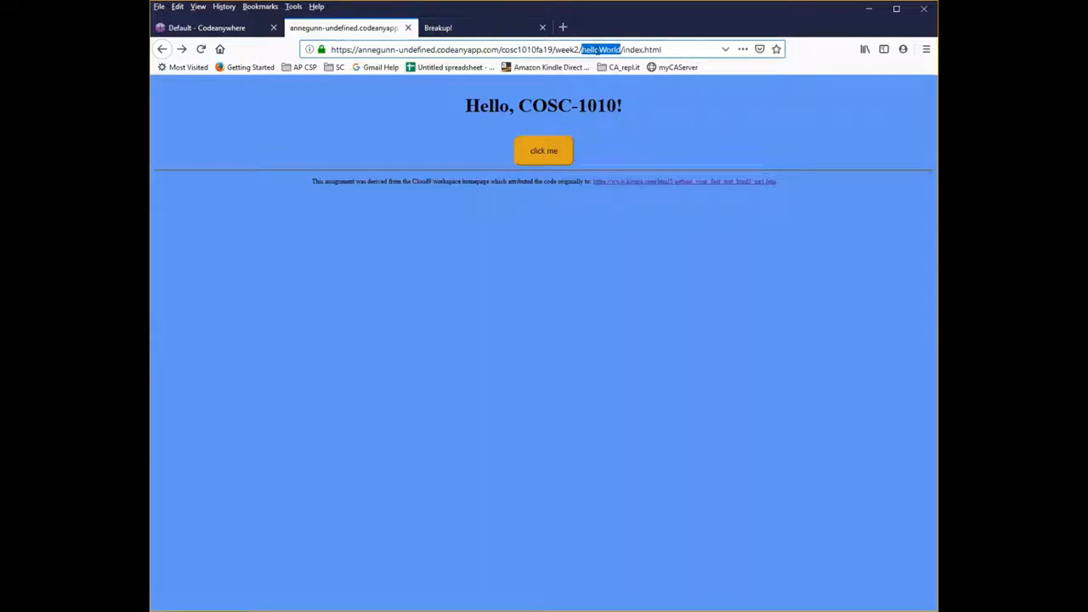
pyautogui.write('breakup')
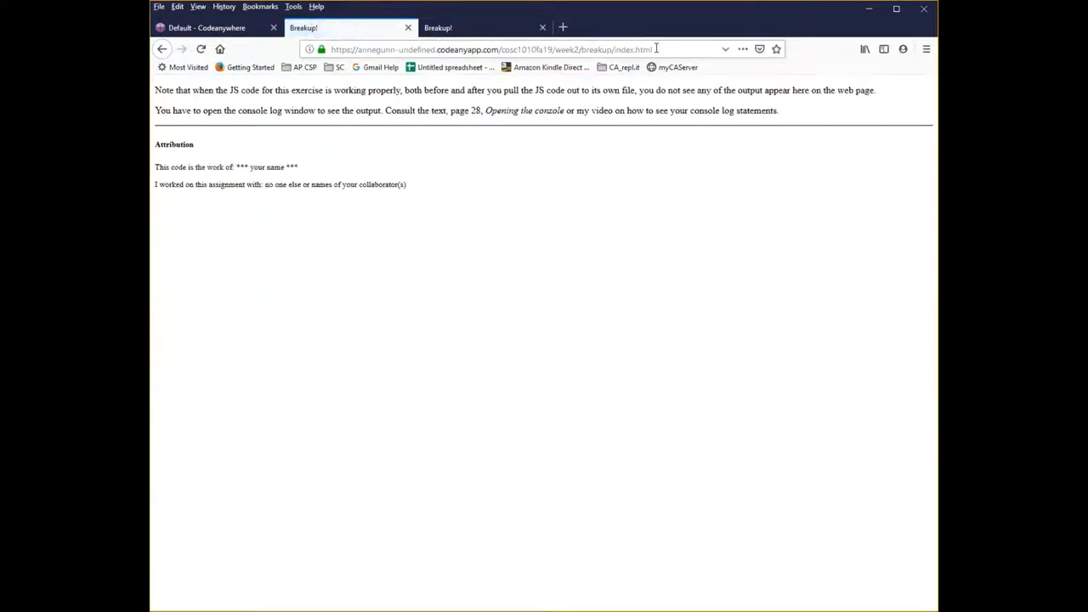
pyautogui.moveTo(489, 168)
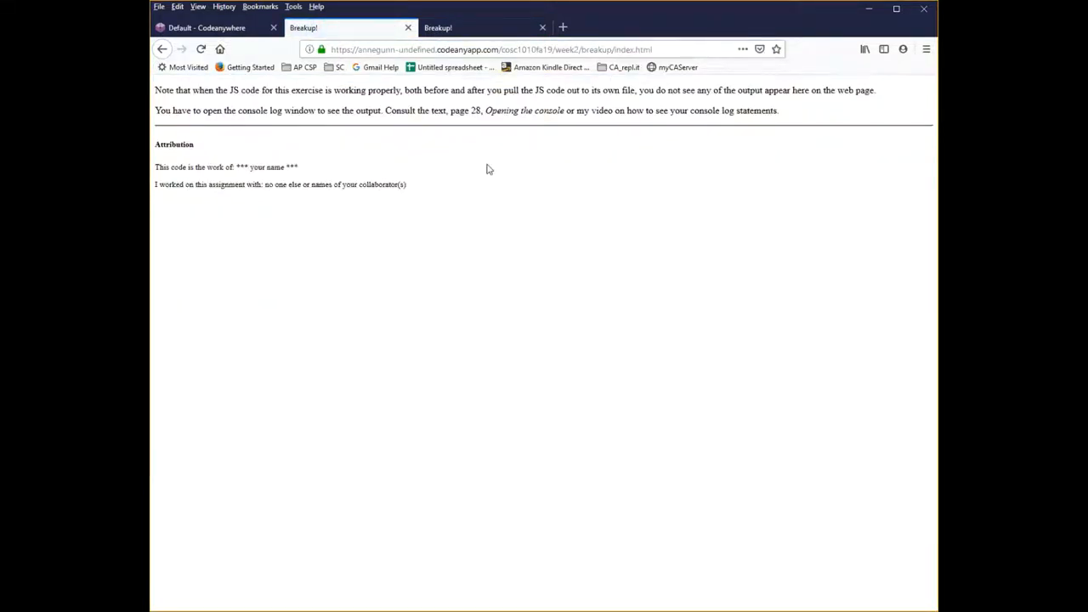
pyautogui.moveTo(442, 119)
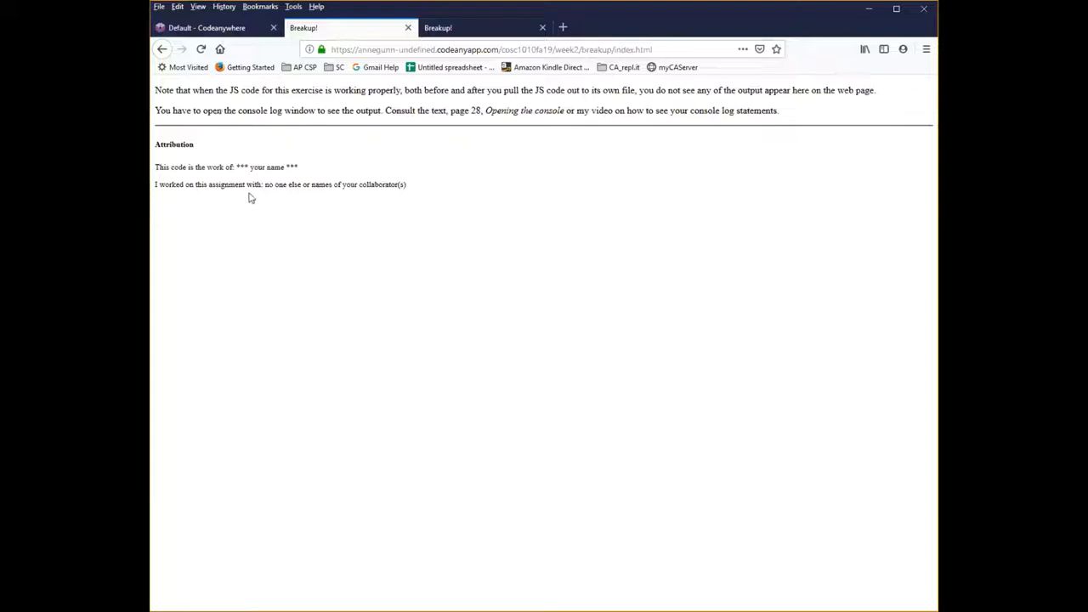
# Close the duplicate Breakup! tab and scroll index.html down to its script section
pyautogui.click(207, 27)
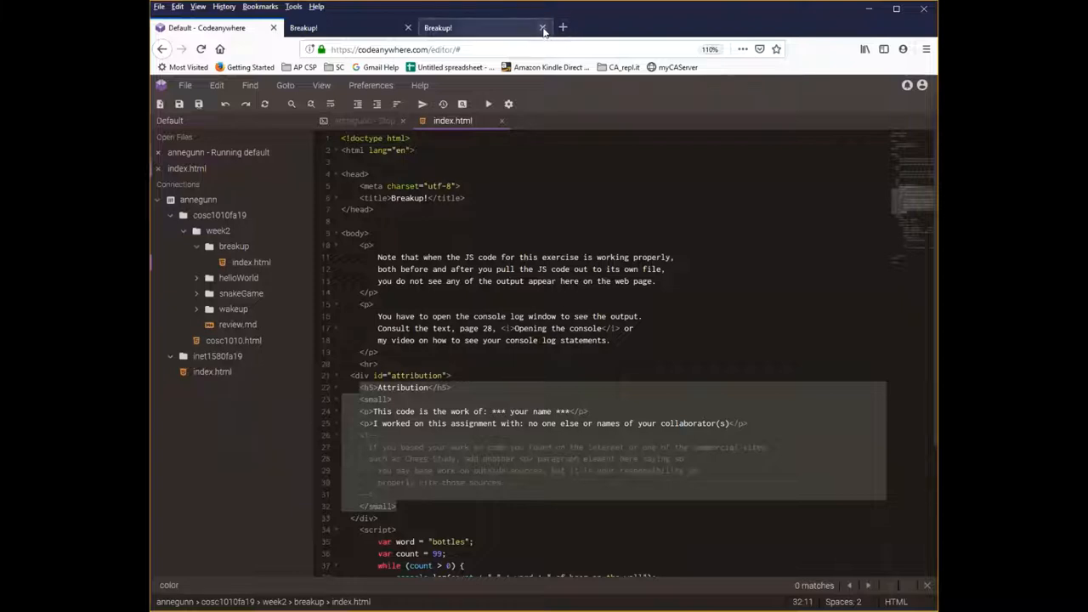
pyautogui.click(542, 27)
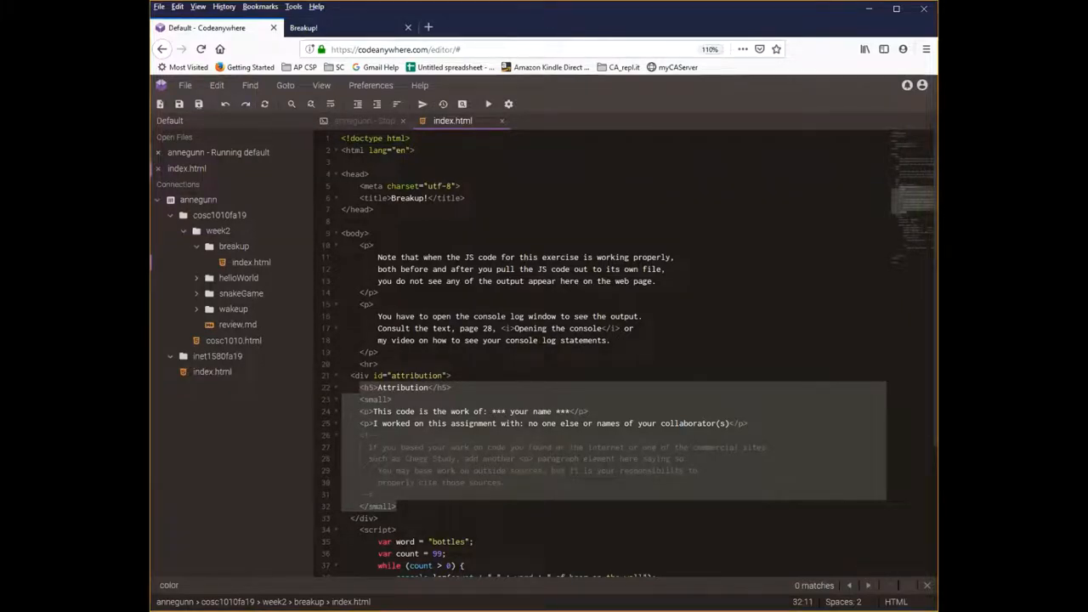
pyautogui.scroll(-3)
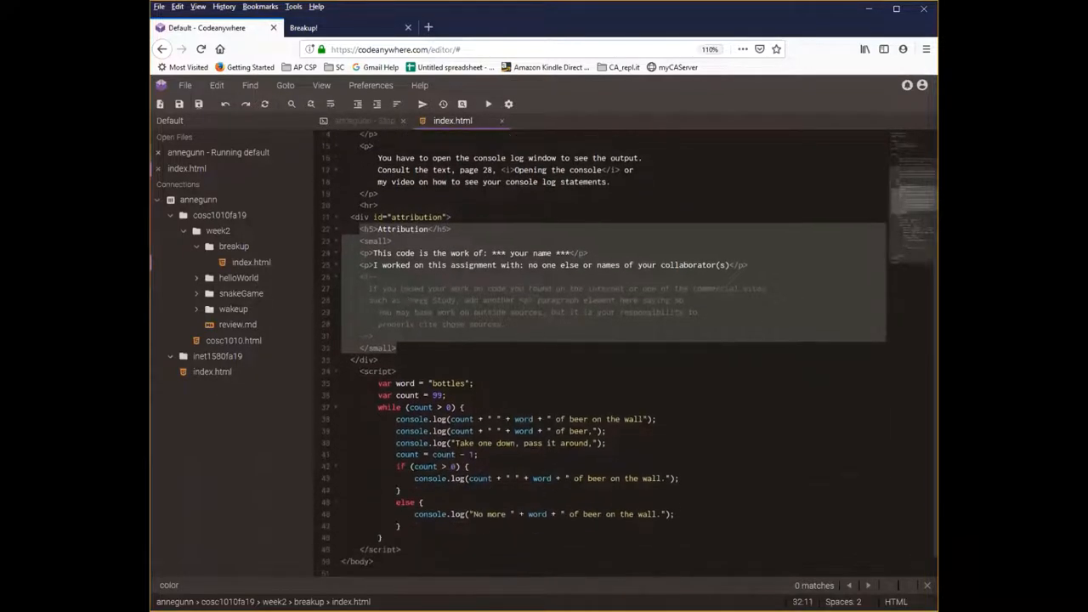
pyautogui.scroll(-3)
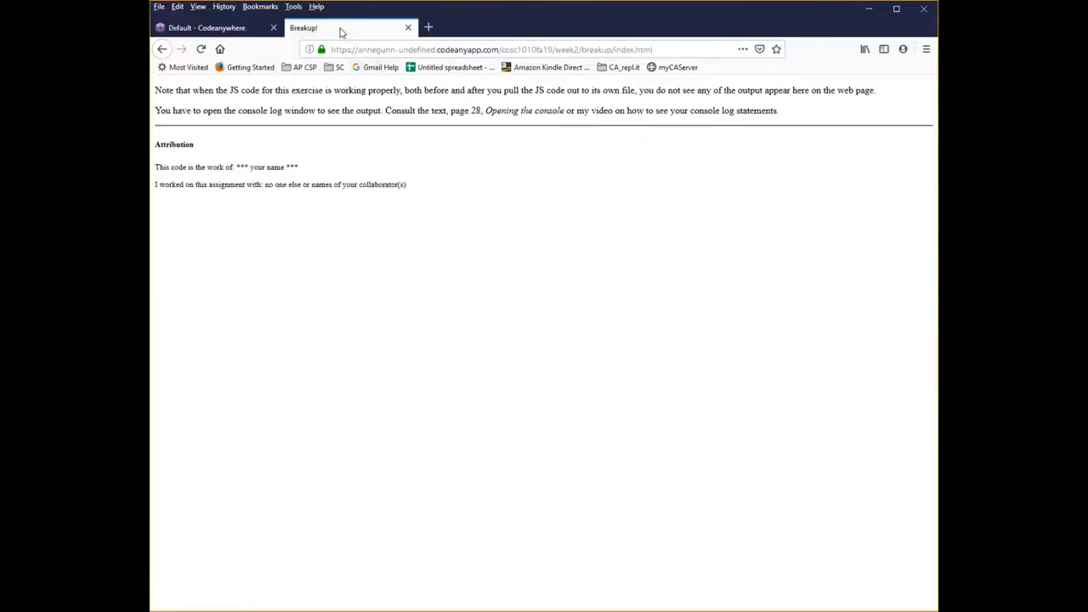
pyautogui.moveTo(338, 38)
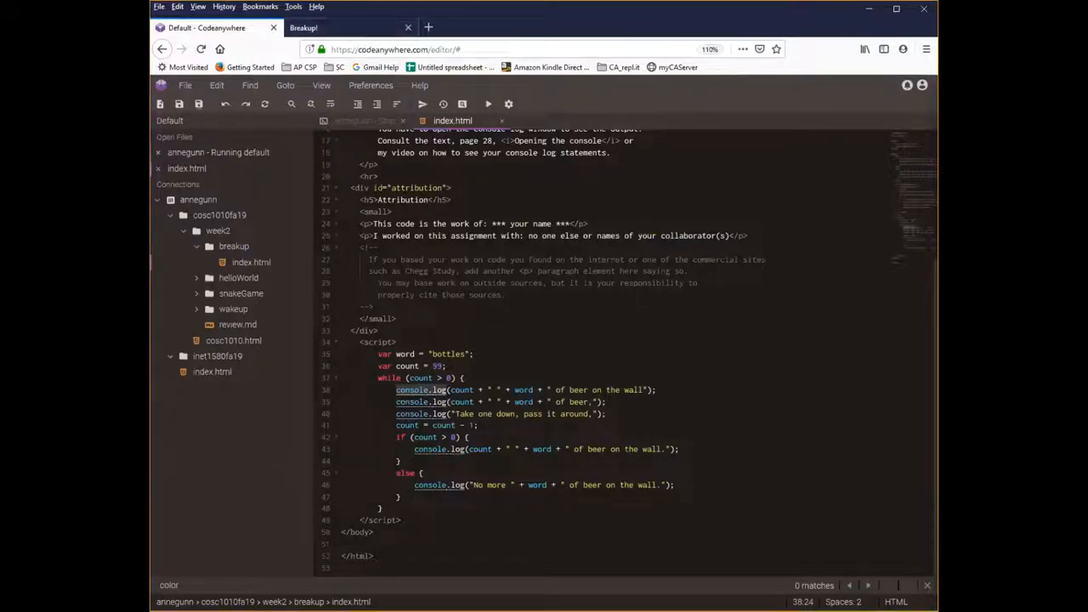
# Look for Inspect Element in the Breakup! page's context menu, then bring up Firefox's main menu
pyautogui.click(340, 28)
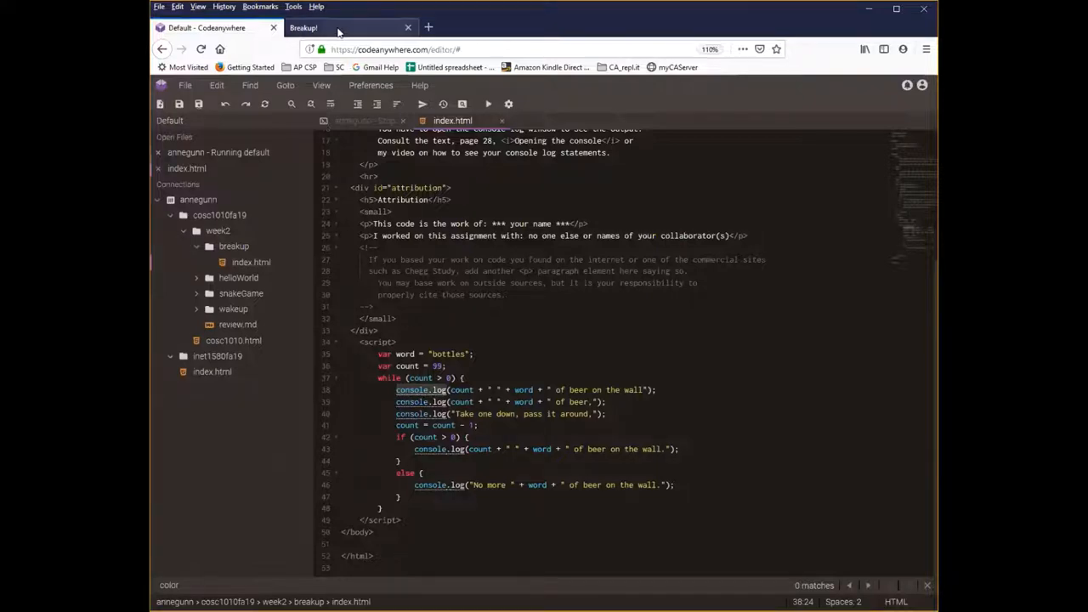
pyautogui.rightClick(537, 161)
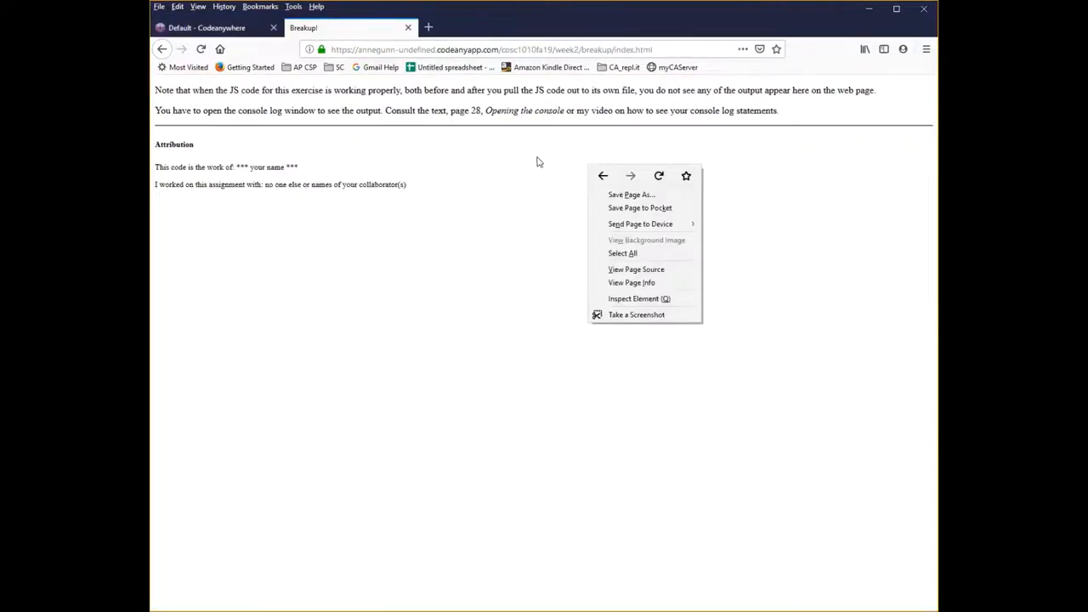
pyautogui.click(520, 163)
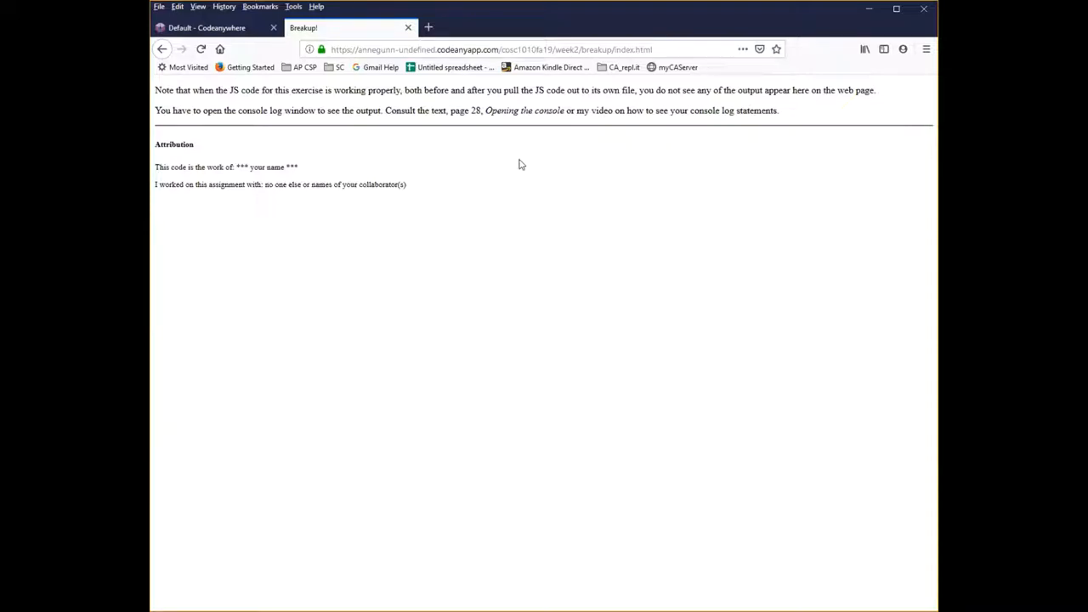
pyautogui.rightClick(520, 165)
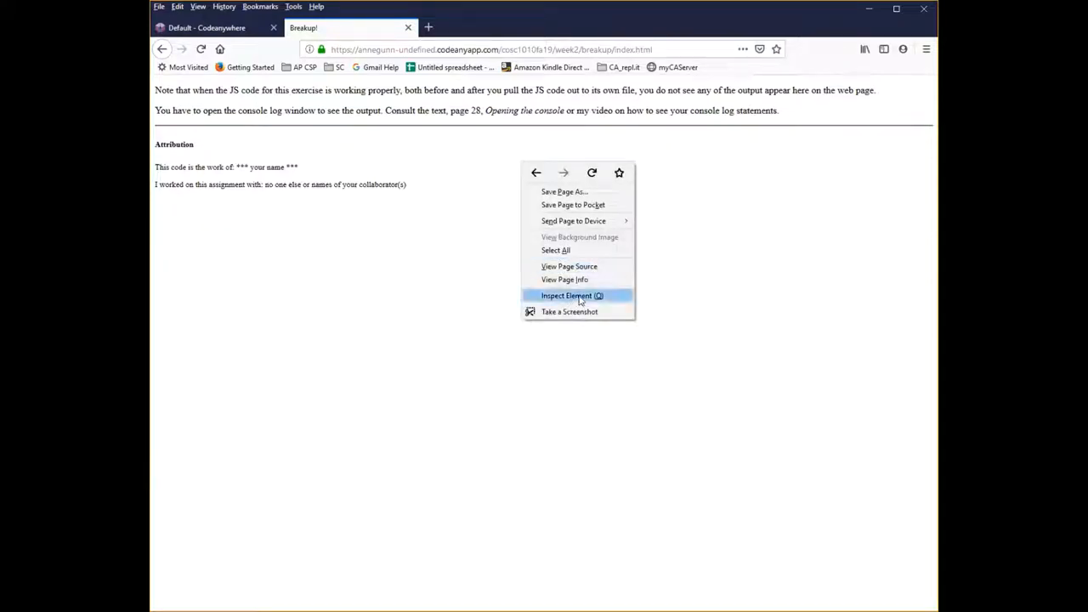
pyautogui.moveTo(897, 90)
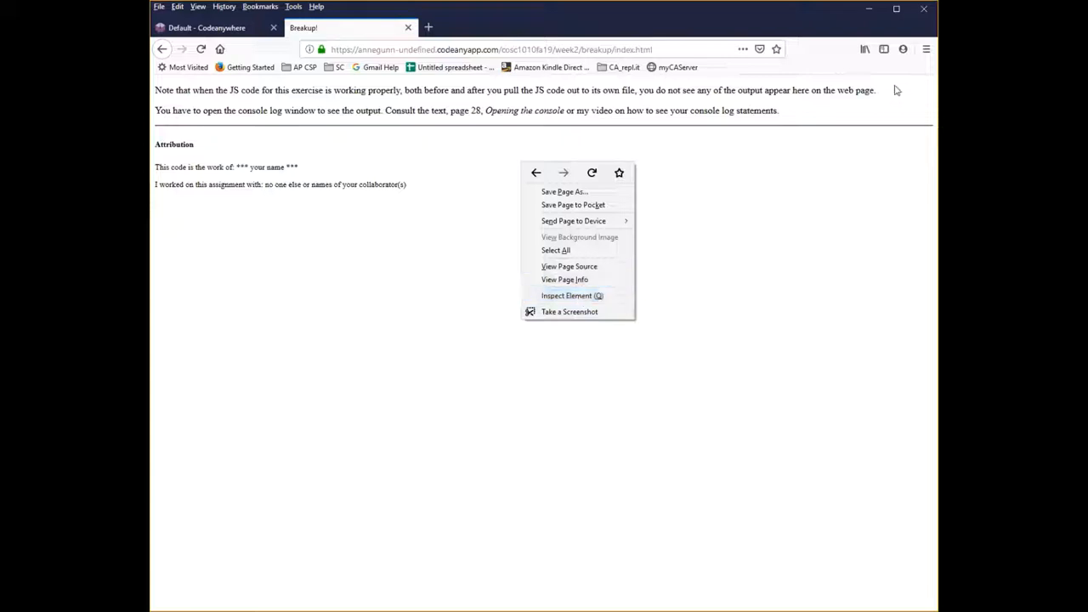
pyautogui.click(925, 48)
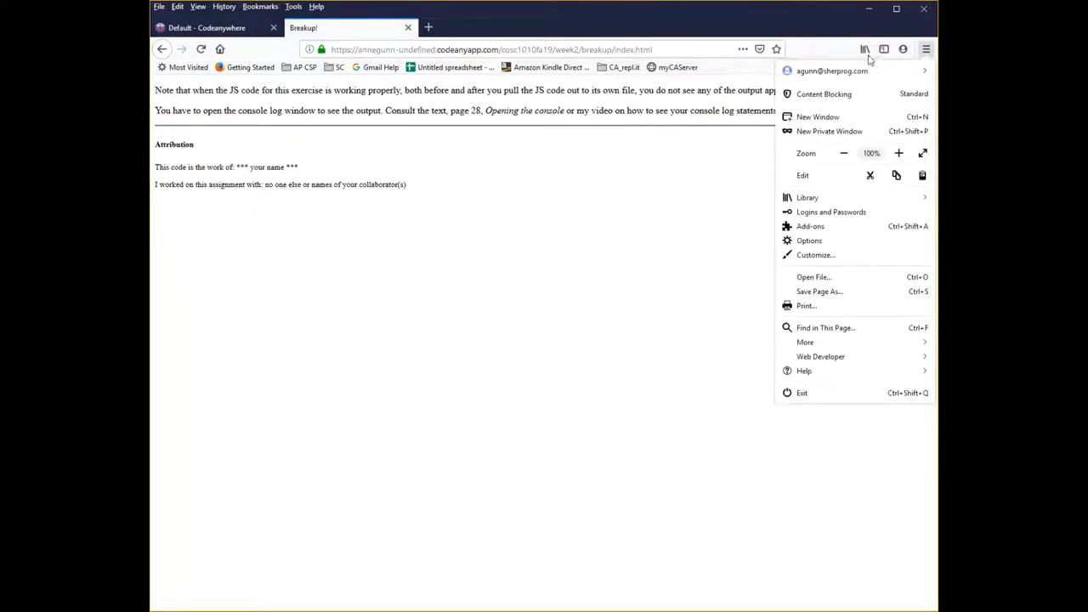
pyautogui.moveTo(806, 341)
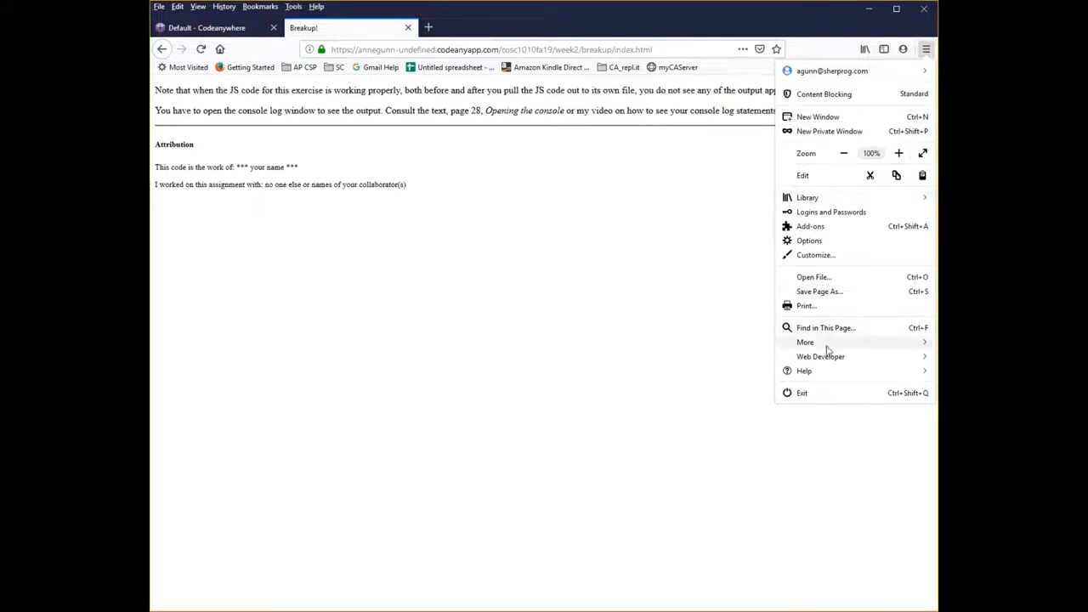
# Bring up the page inspector via Web Developer tools, close it, and reopen it with Inspect Element
pyautogui.click(820, 357)
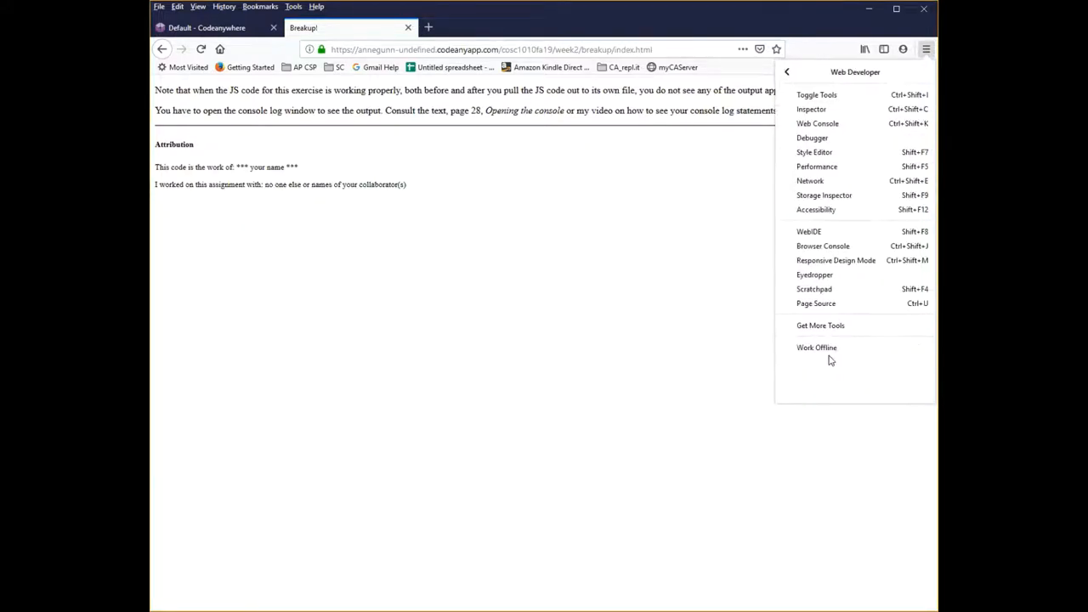
pyautogui.moveTo(811, 109)
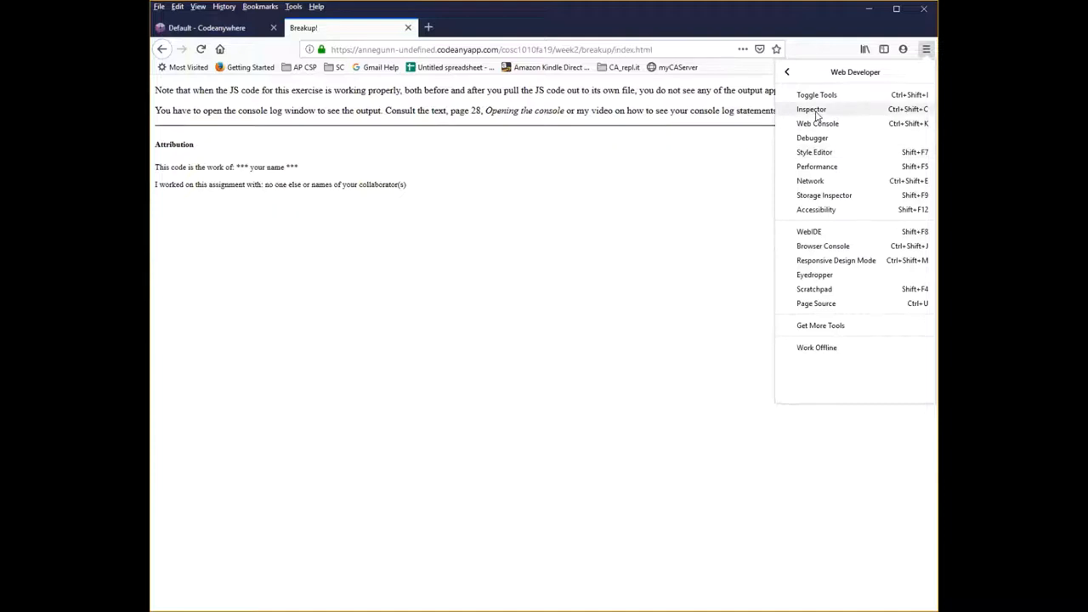
pyautogui.click(811, 109)
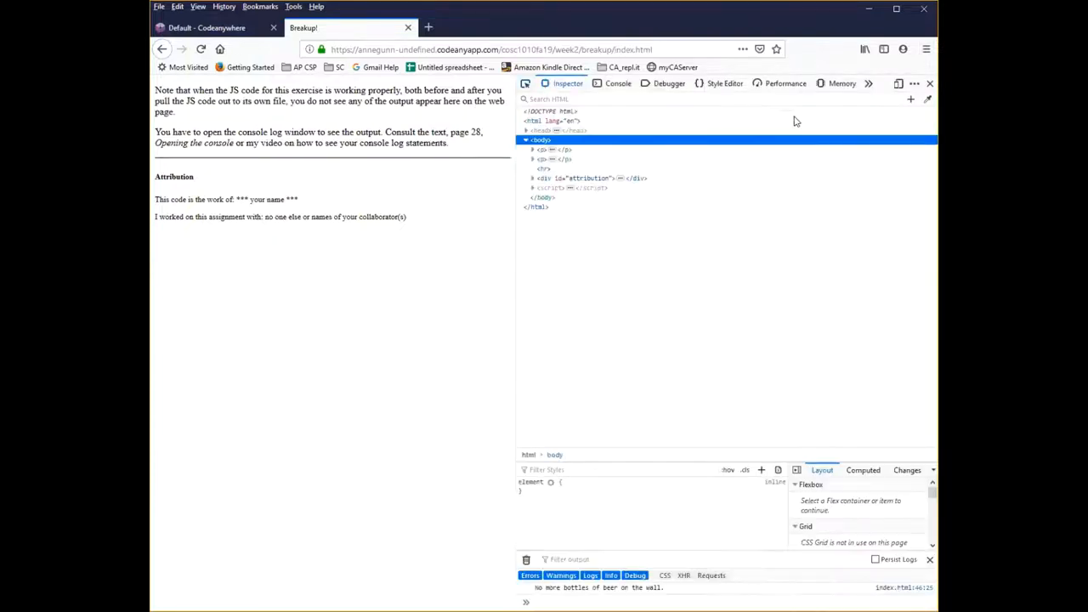
pyautogui.click(930, 81)
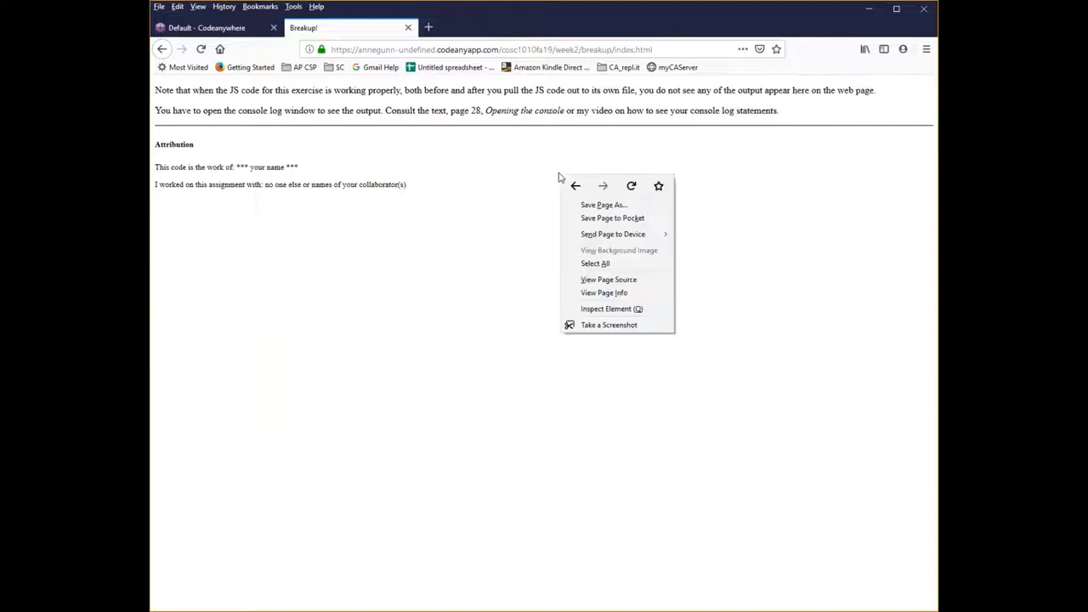
pyautogui.moveTo(612, 309)
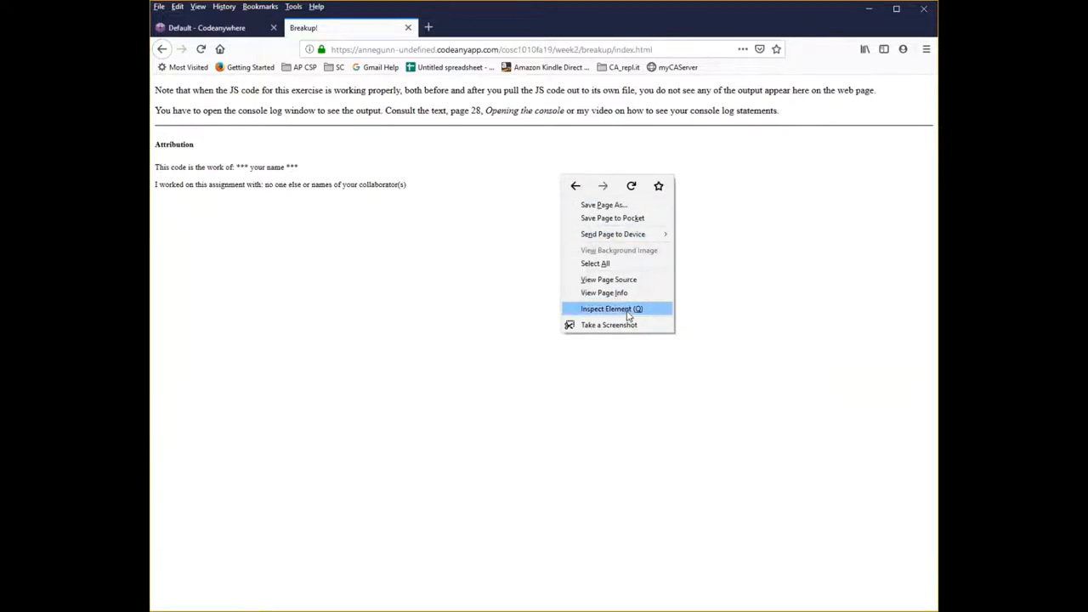
pyautogui.click(605, 309)
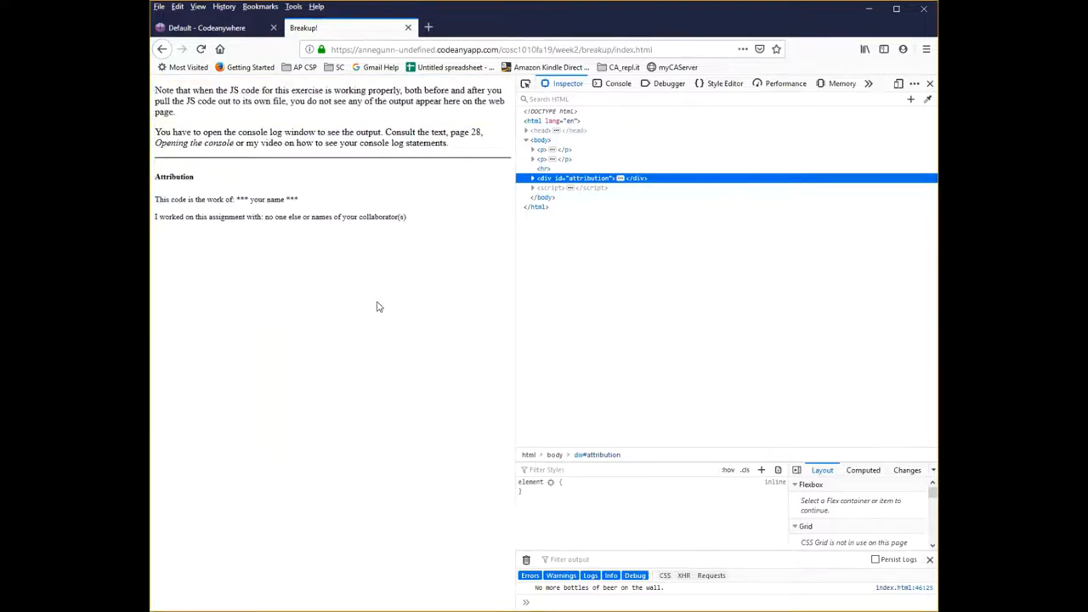
pyautogui.moveTo(451, 292)
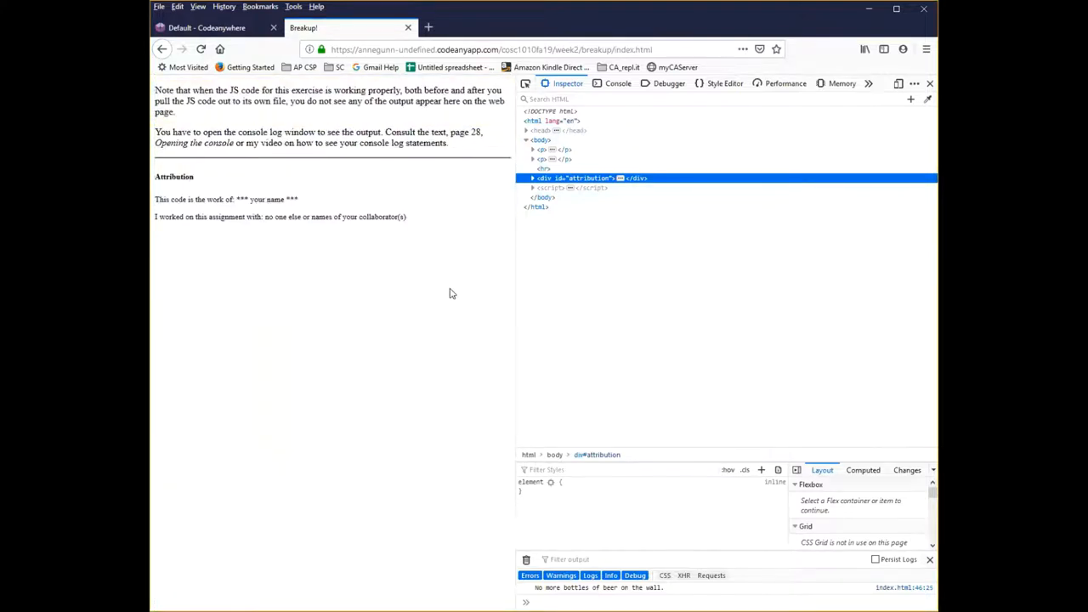
pyautogui.moveTo(442, 276)
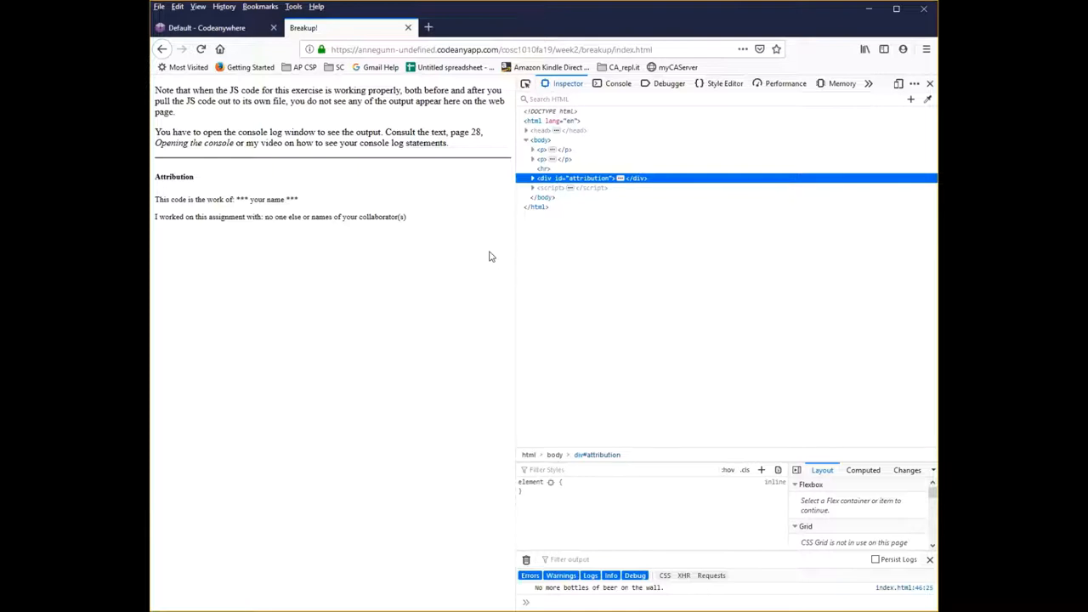
pyautogui.moveTo(576, 216)
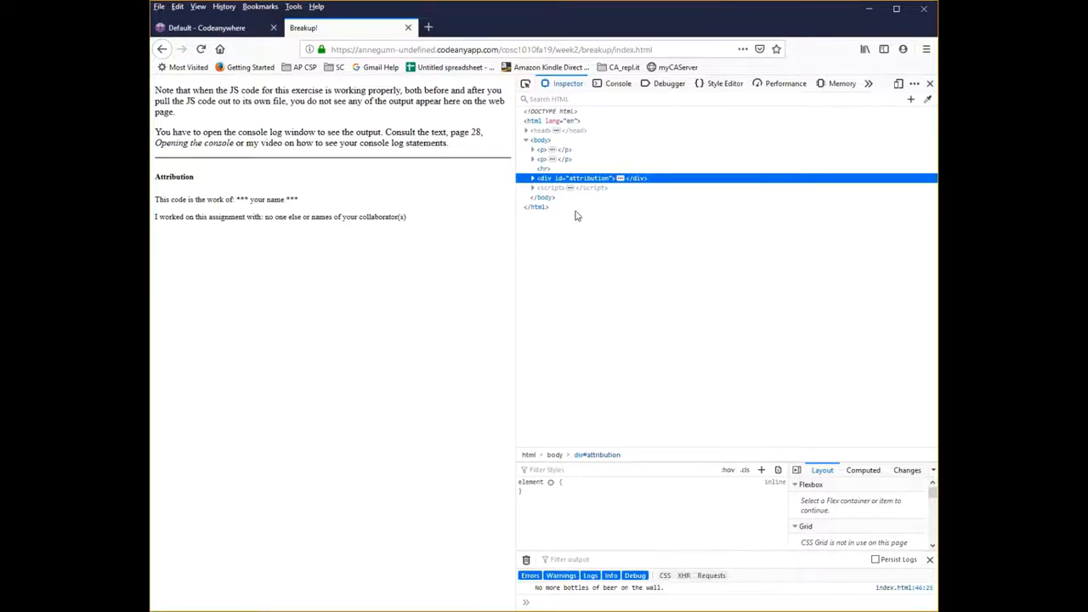
pyautogui.moveTo(578, 178)
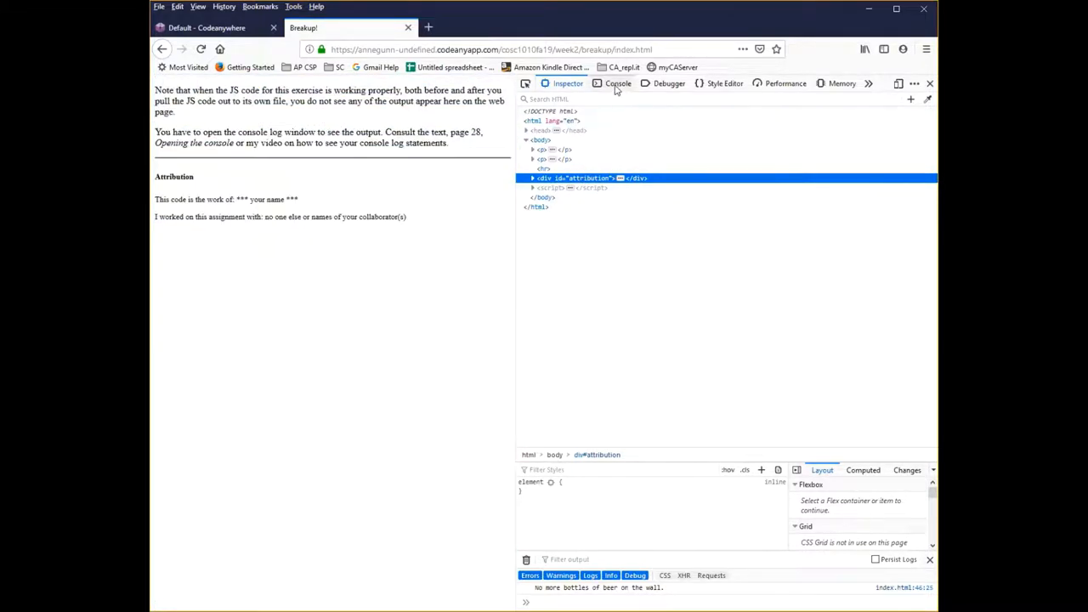
pyautogui.moveTo(619, 84)
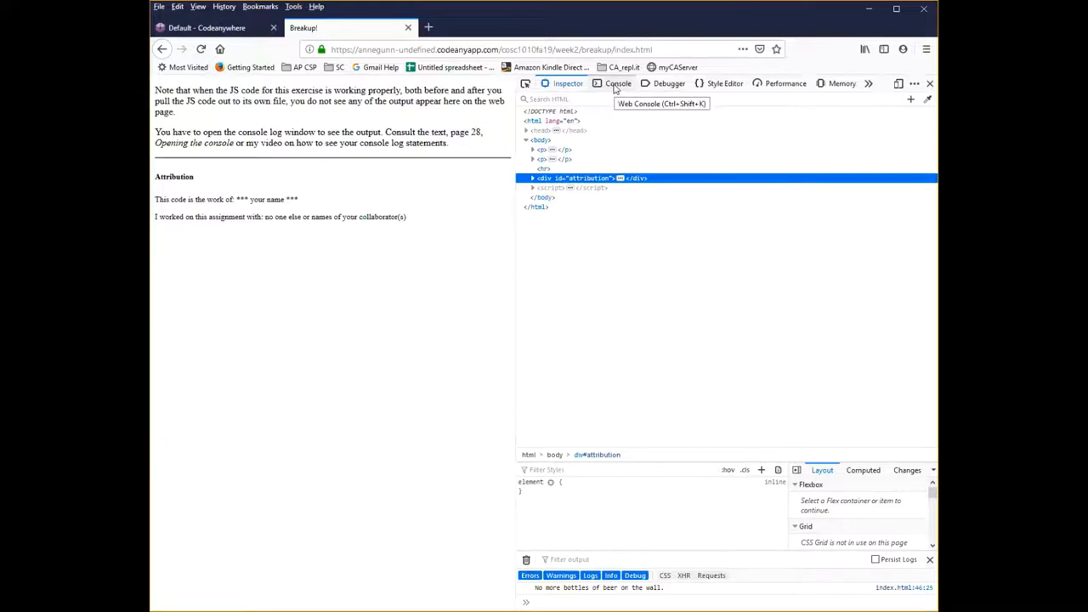
# Show the Console panel and scroll through the logged bottles-of-beer song lines
pyautogui.click(619, 84)
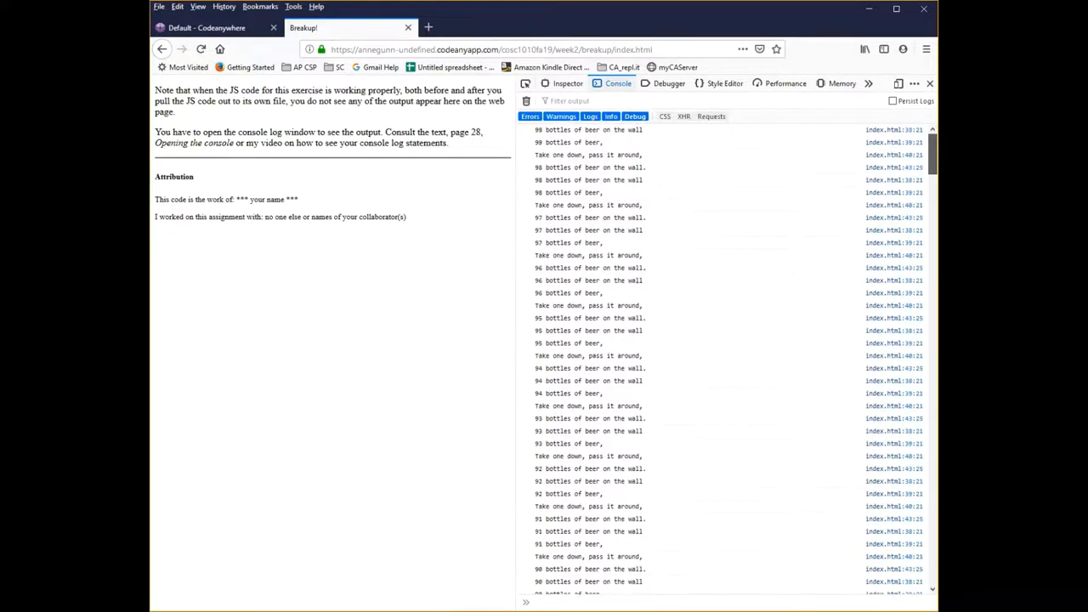
pyautogui.scroll(-3)
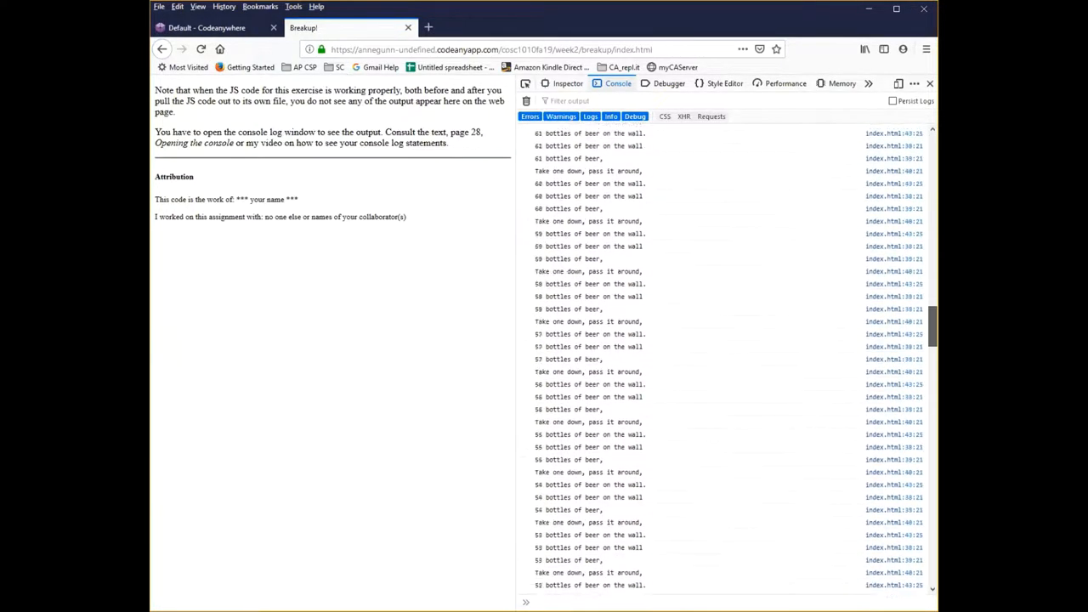
pyautogui.scroll(-3)
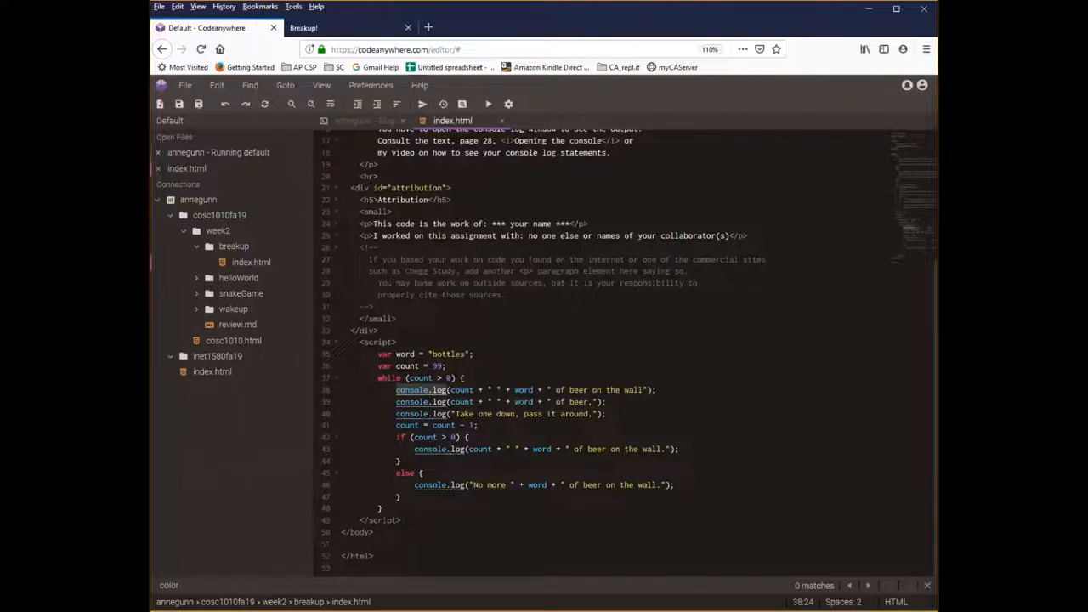
pyautogui.click(440, 365)
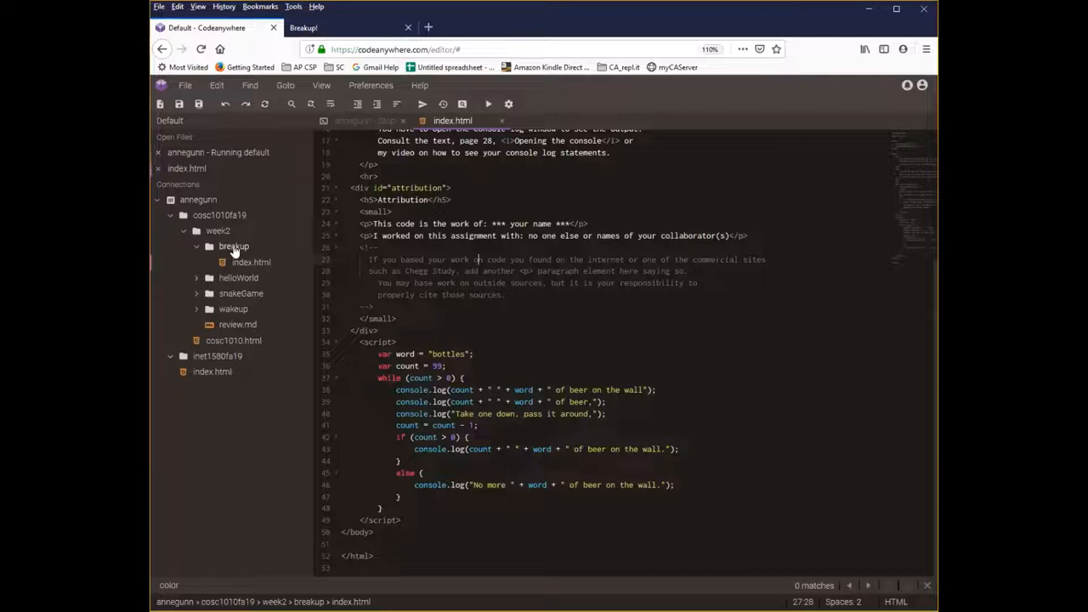
# Create a new file named code.js inside the breakup folder
pyautogui.rightClick(235, 245)
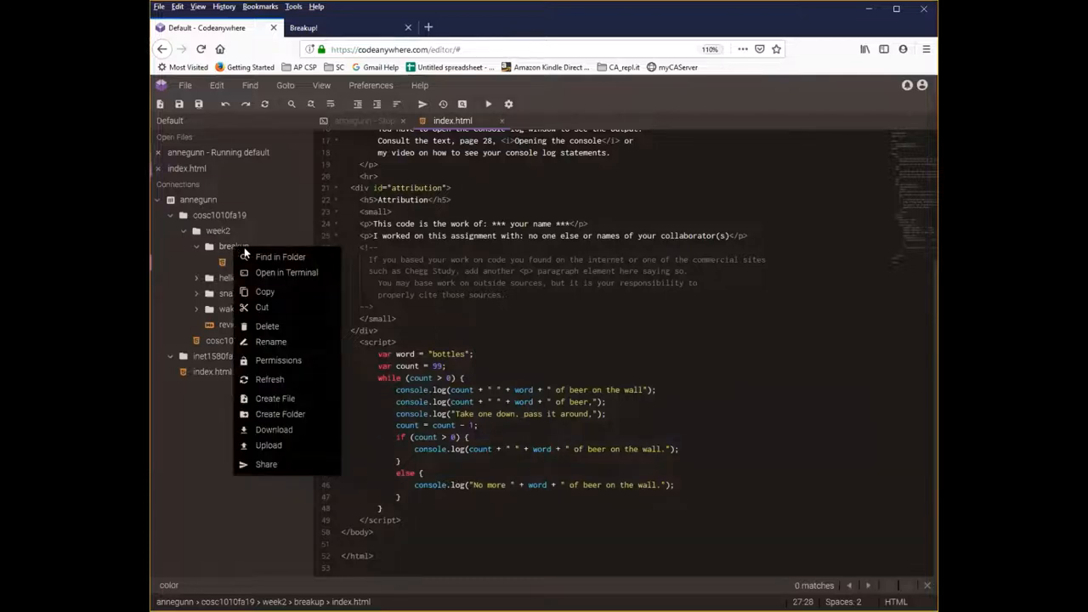
pyautogui.moveTo(242, 282)
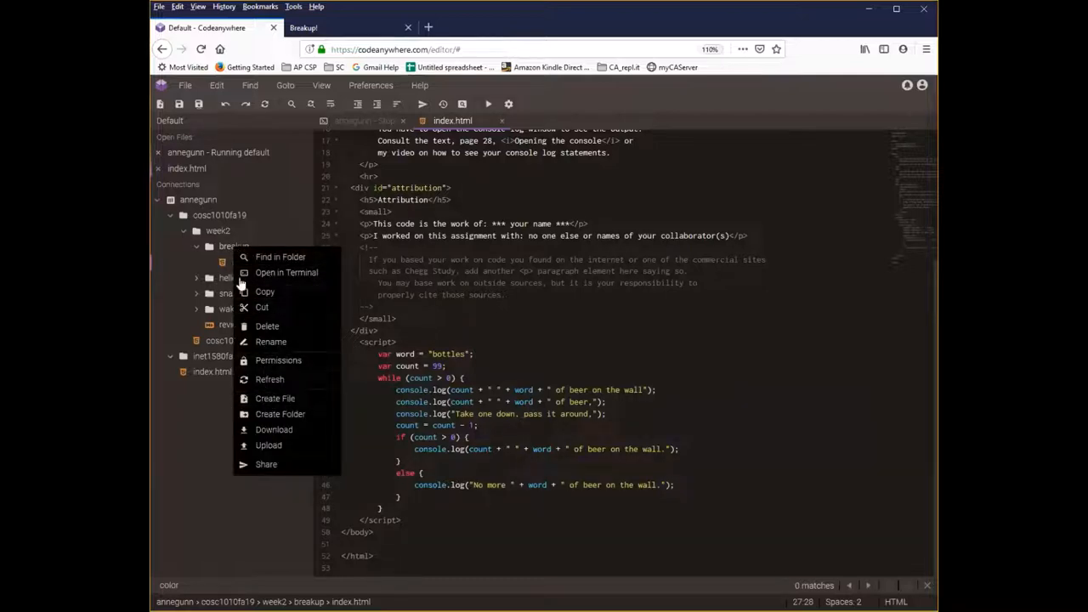
pyautogui.click(234, 245)
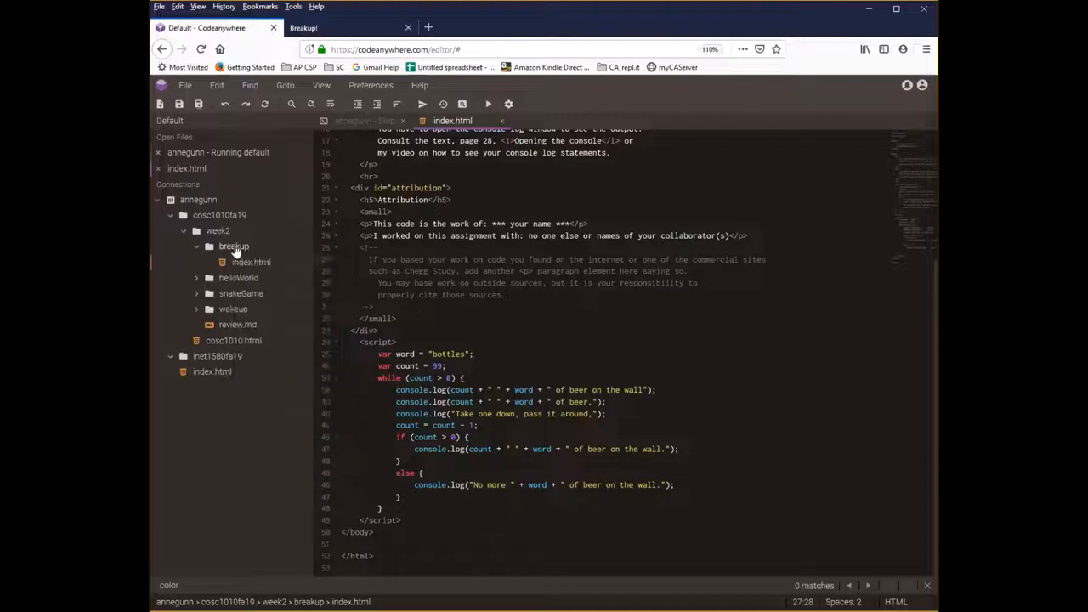
pyautogui.rightClick(234, 246)
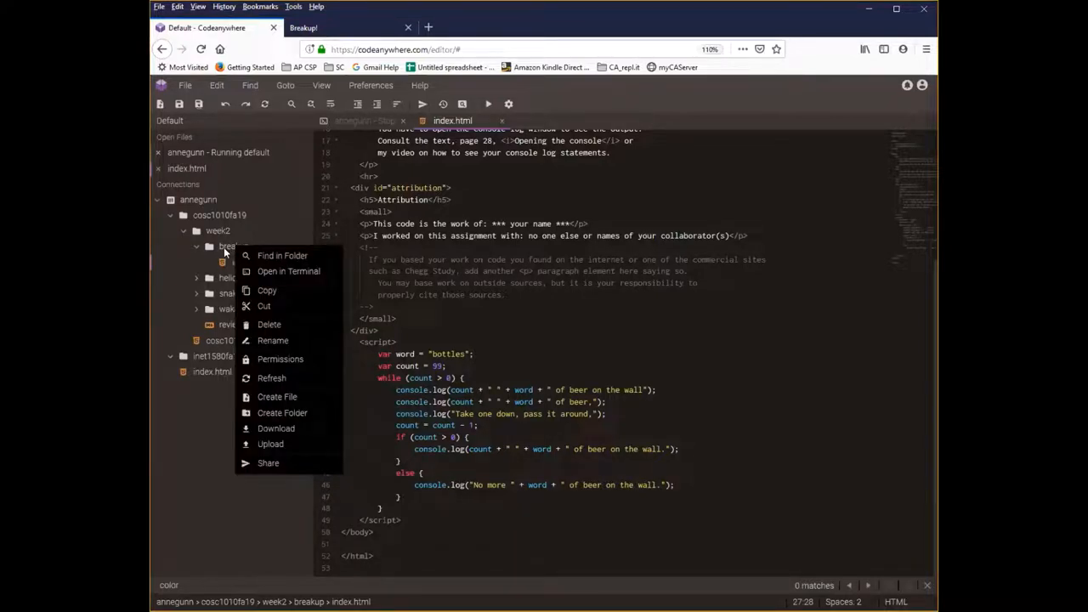
pyautogui.moveTo(229, 248)
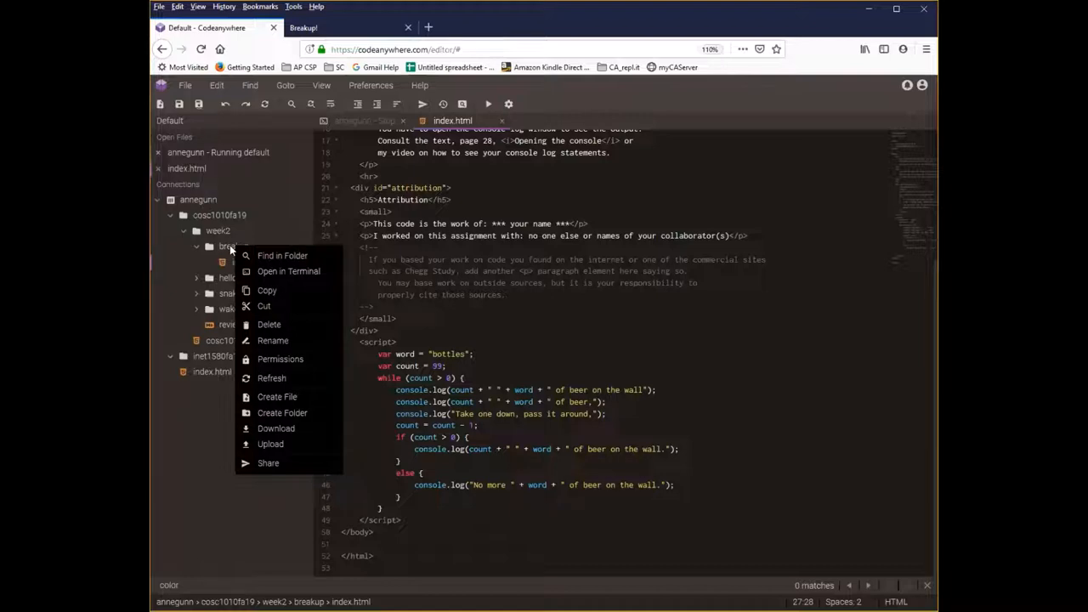
pyautogui.moveTo(277, 398)
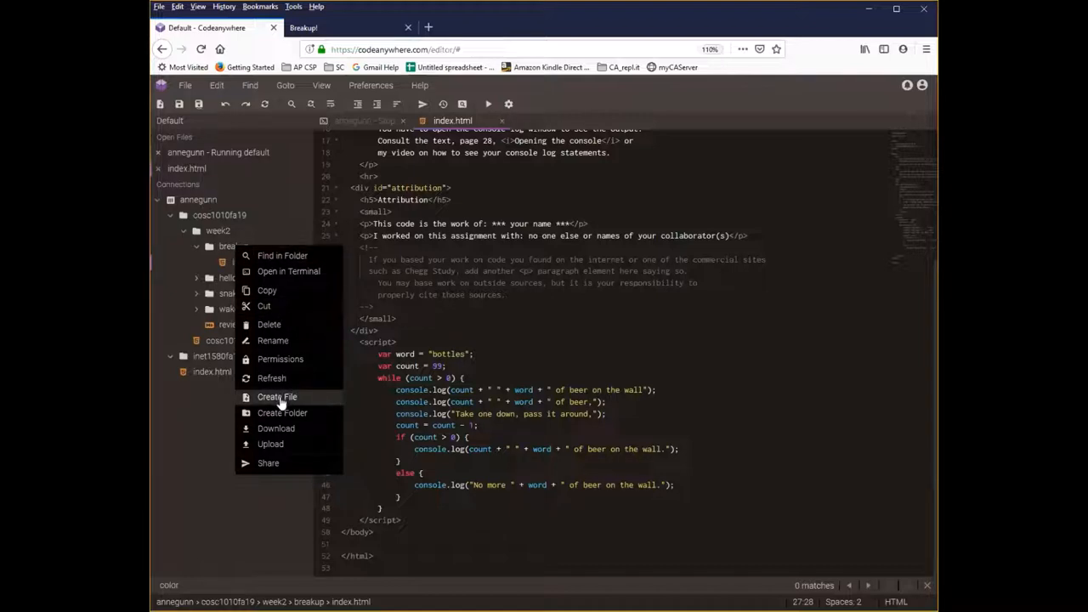
pyautogui.click(277, 396)
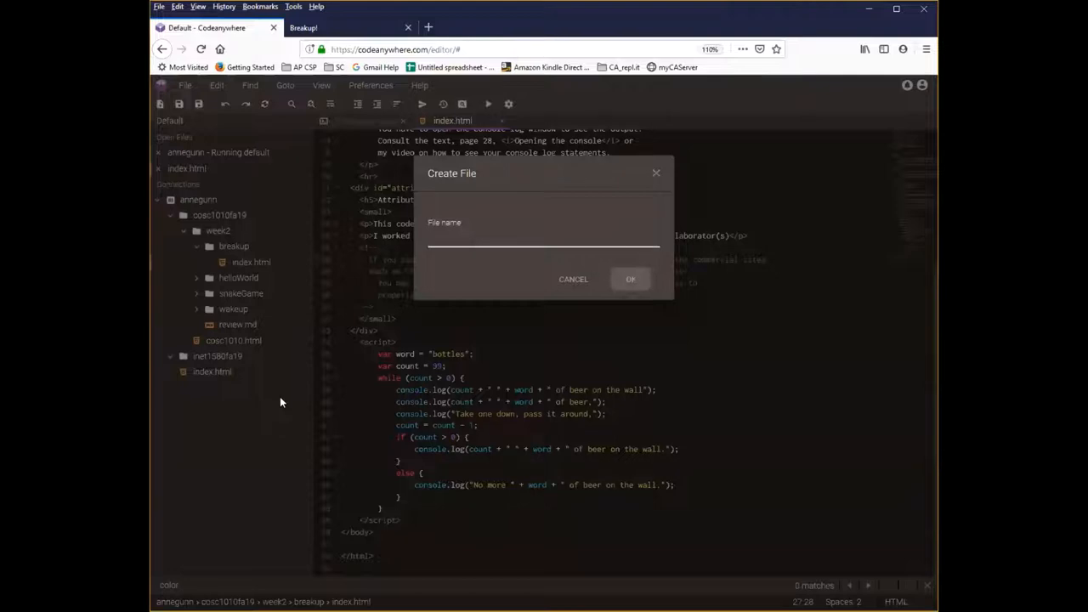
pyautogui.write('code.js')
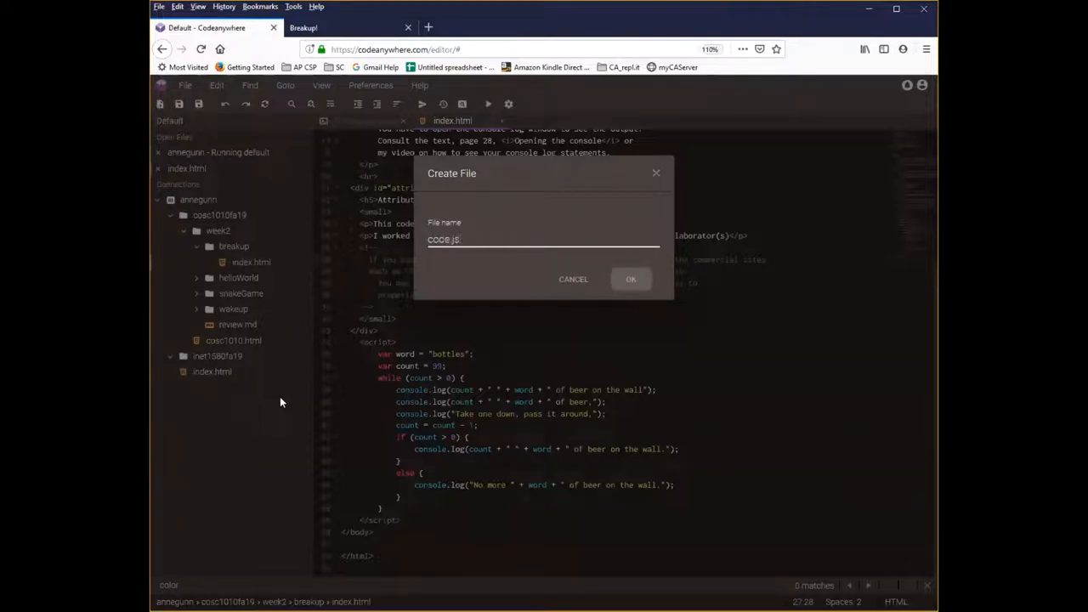
pyautogui.click(631, 279)
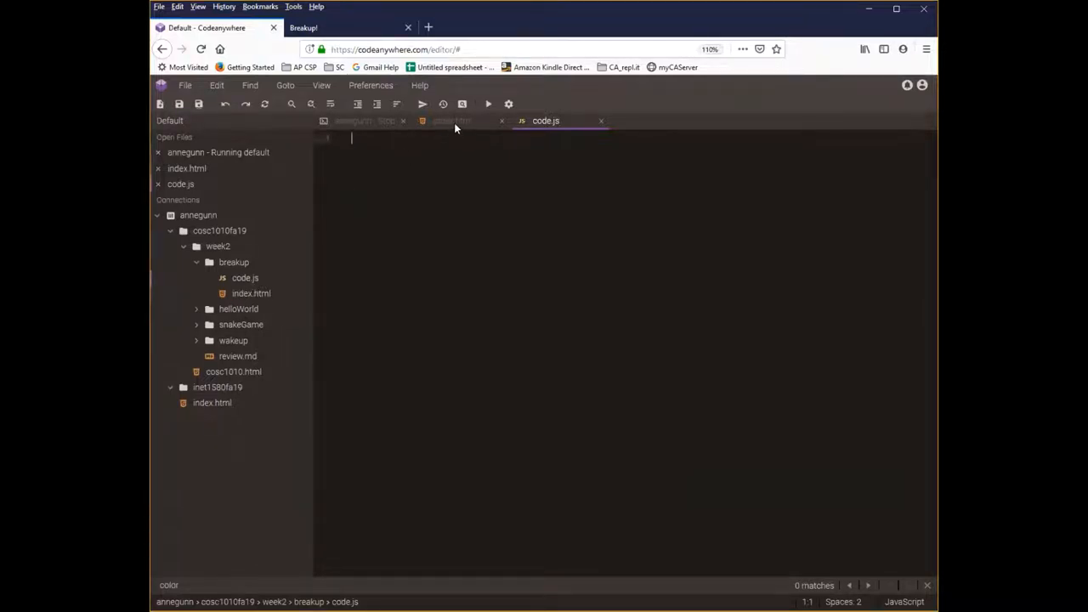
# Move the bottles loop JavaScript from index.html's script tags into code.js
pyautogui.click(452, 121)
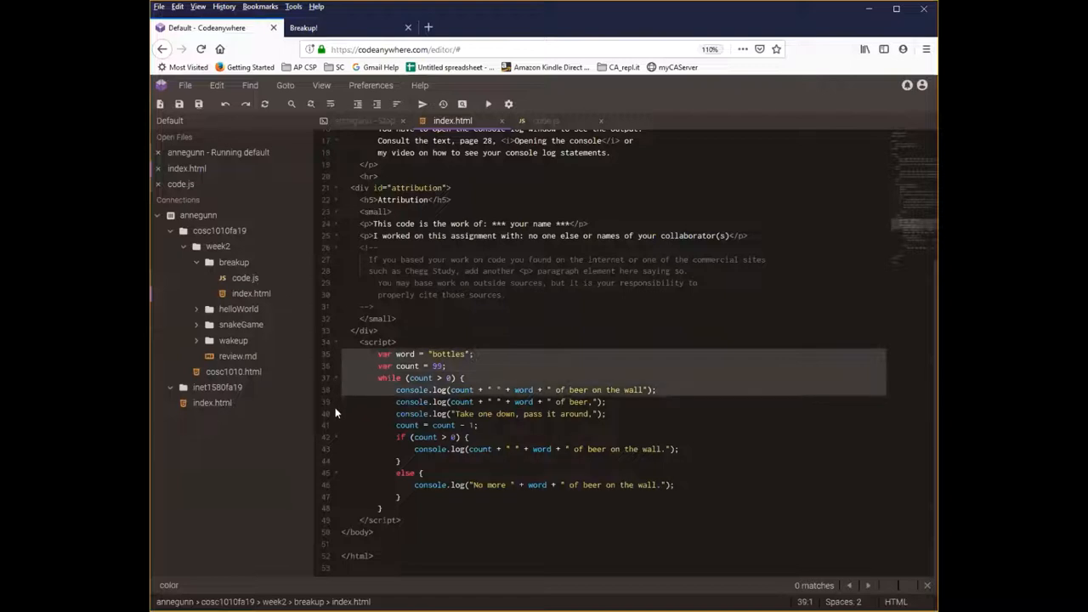
pyautogui.moveTo(377, 353); pyautogui.dragTo(394, 508)
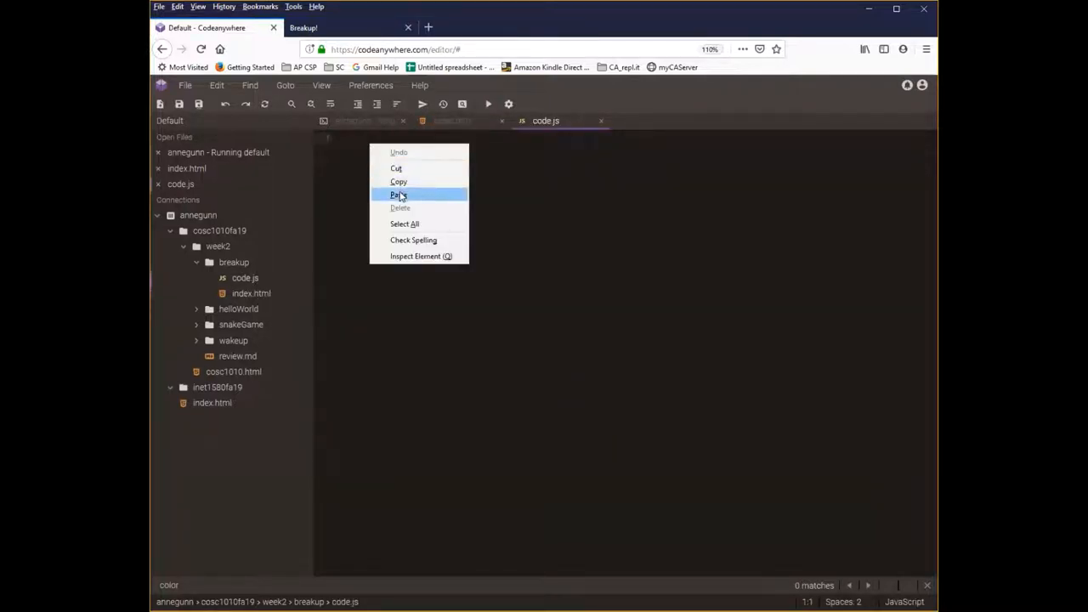
pyautogui.click(398, 194)
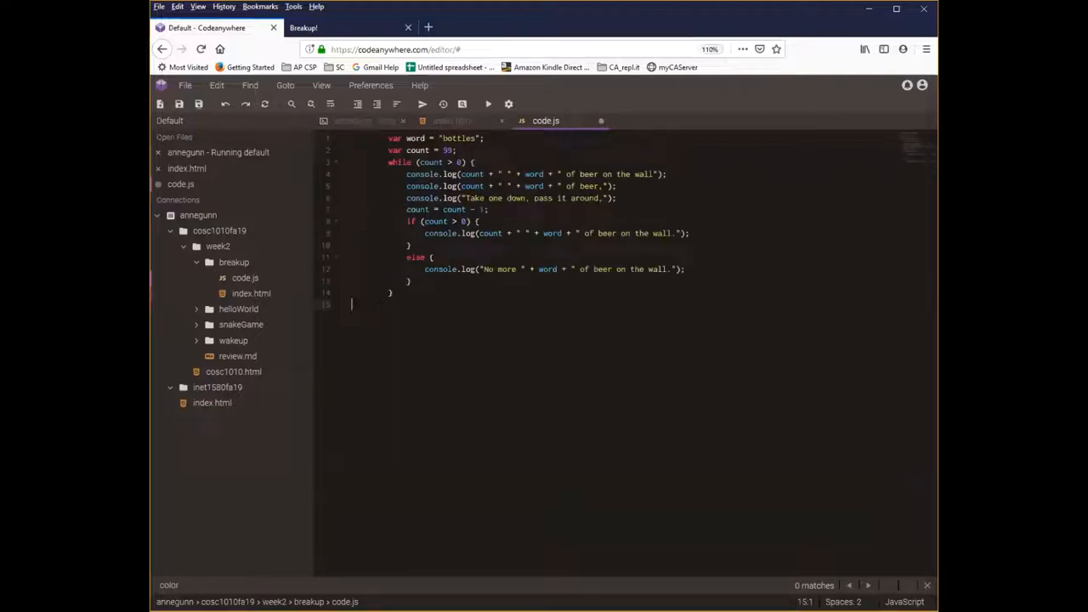
pyautogui.click(452, 119)
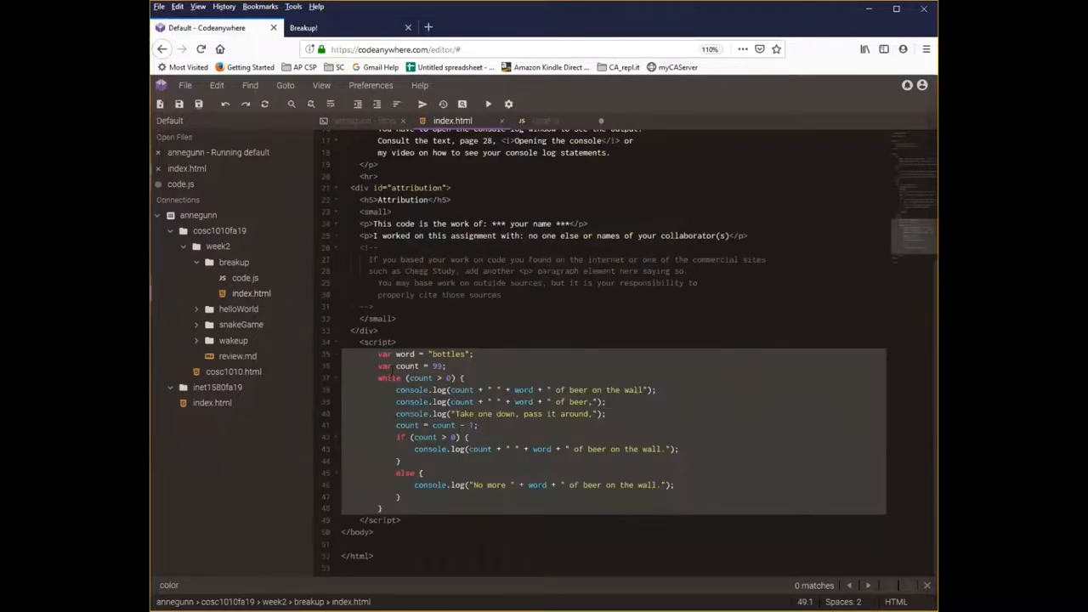
pyautogui.click(245, 279)
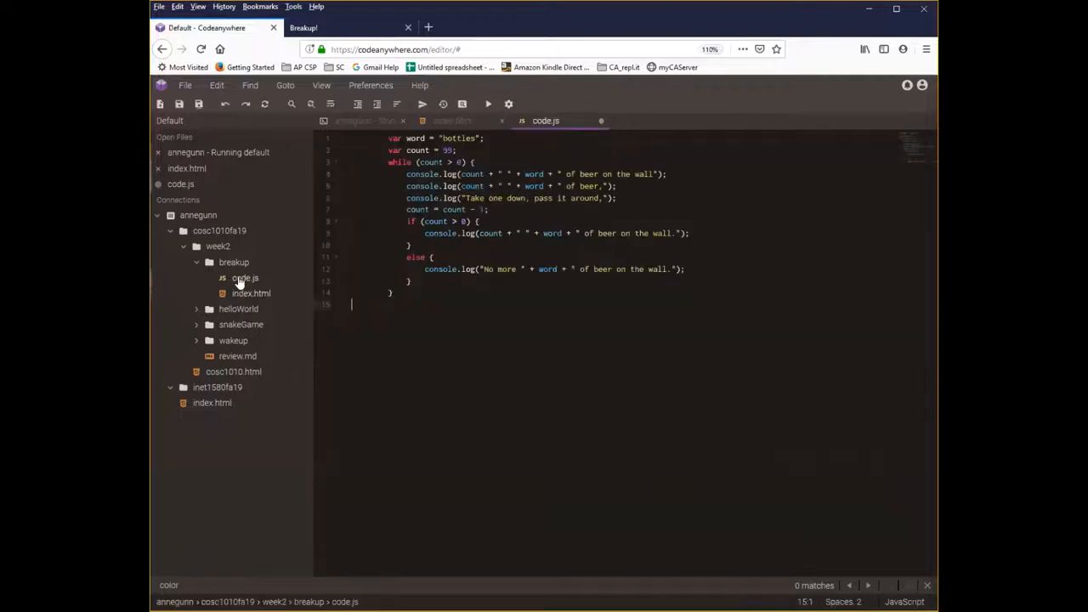
pyautogui.moveTo(258, 306)
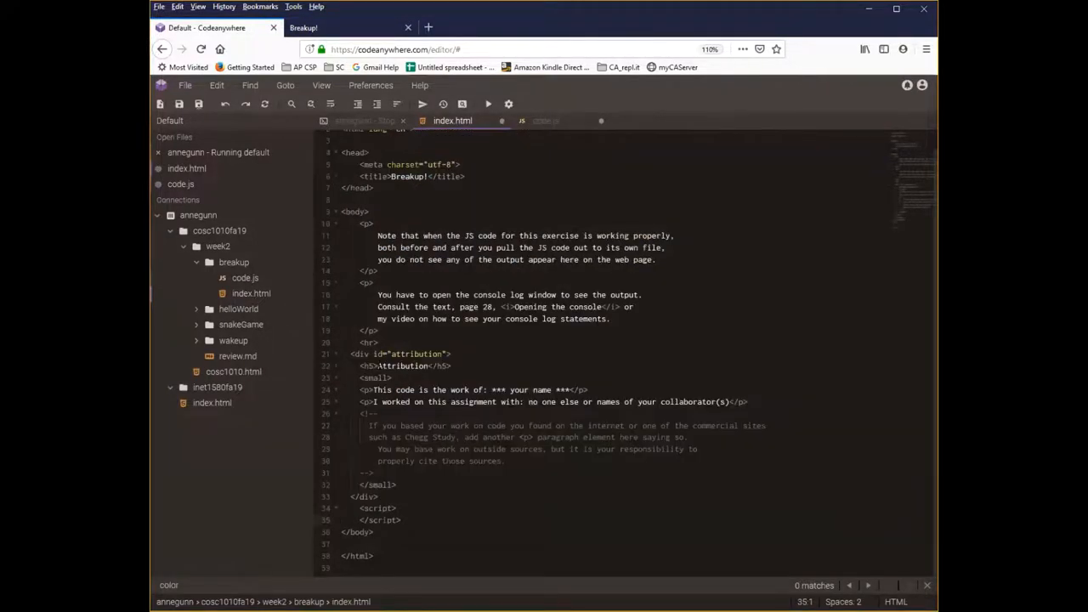
# Reformat the loop code in code.js flush left and go back to index.html
pyautogui.click(245, 279)
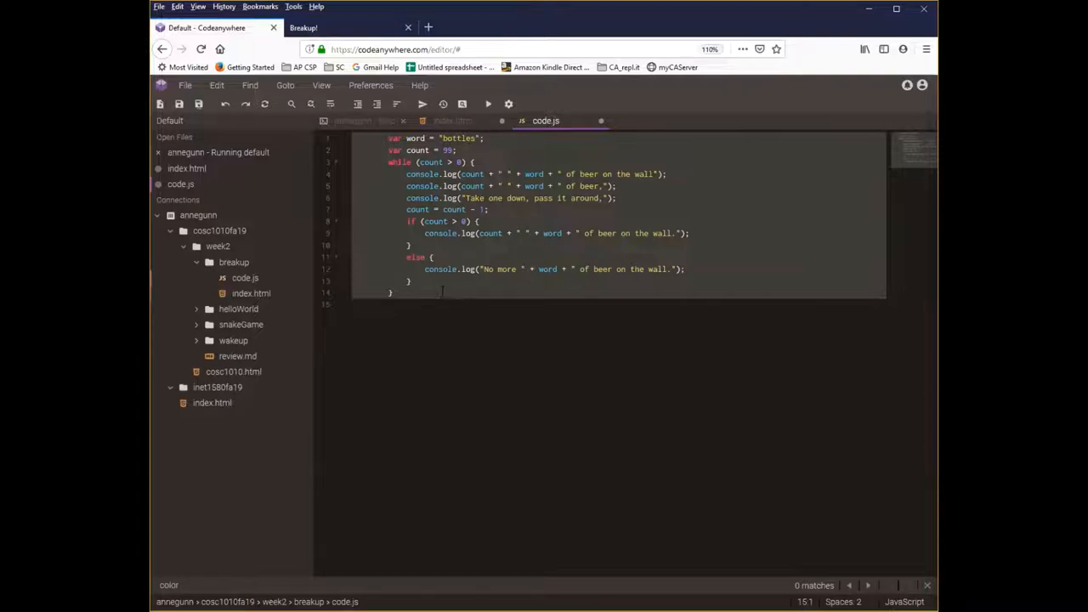
pyautogui.rightClick(459, 234)
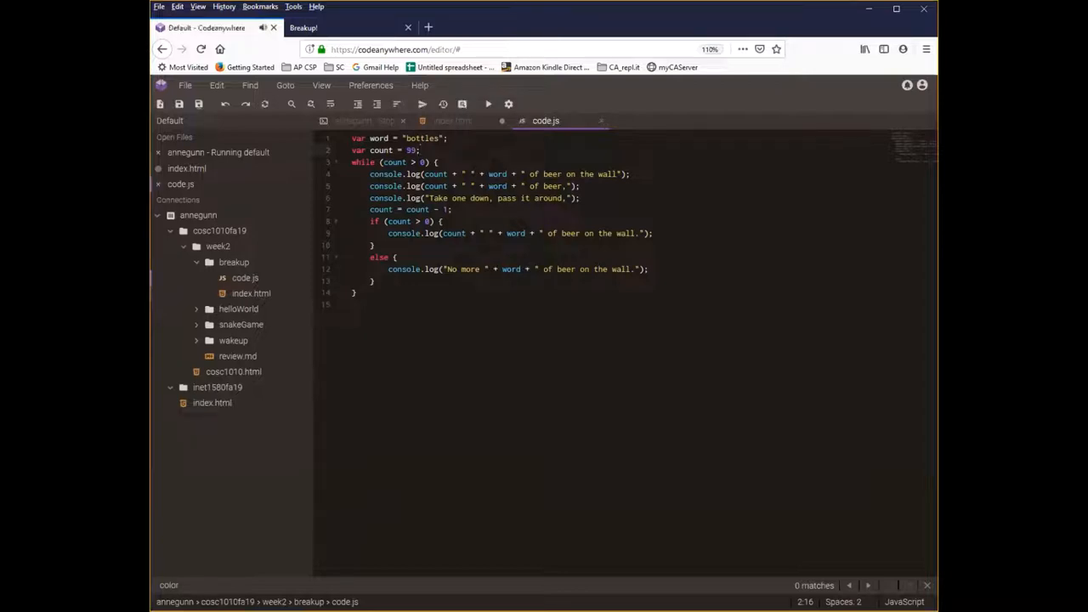
pyautogui.click(452, 119)
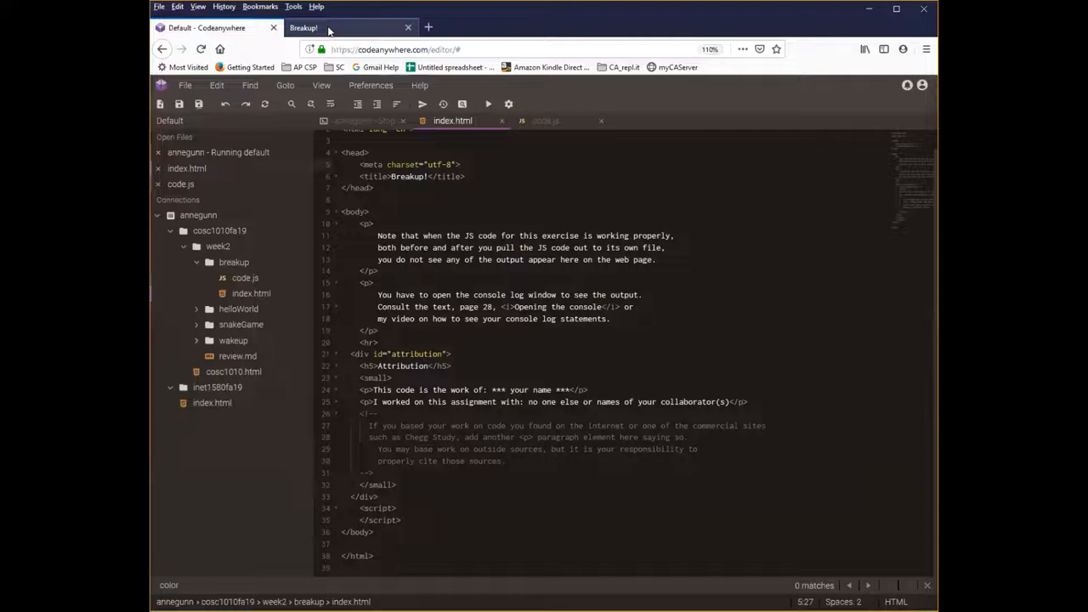
# Reload the Breakup! page with the console open, confirming no verses print, then return to the editor
pyautogui.click(201, 48)
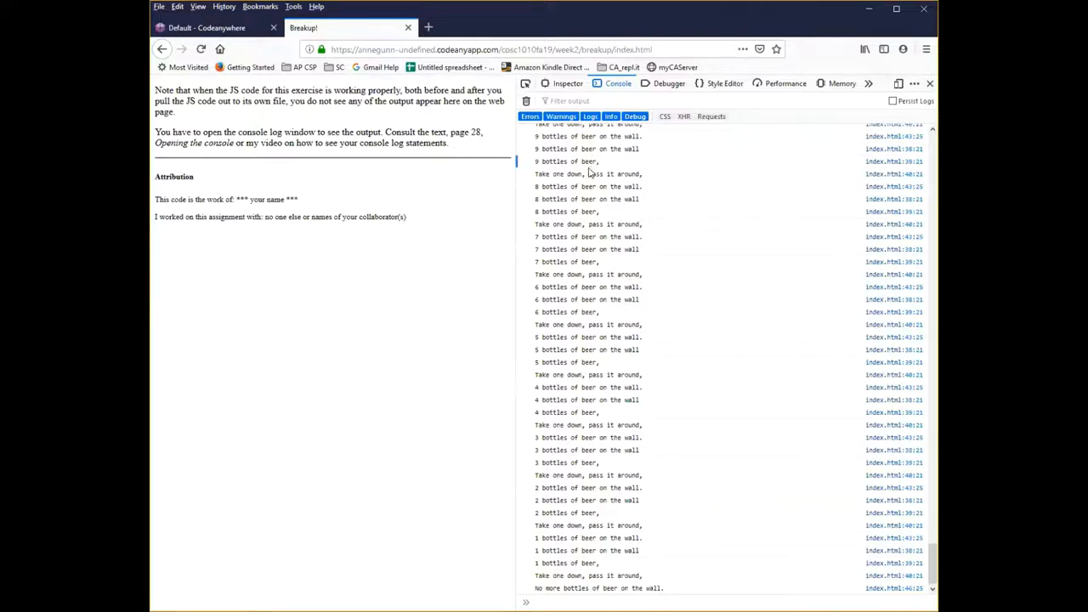
pyautogui.moveTo(478, 143)
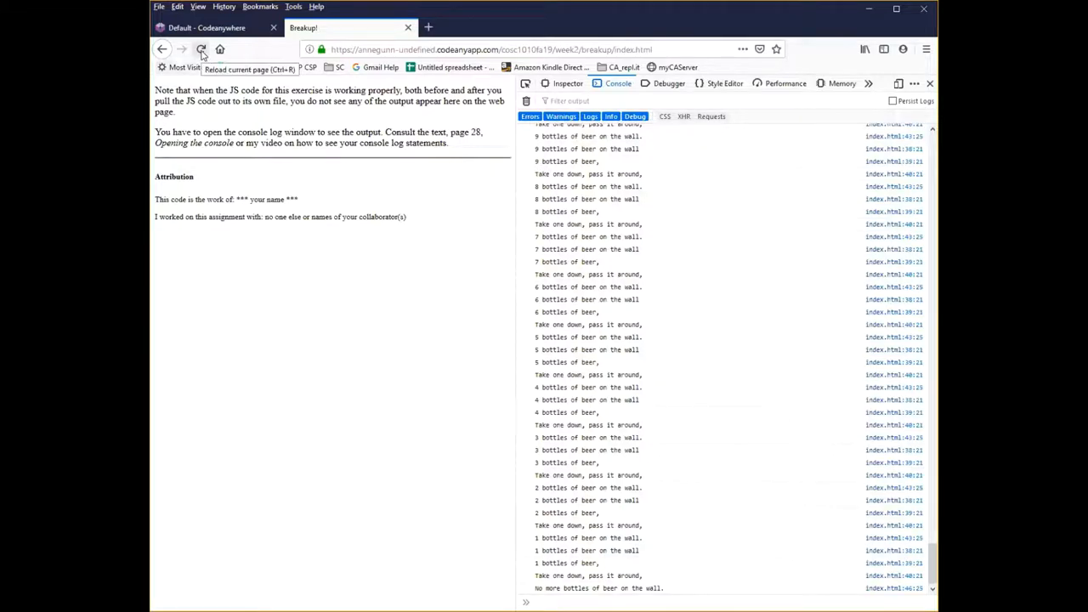
pyautogui.click(201, 49)
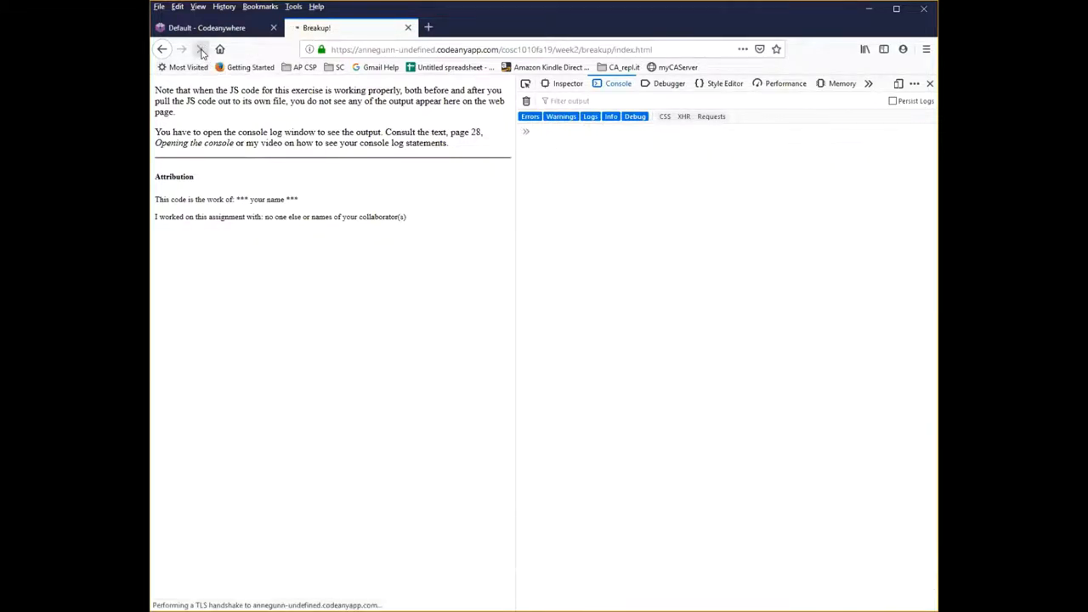
pyautogui.click(200, 48)
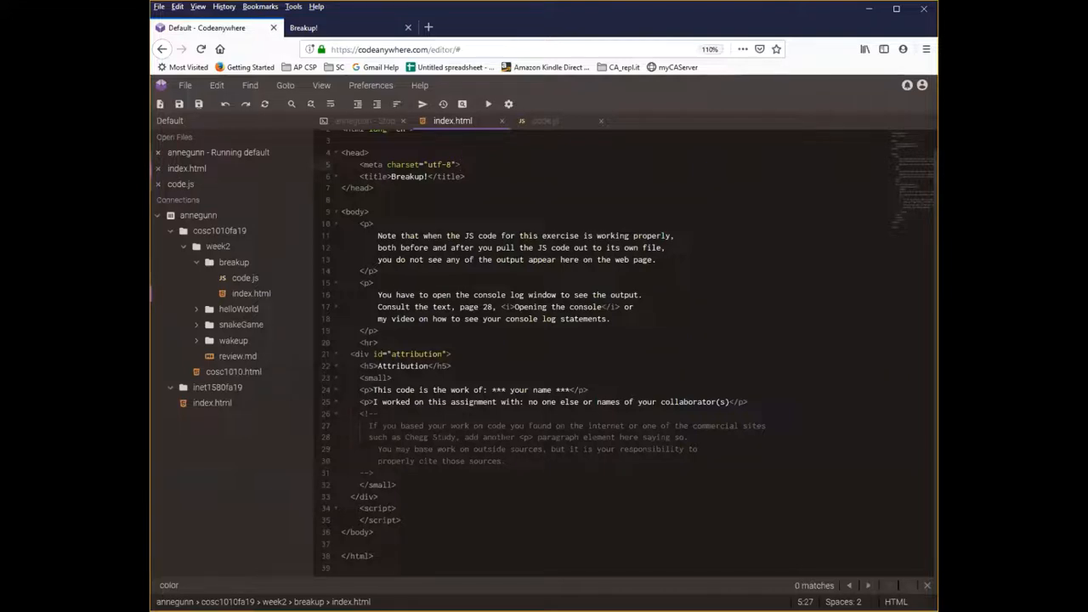
# Add src="code.js" to index.html's opening script tag after glancing at code.js
pyautogui.click(245, 279)
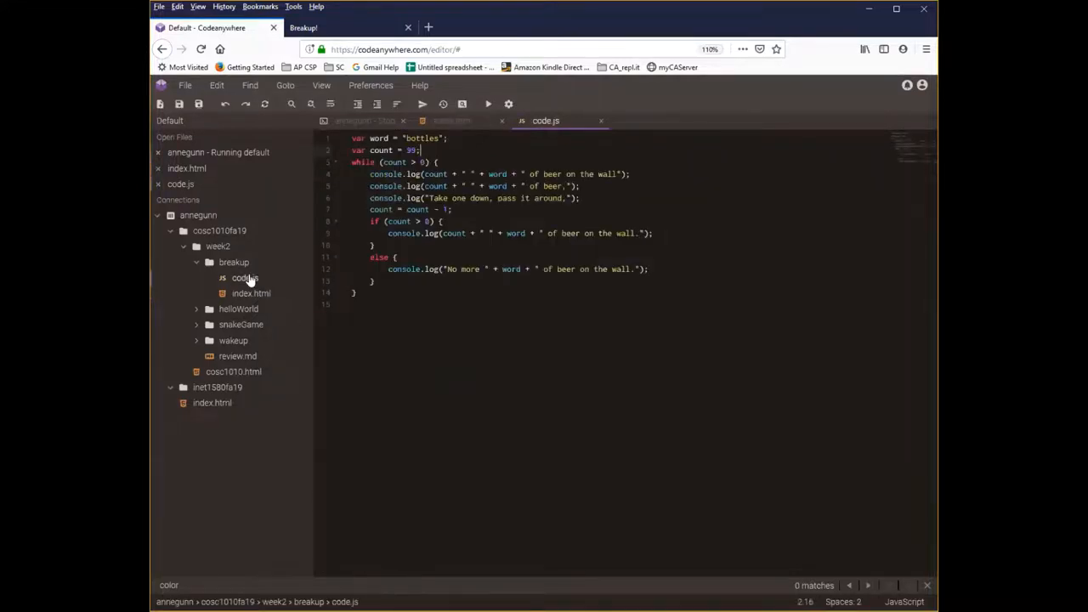
pyautogui.click(251, 292)
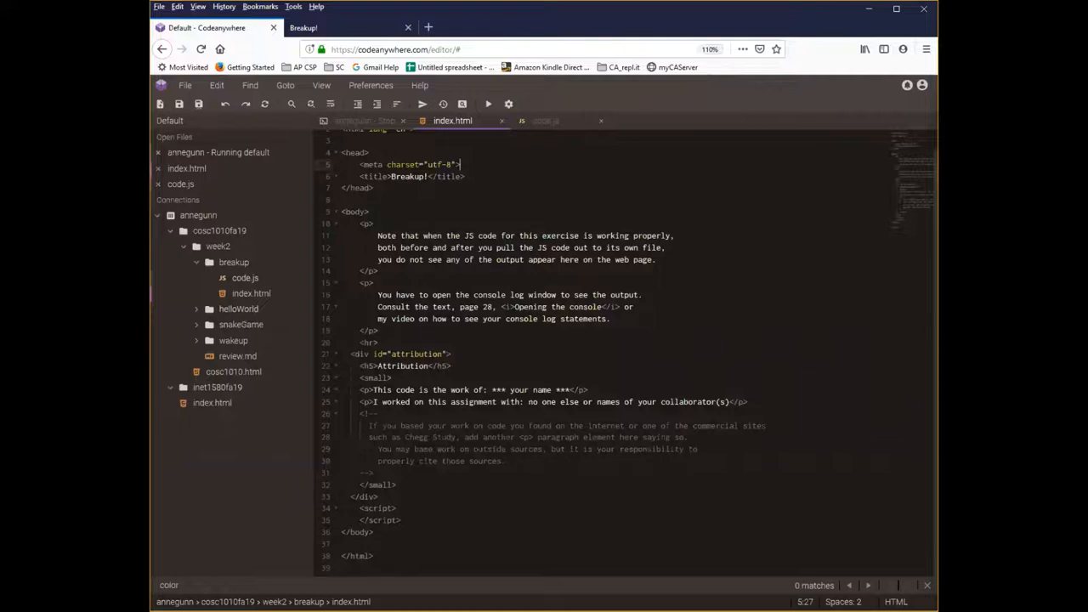
pyautogui.moveTo(245, 282)
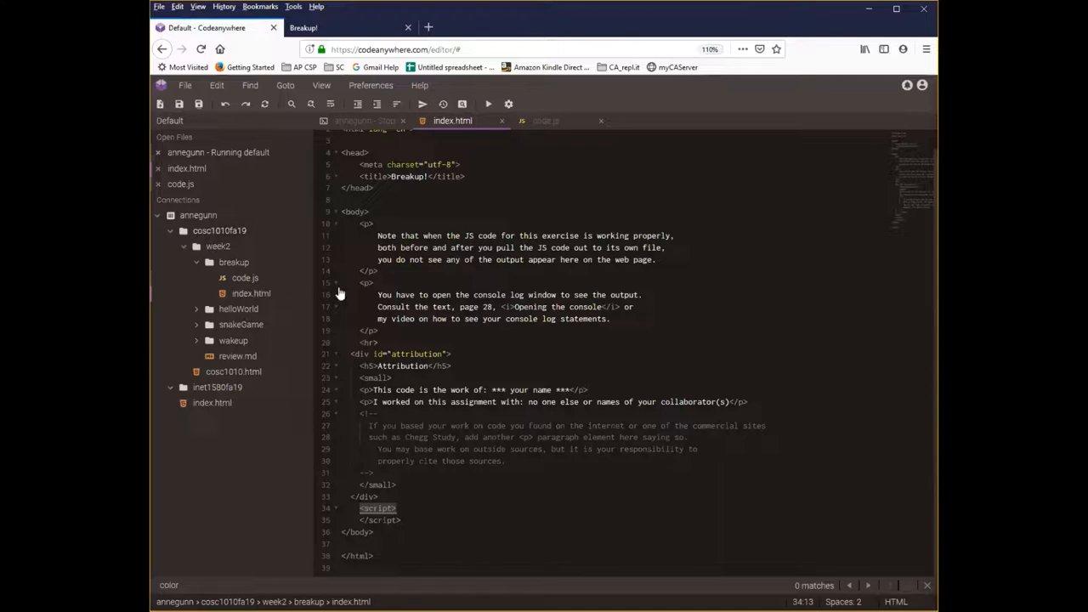
pyautogui.moveTo(338, 292)
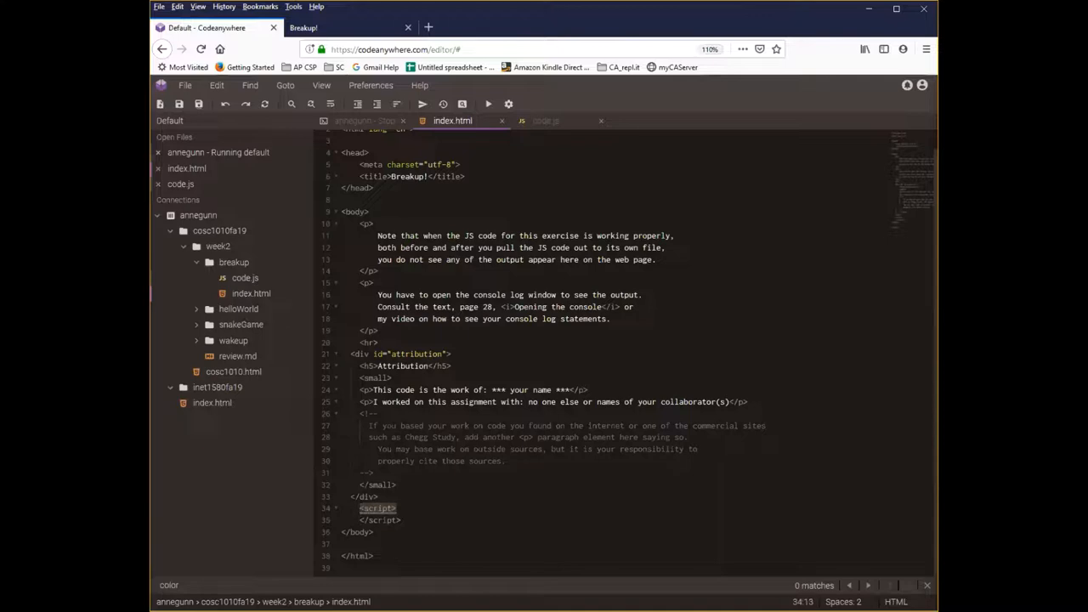
pyautogui.write('src="code.js"')
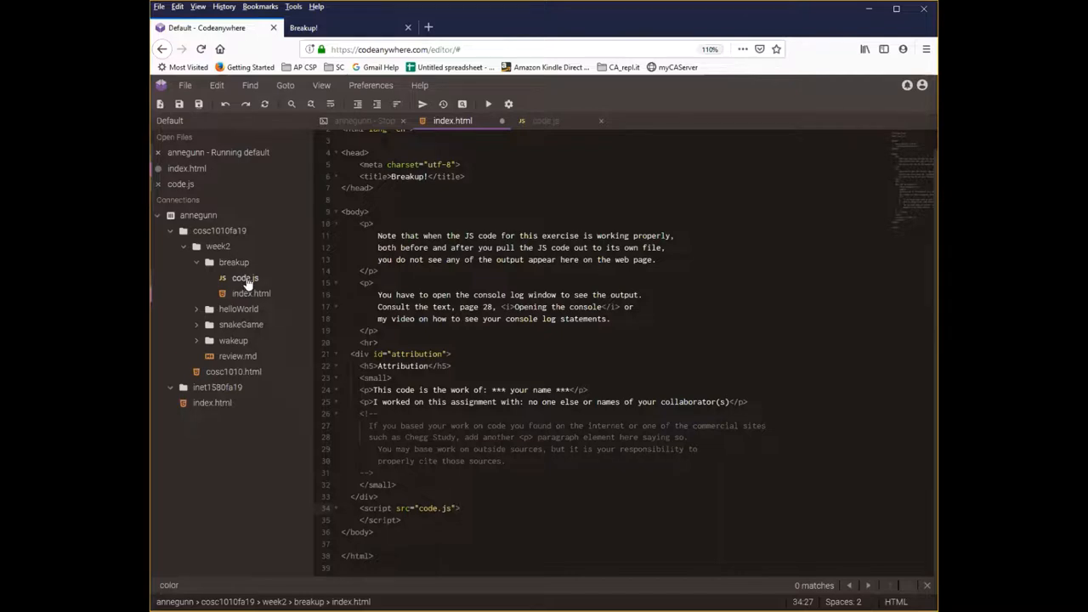
pyautogui.moveTo(316, 480)
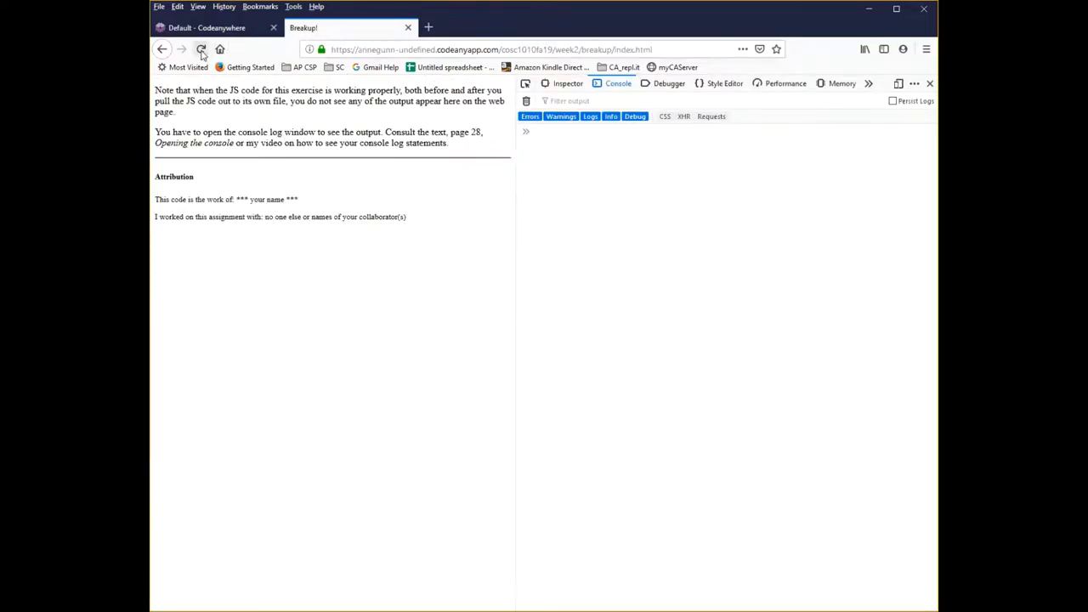
# Reload the Breakup page so the console lists the bottle verses from code.js
pyautogui.click(201, 48)
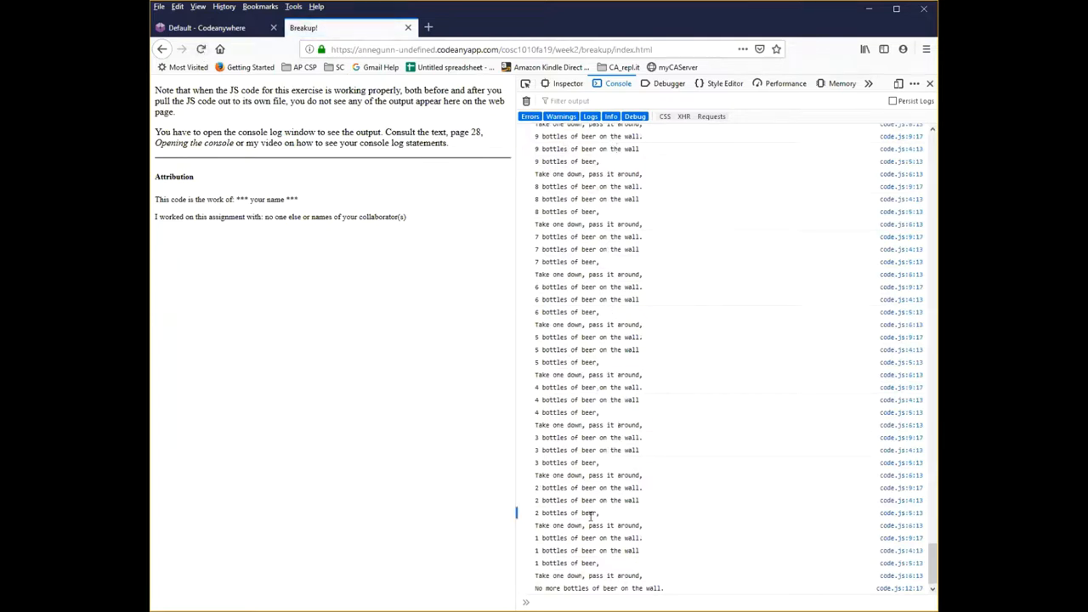
pyautogui.moveTo(598, 299)
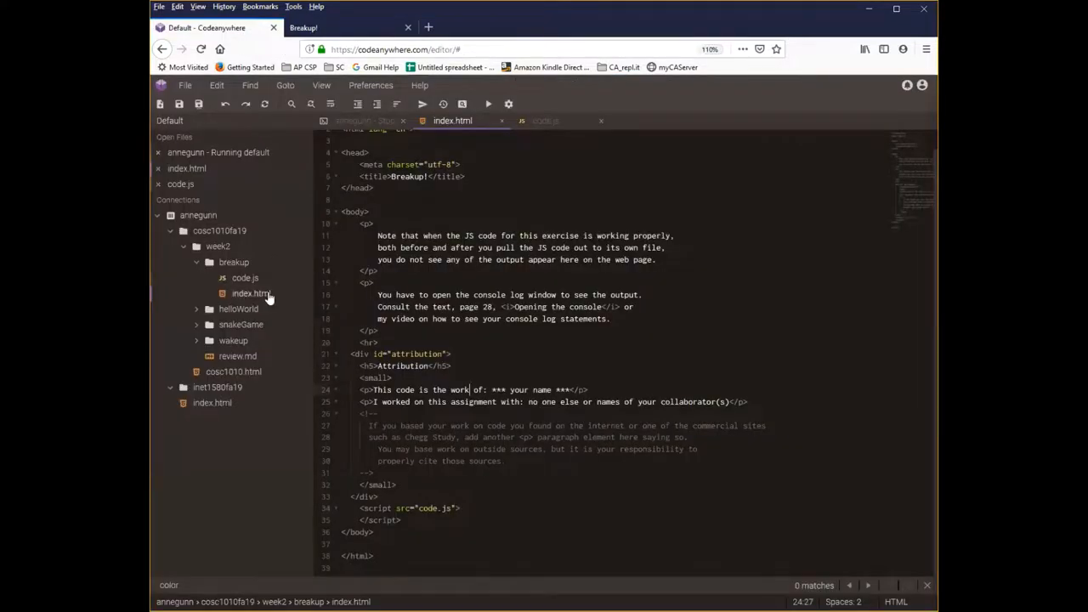
pyautogui.moveTo(340, 385)
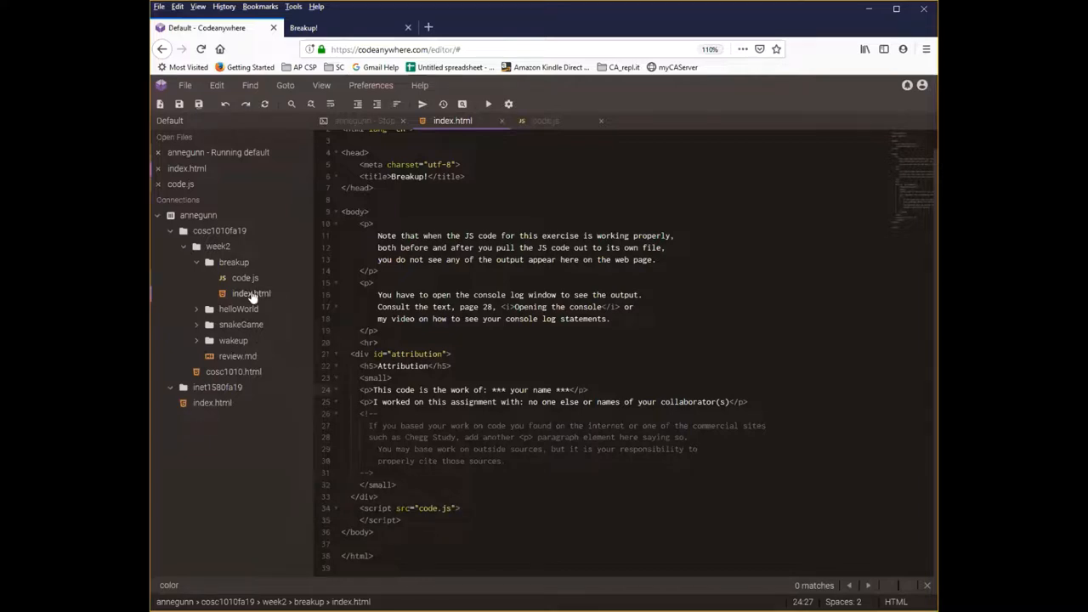
# Show code.js in the editor to compare its loop with the console output
pyautogui.click(245, 279)
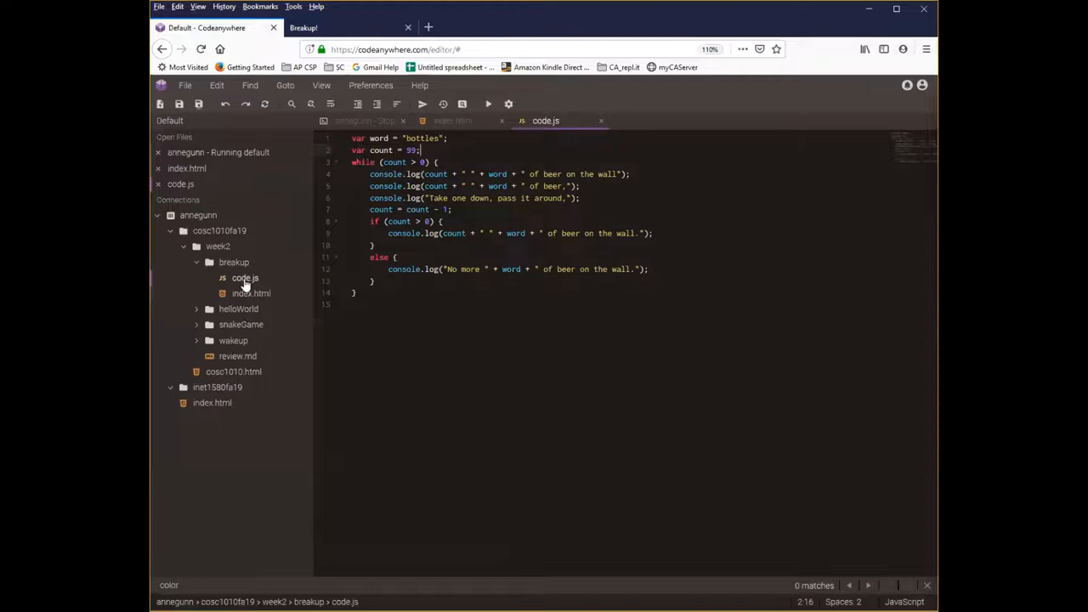
pyautogui.moveTo(245, 279)
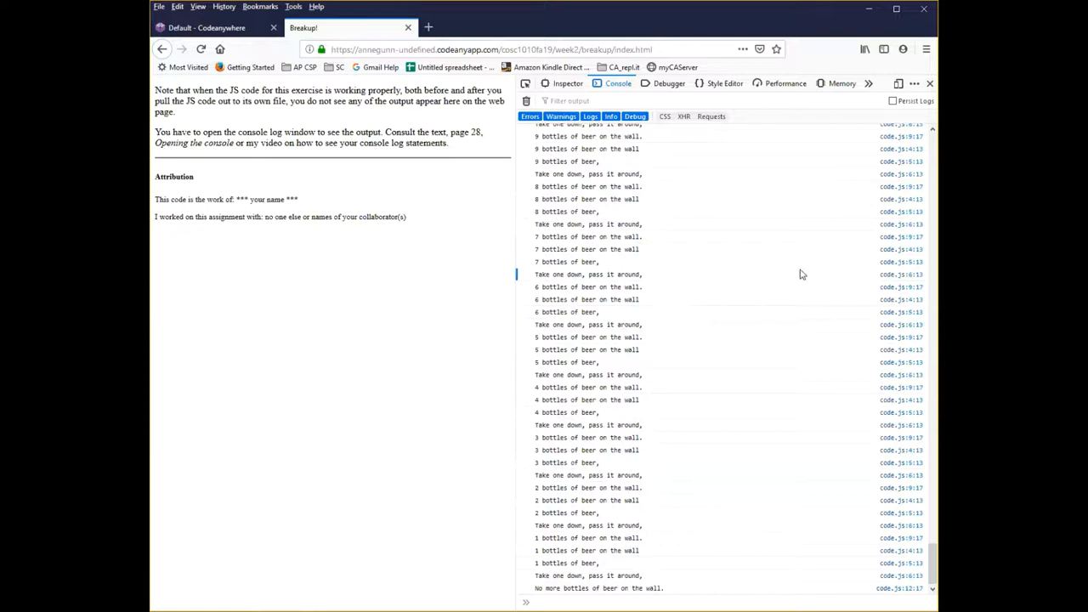
pyautogui.moveTo(724, 279)
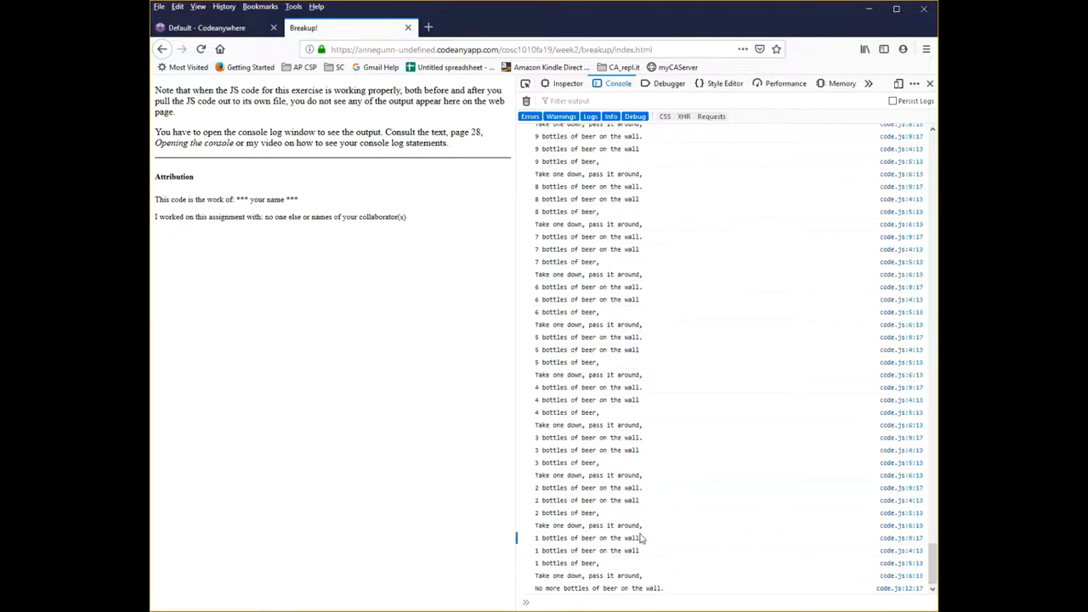
# Review the console verses and return to code.js in Codeanywhere
pyautogui.click(208, 27)
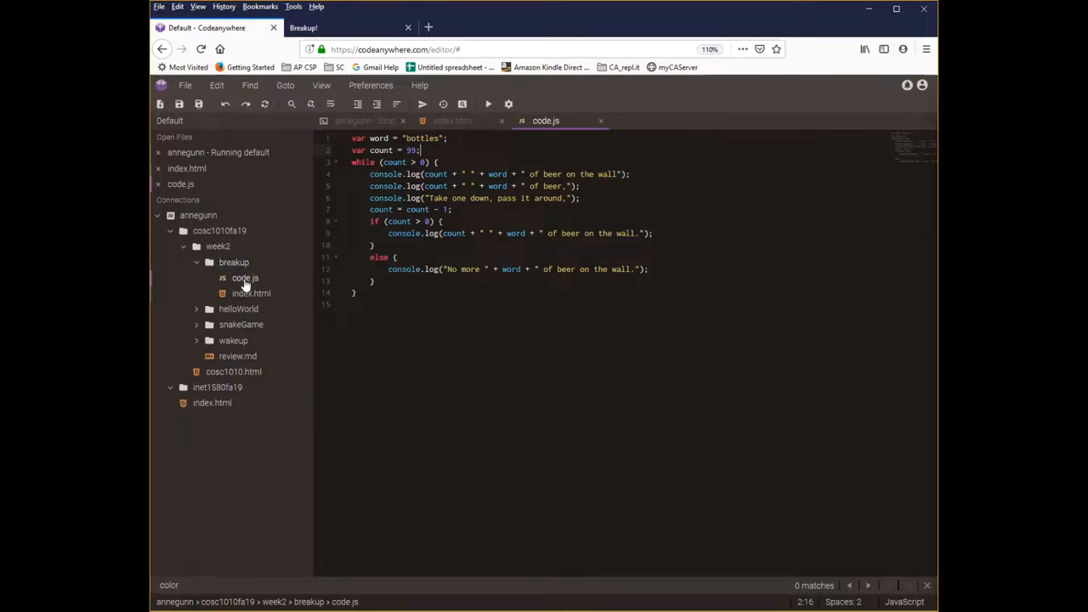
# Open a terminal in the week2/breakup folder from the file tree
pyautogui.click(234, 262)
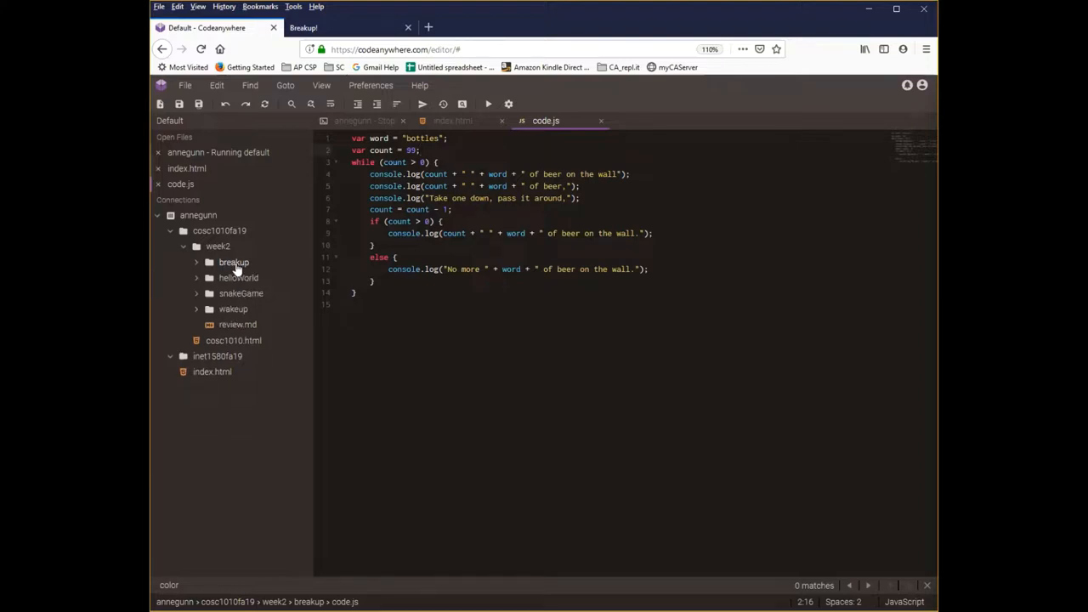
pyautogui.click(233, 261)
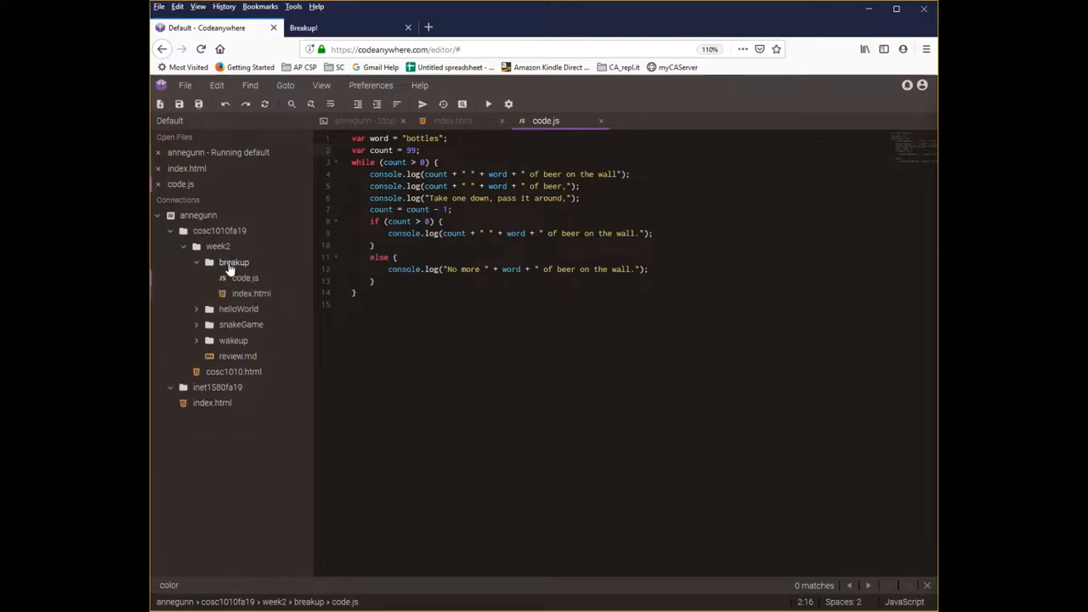
pyautogui.rightClick(235, 262)
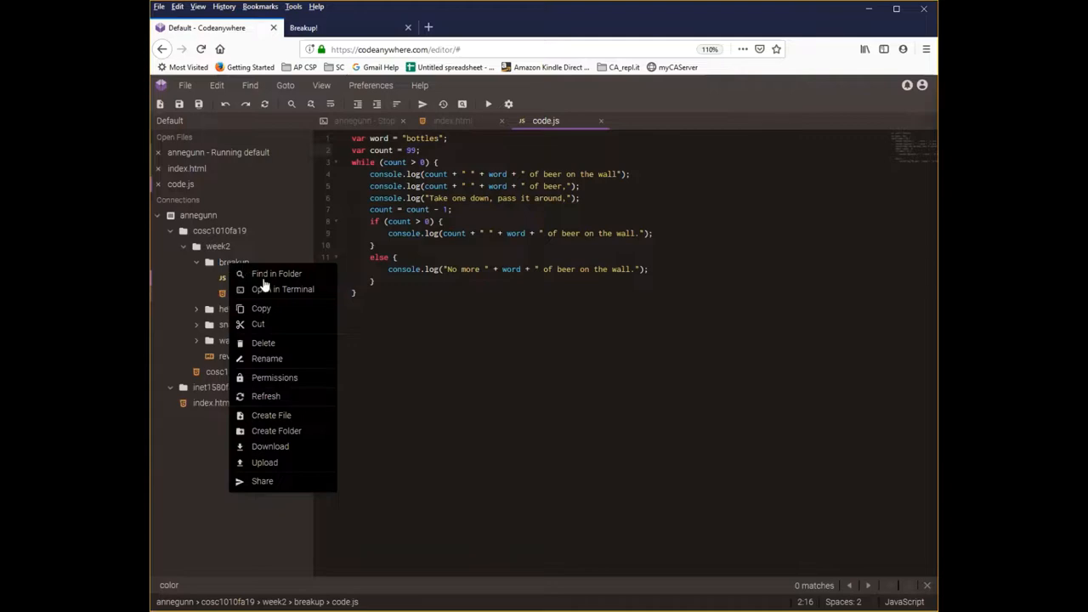
pyautogui.moveTo(282, 289)
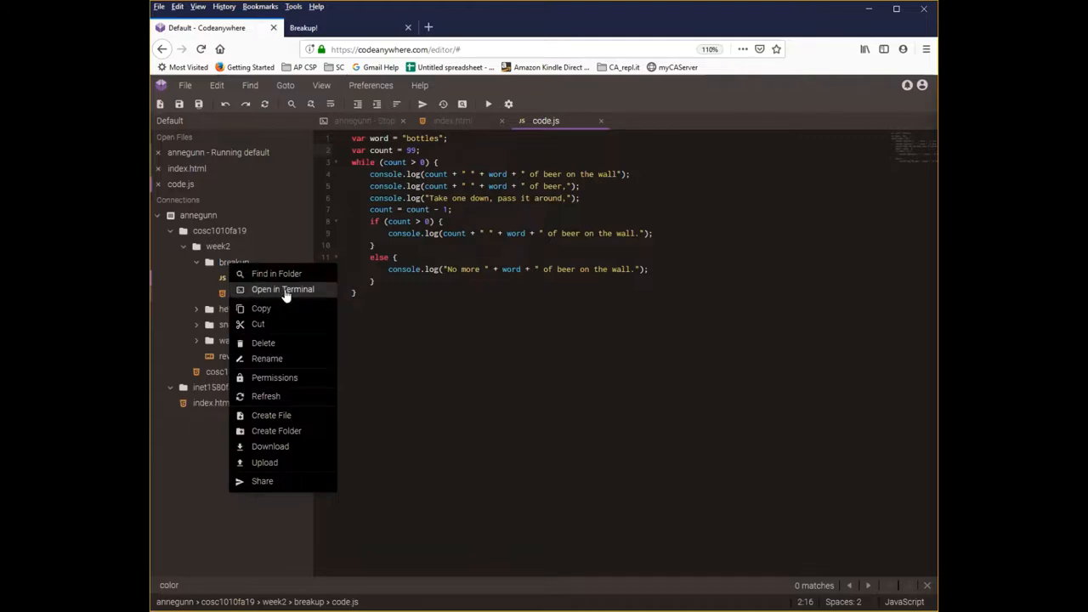
pyautogui.moveTo(293, 295)
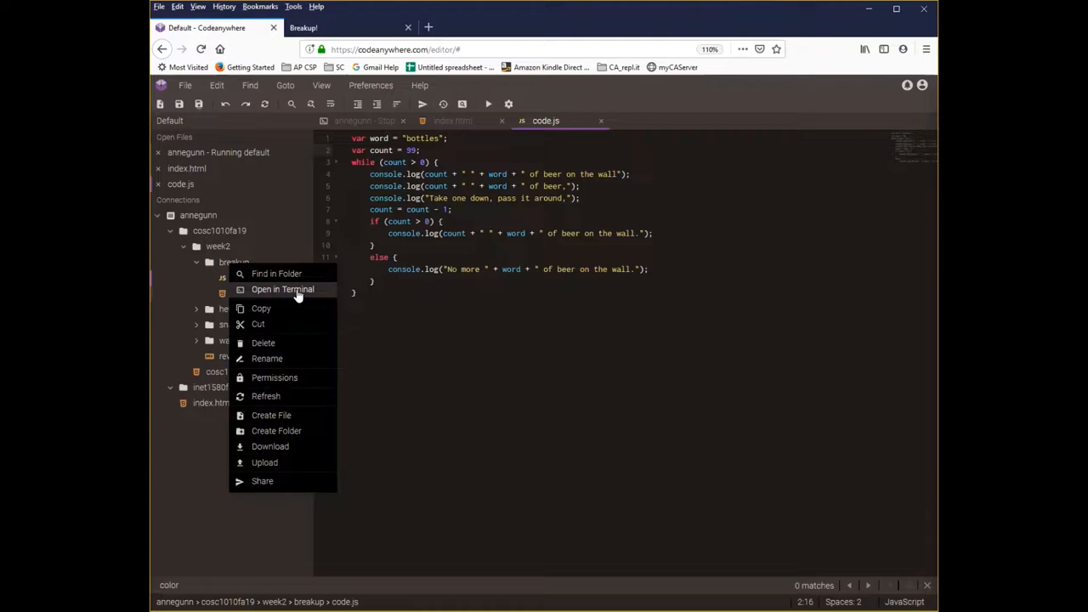
pyautogui.click(282, 289)
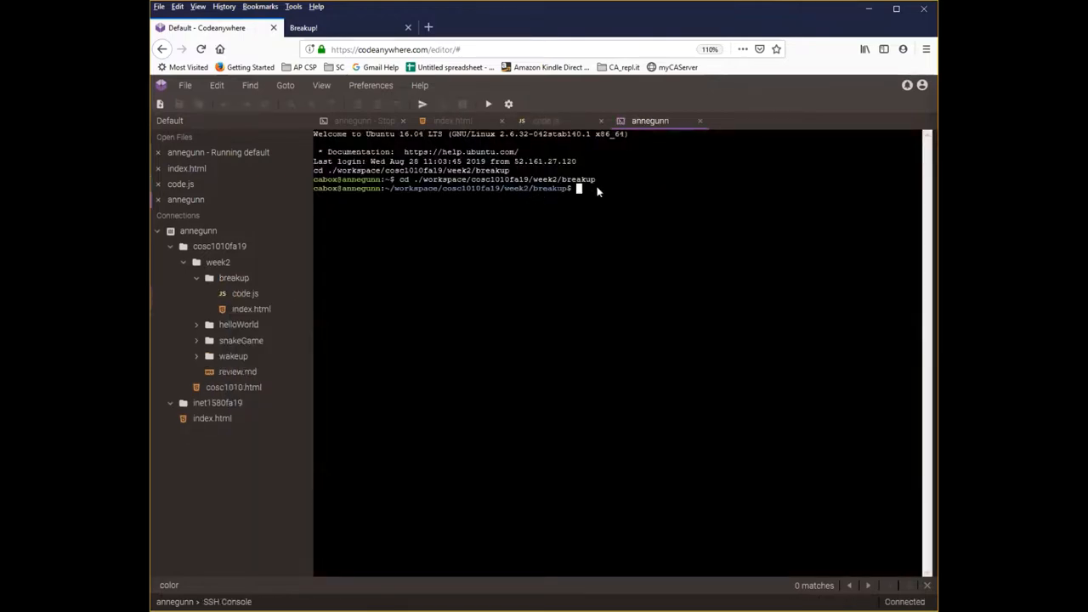
pyautogui.moveTo(581, 190)
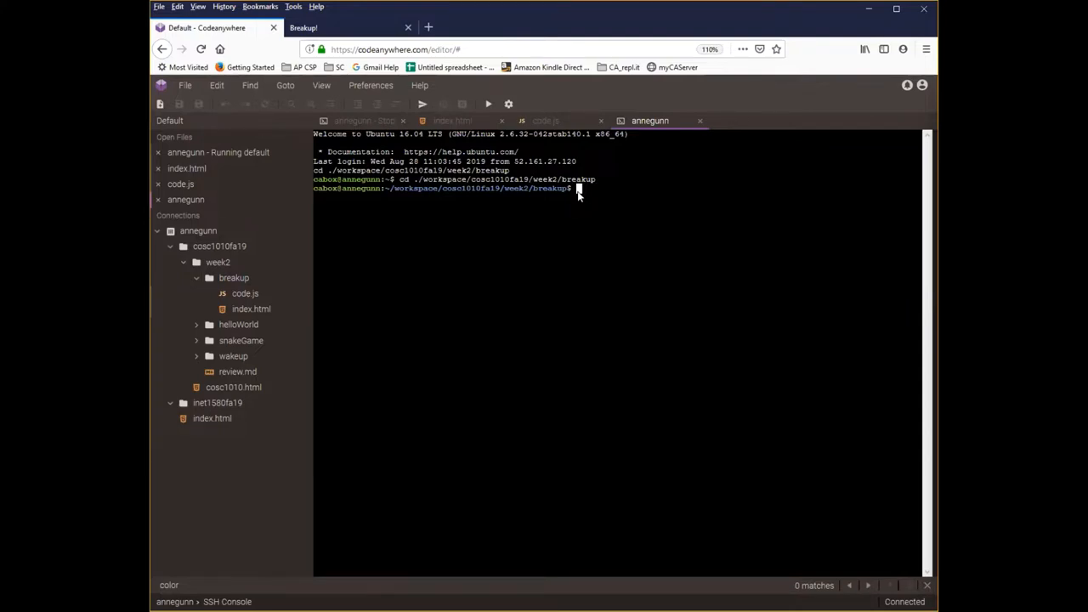
# List the folder with dir, then enter 'node code.js' to run the script
pyautogui.write('dir')
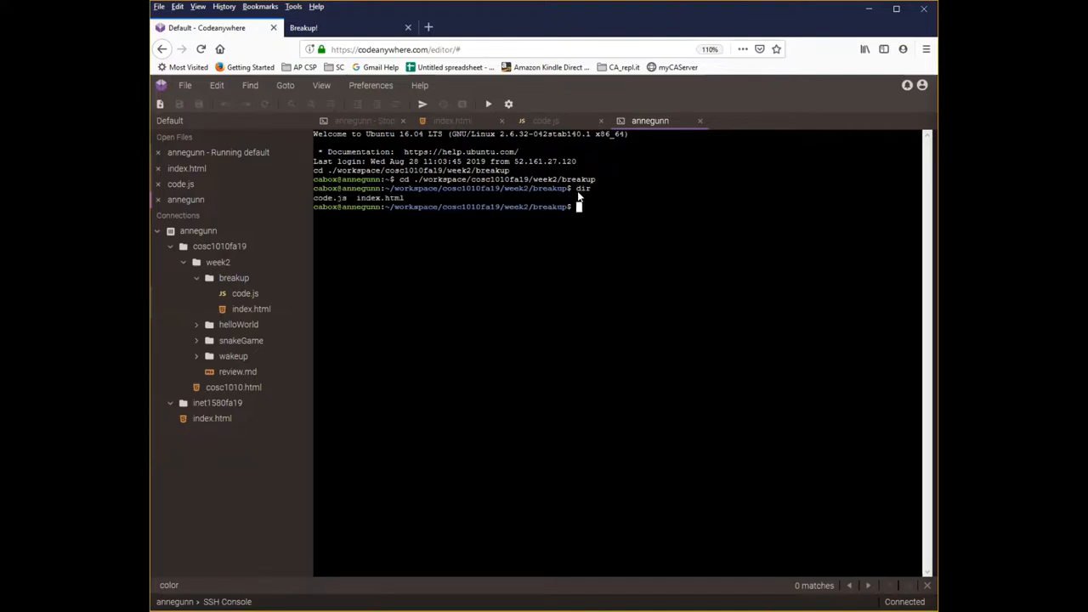
pyautogui.moveTo(416, 203)
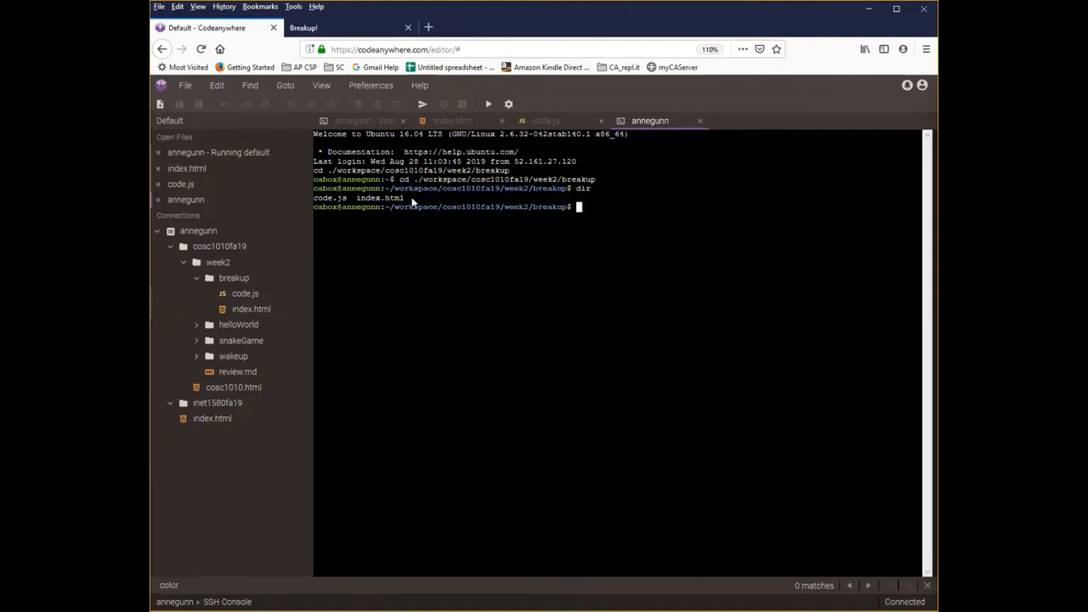
pyautogui.moveTo(416, 204)
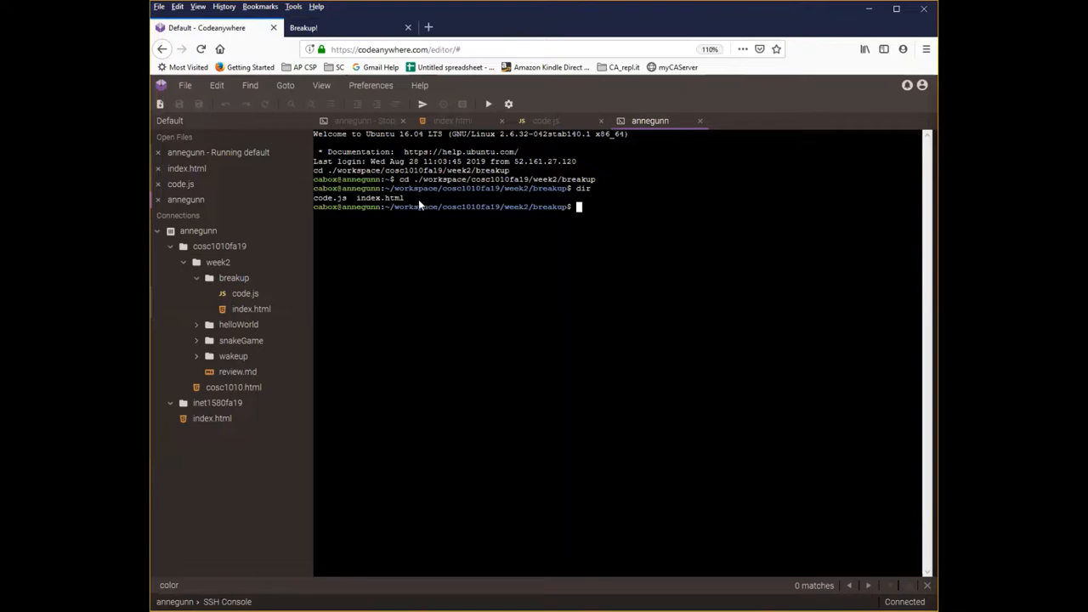
pyautogui.moveTo(235, 279)
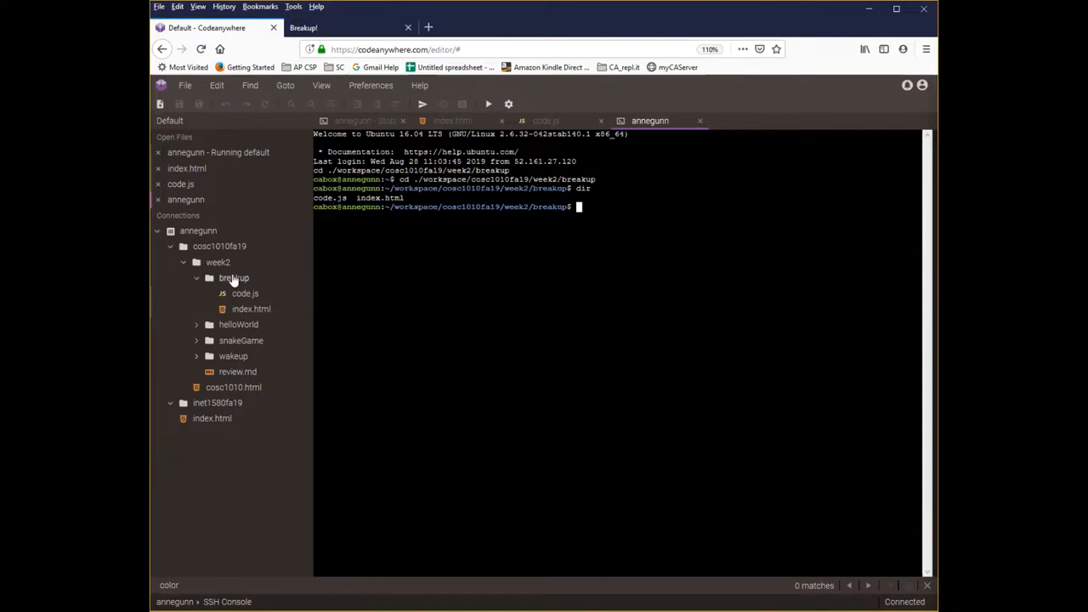
pyautogui.moveTo(249, 309)
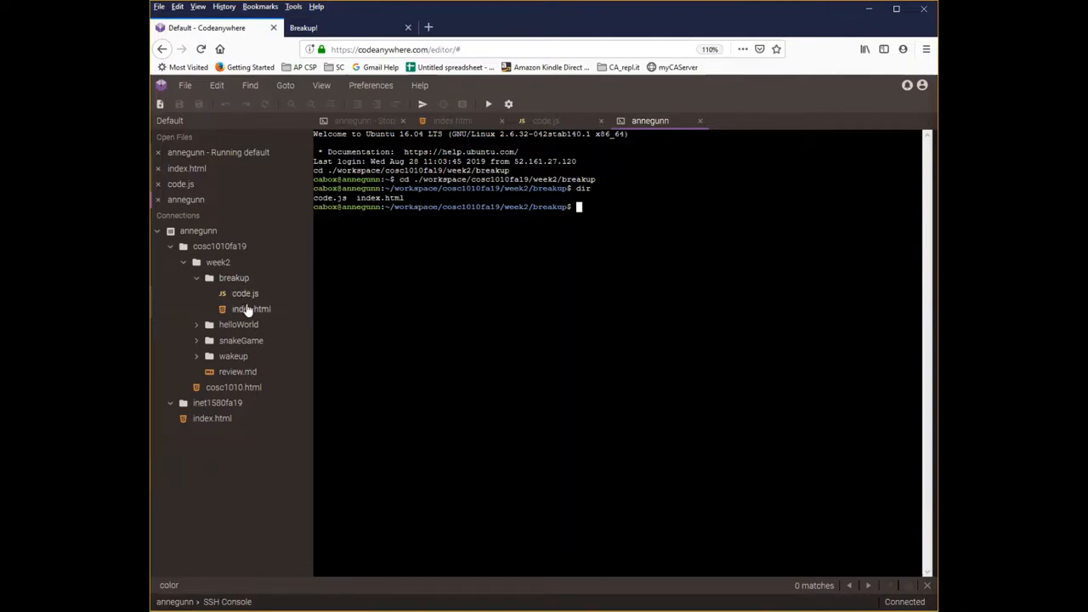
pyautogui.moveTo(612, 211)
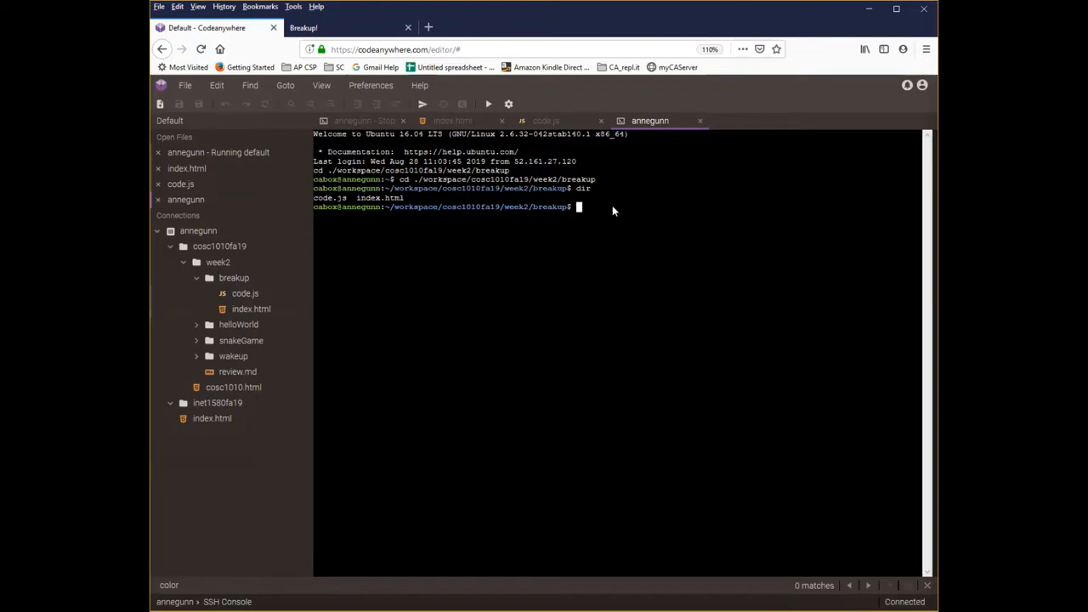
pyautogui.write('node')
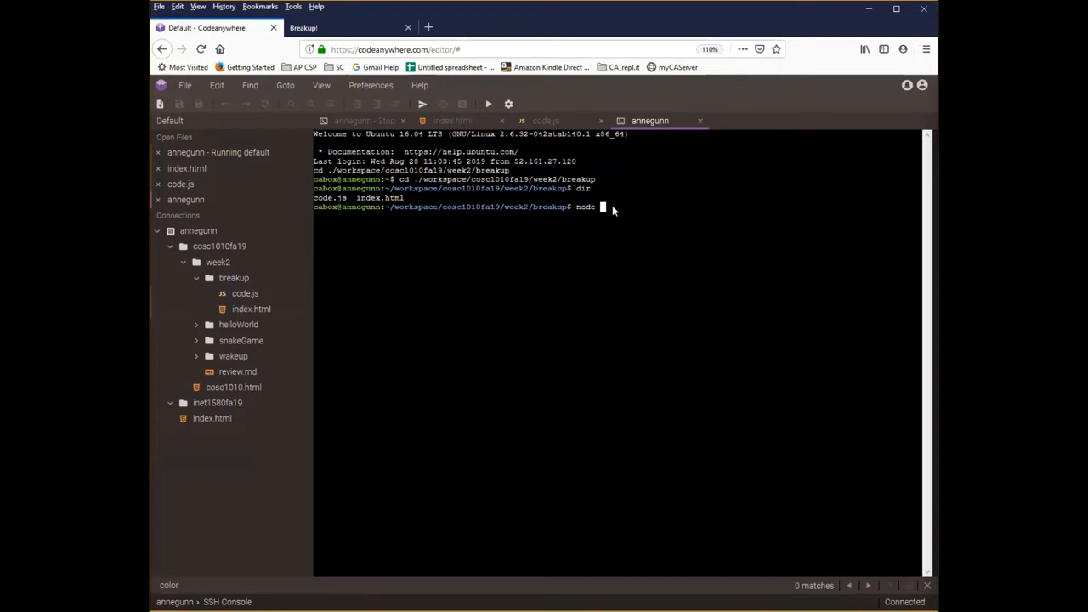
pyautogui.write('code')
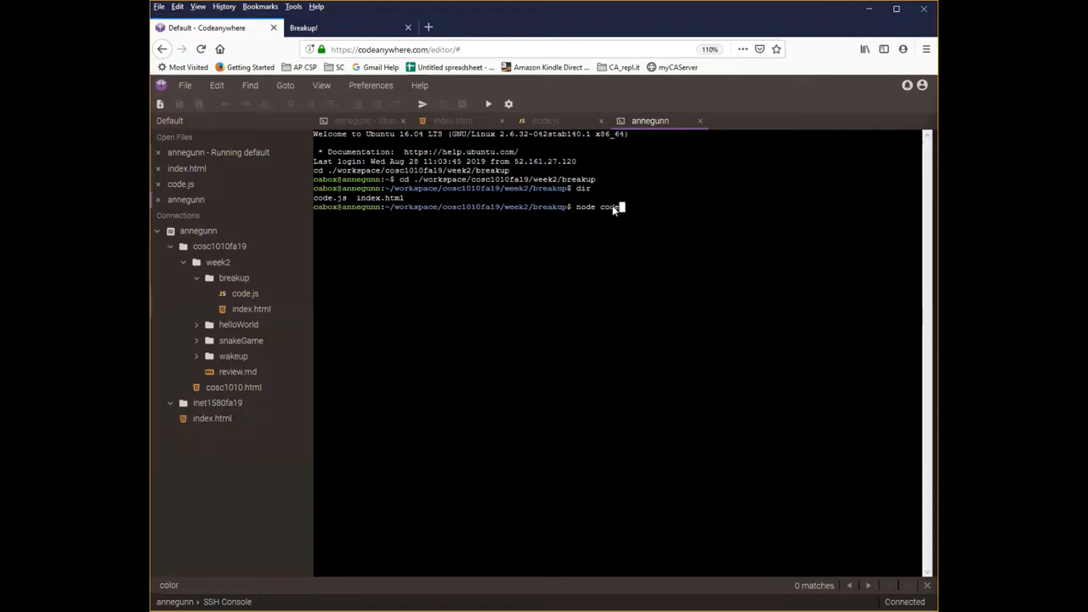
pyautogui.write('.js')
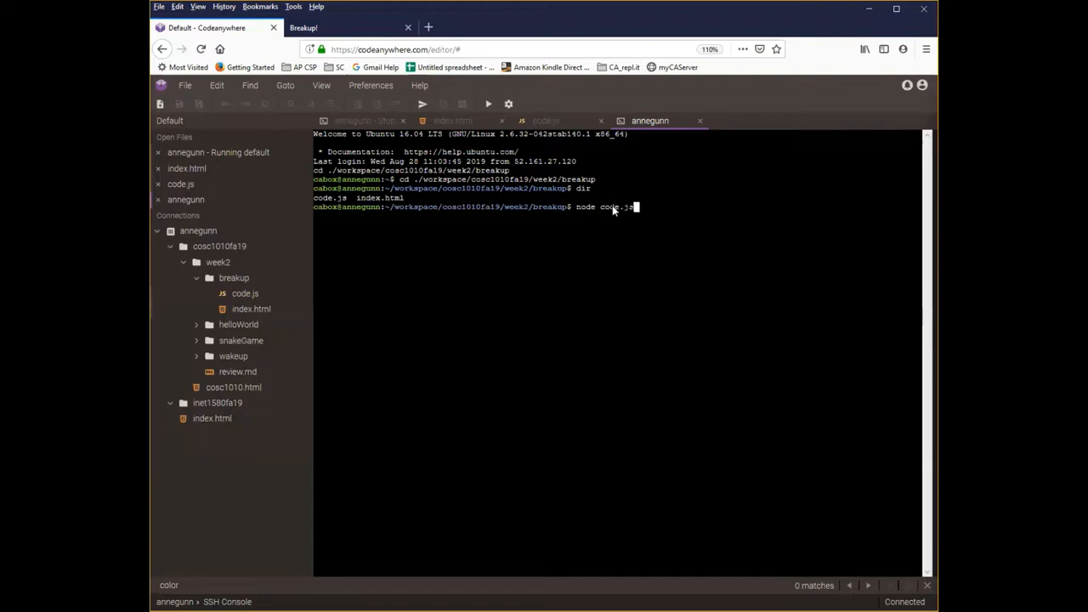
pyautogui.moveTo(592, 214)
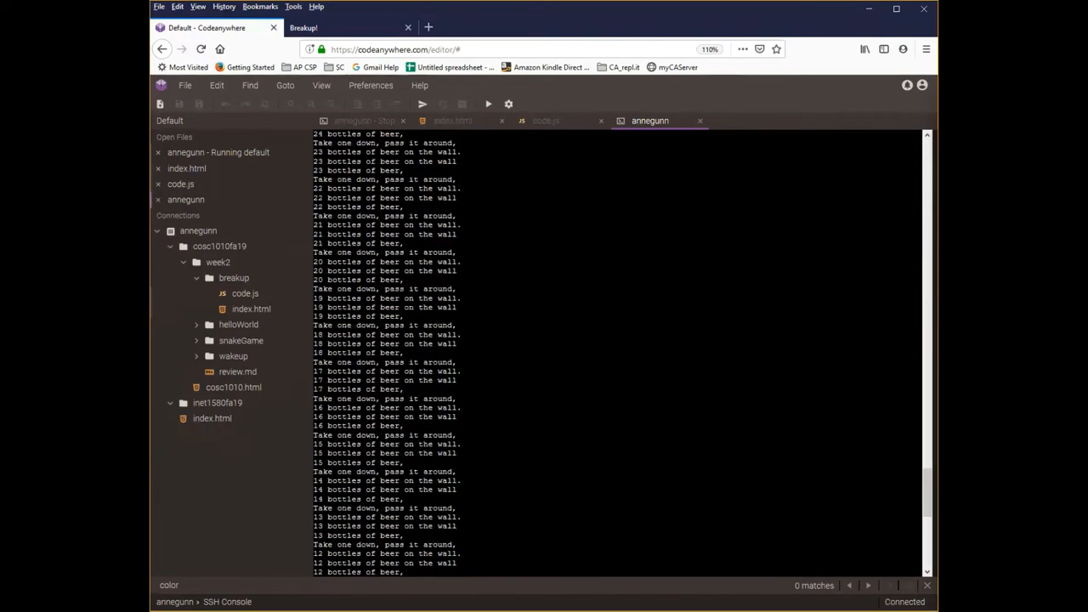
pyautogui.moveTo(404, 425)
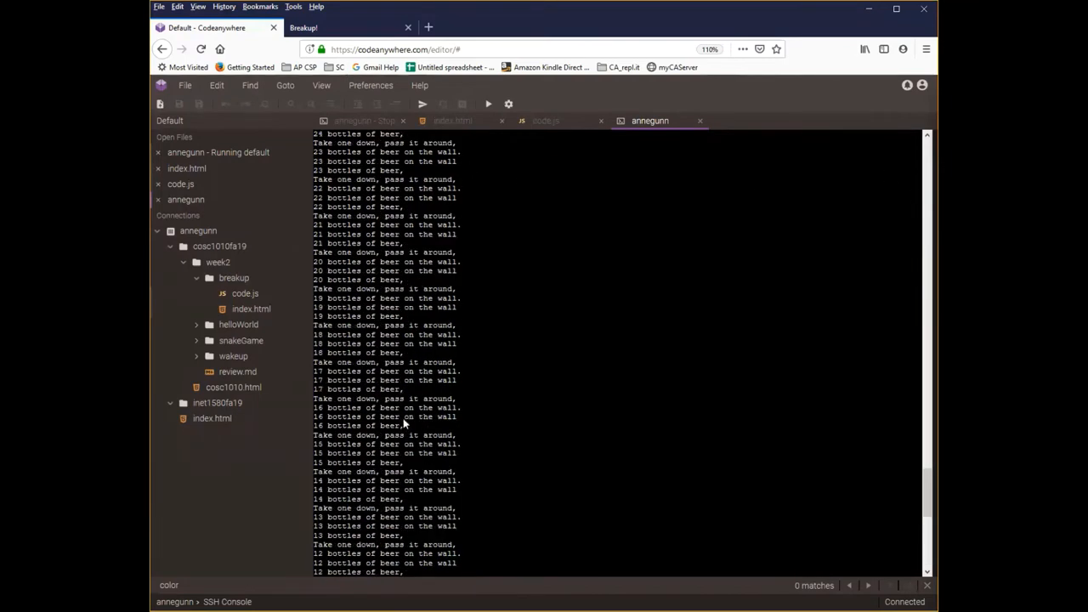
pyautogui.moveTo(900, 432)
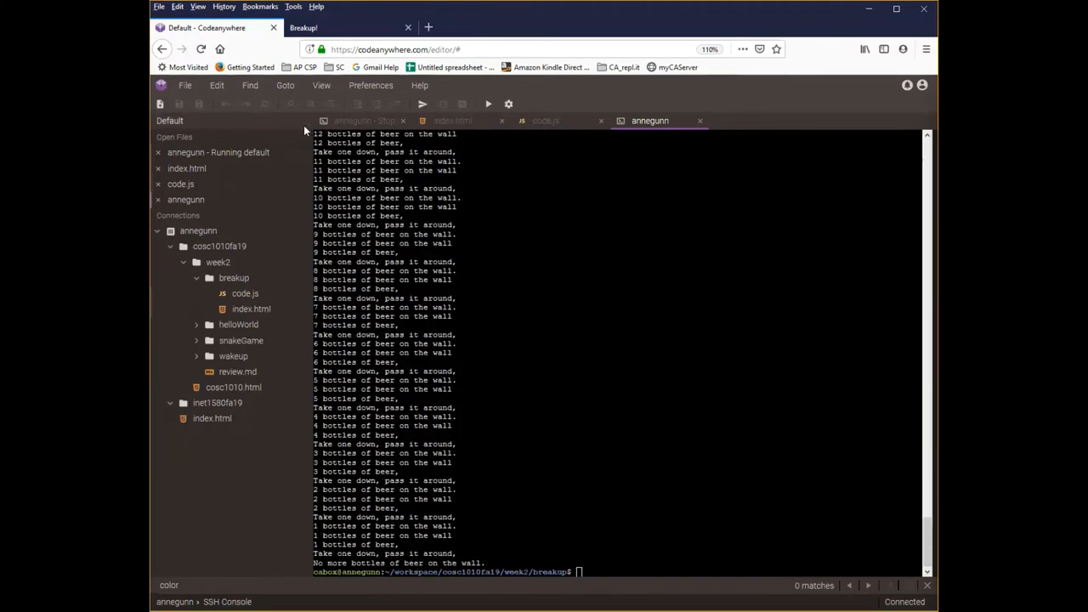
pyautogui.moveTo(609, 576)
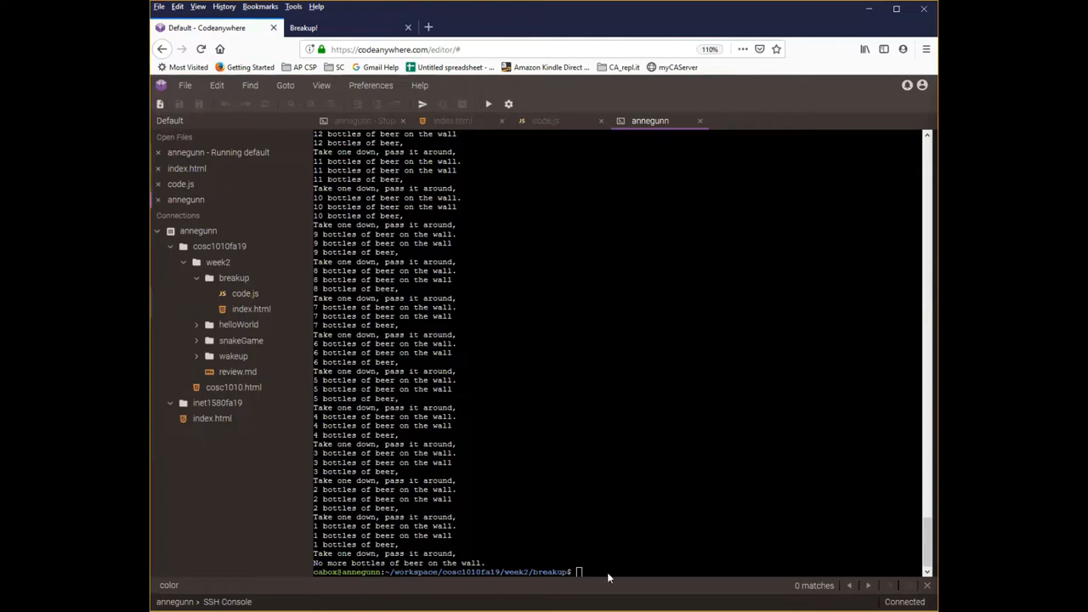
pyautogui.moveTo(622, 496)
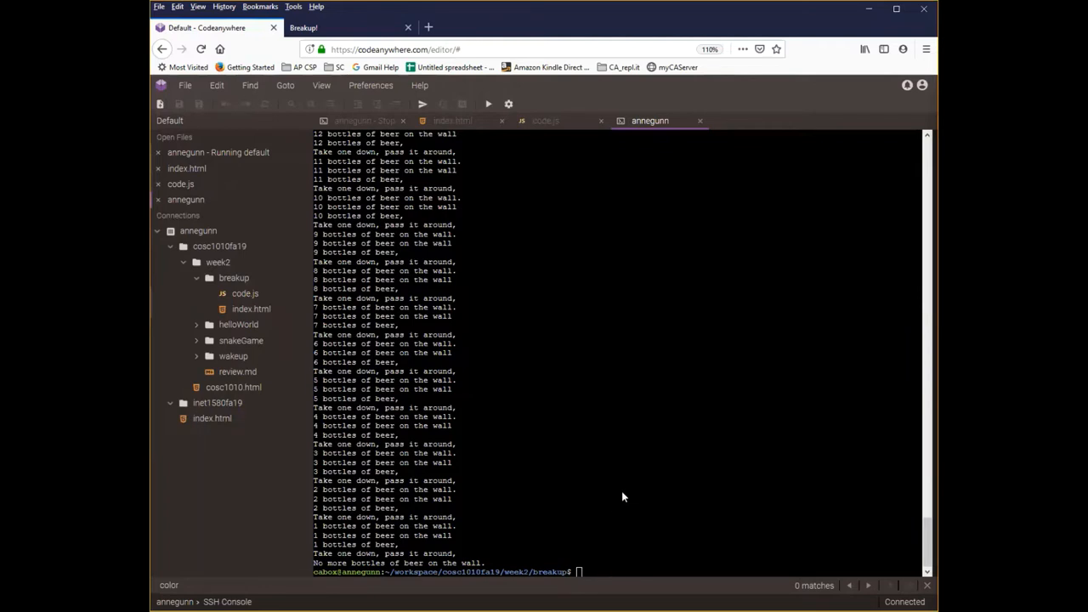
pyautogui.moveTo(251, 310)
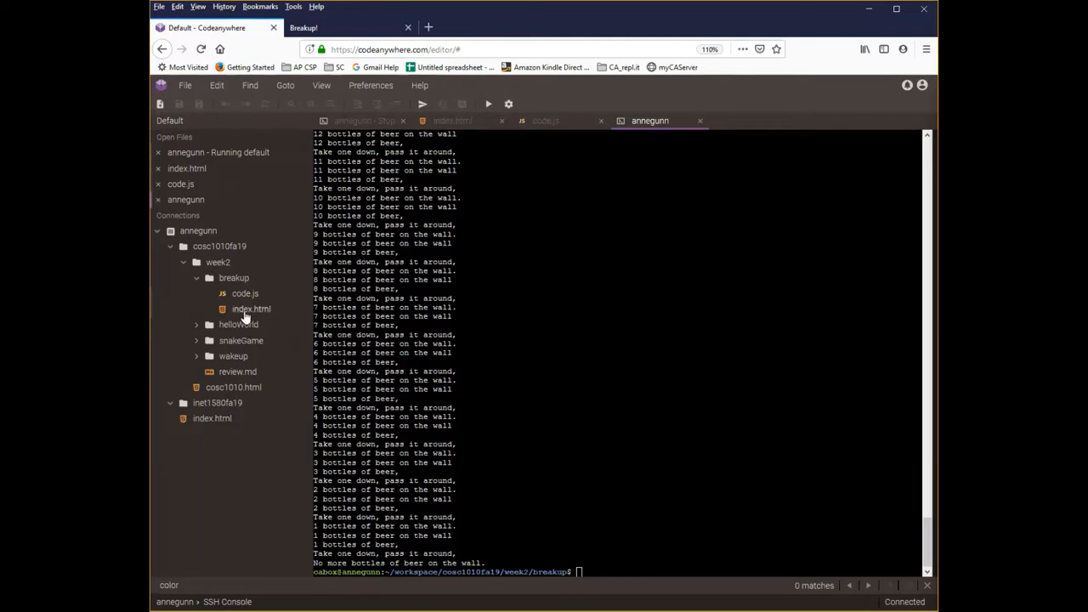
pyautogui.click(452, 119)
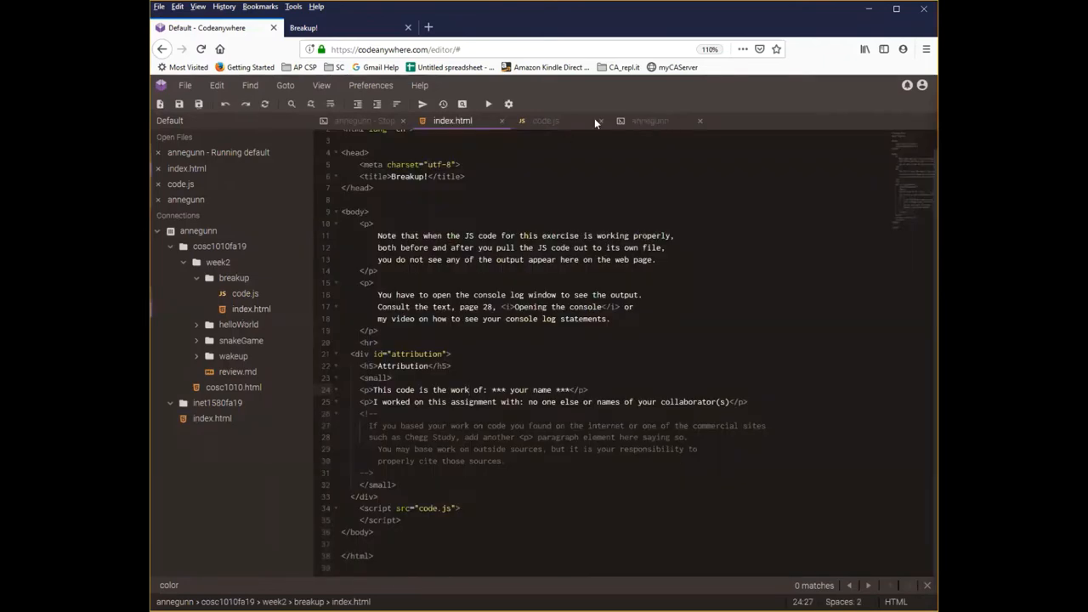
pyautogui.click(340, 28)
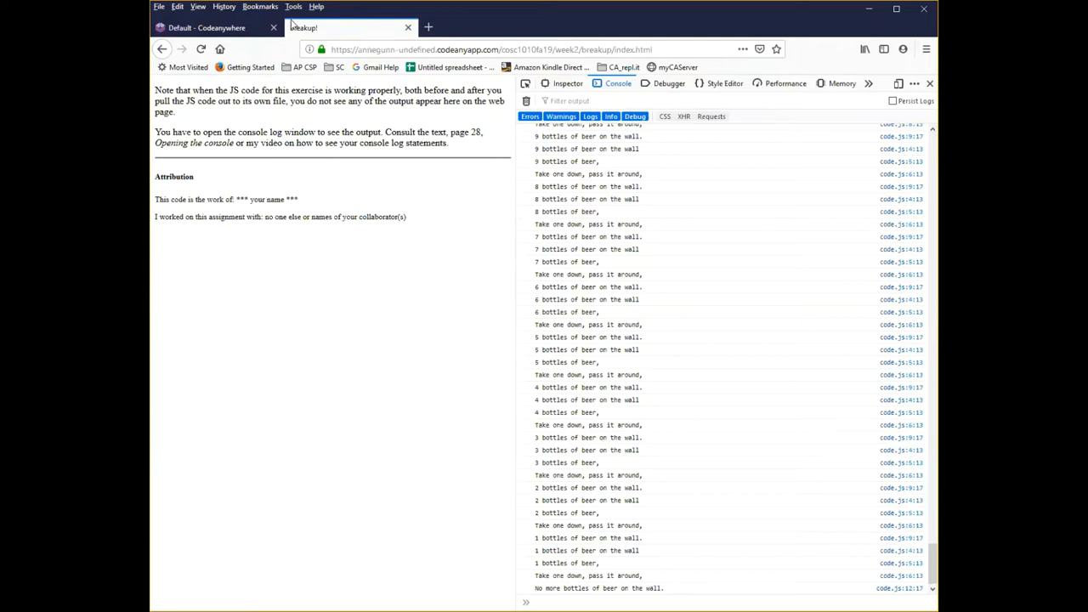
pyautogui.moveTo(218, 27)
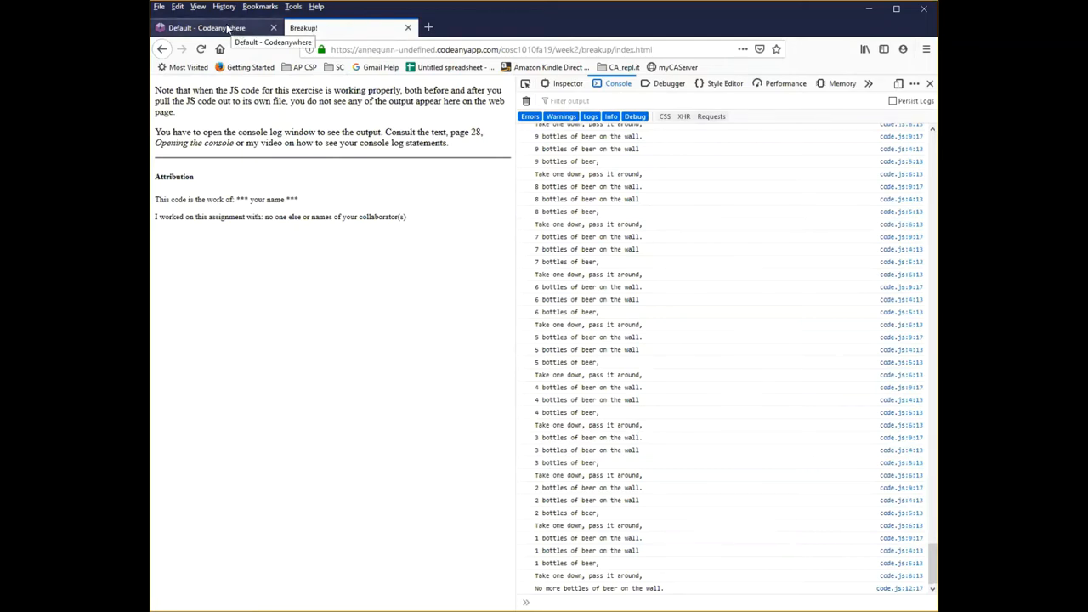
pyautogui.click(212, 27)
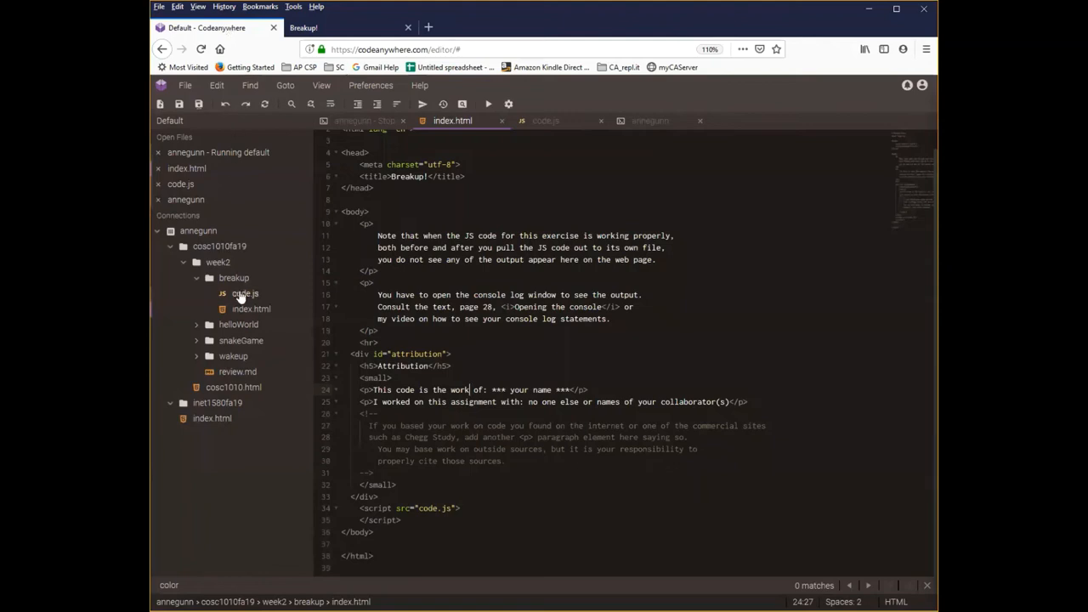
pyautogui.click(544, 119)
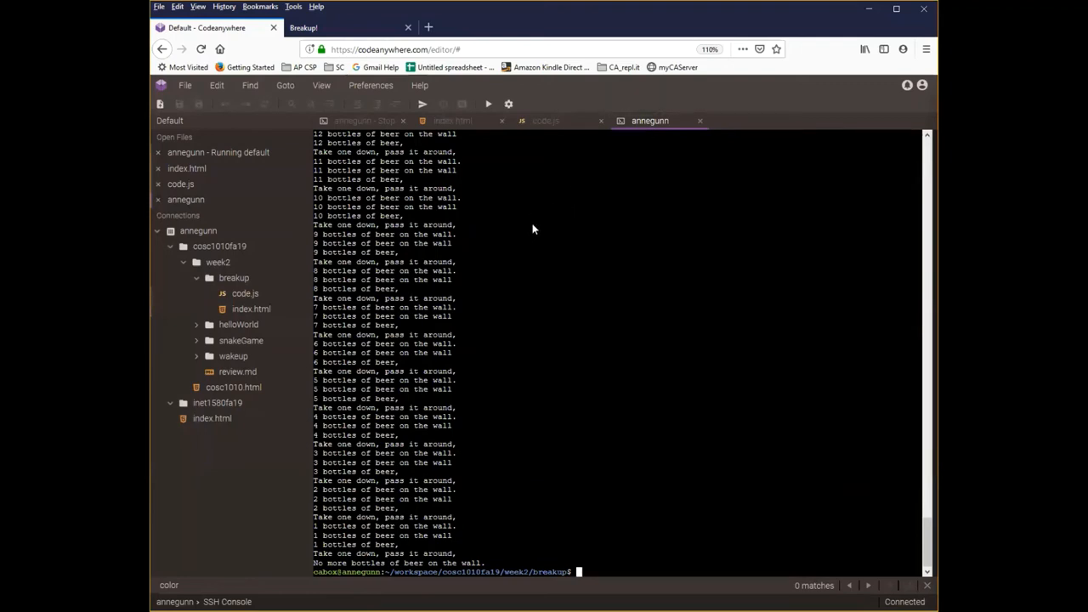
pyautogui.moveTo(386, 248)
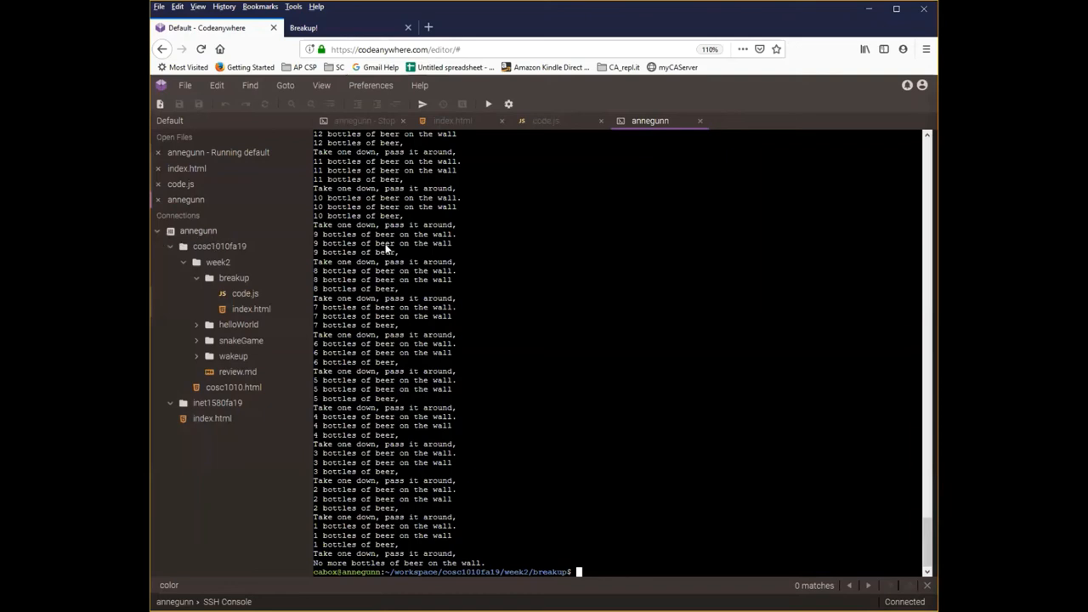
pyautogui.moveTo(490, 305)
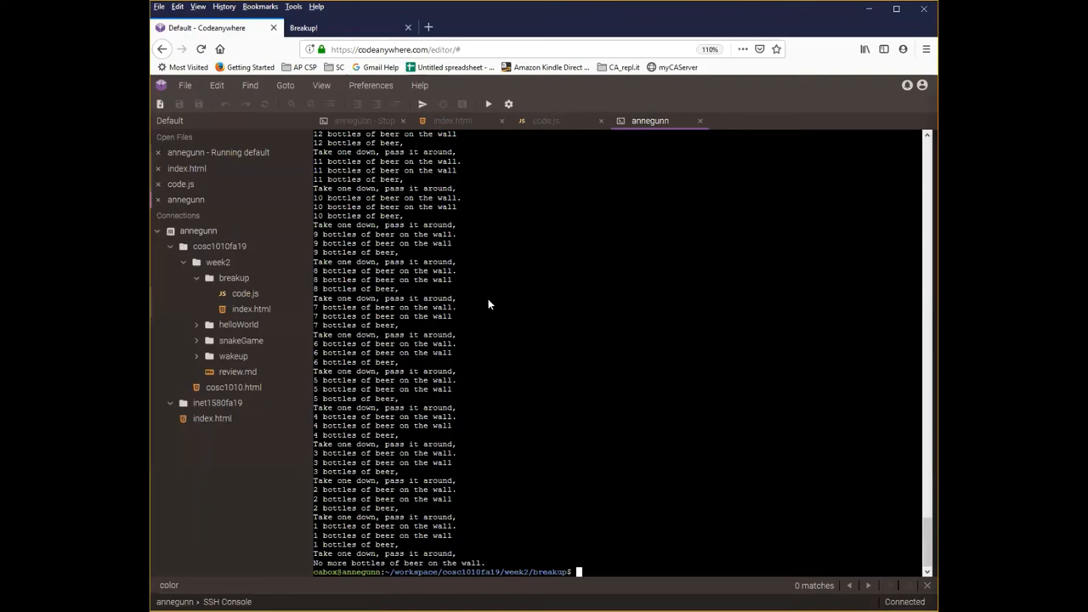
pyautogui.moveTo(504, 245)
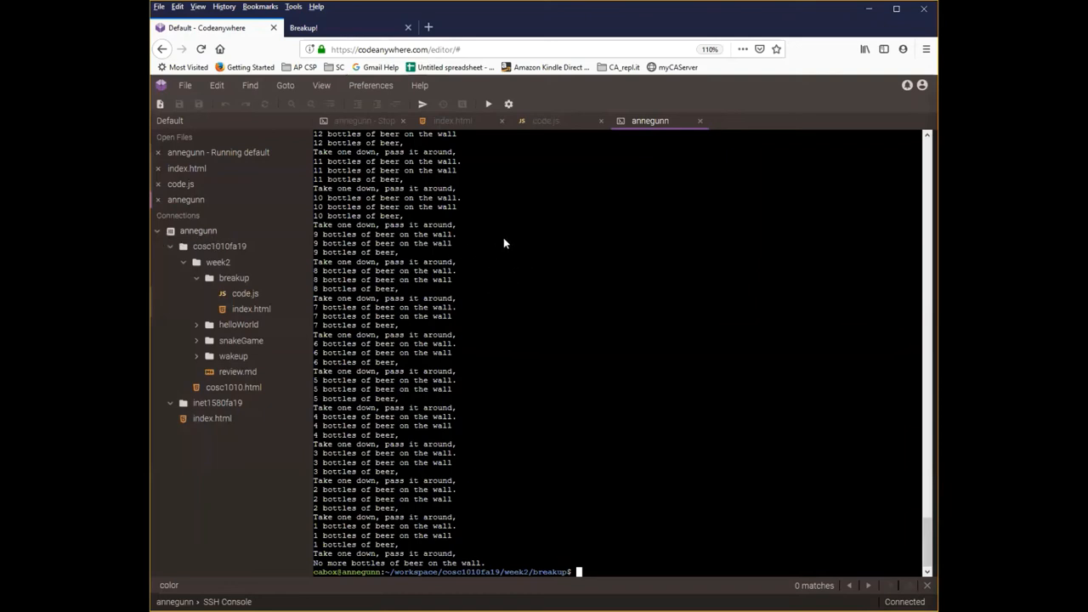
pyautogui.moveTo(187, 274)
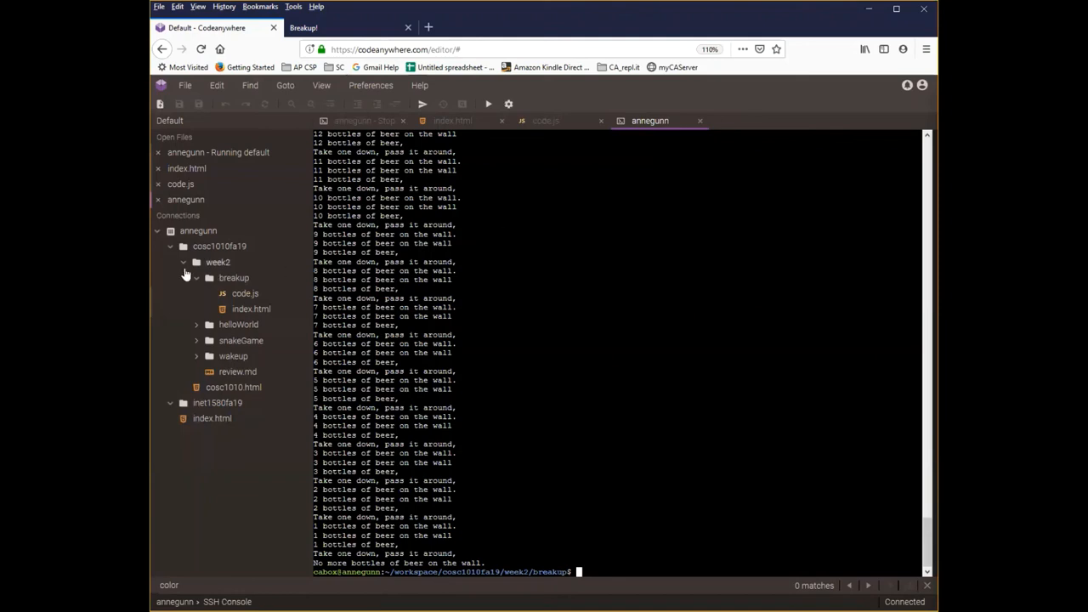